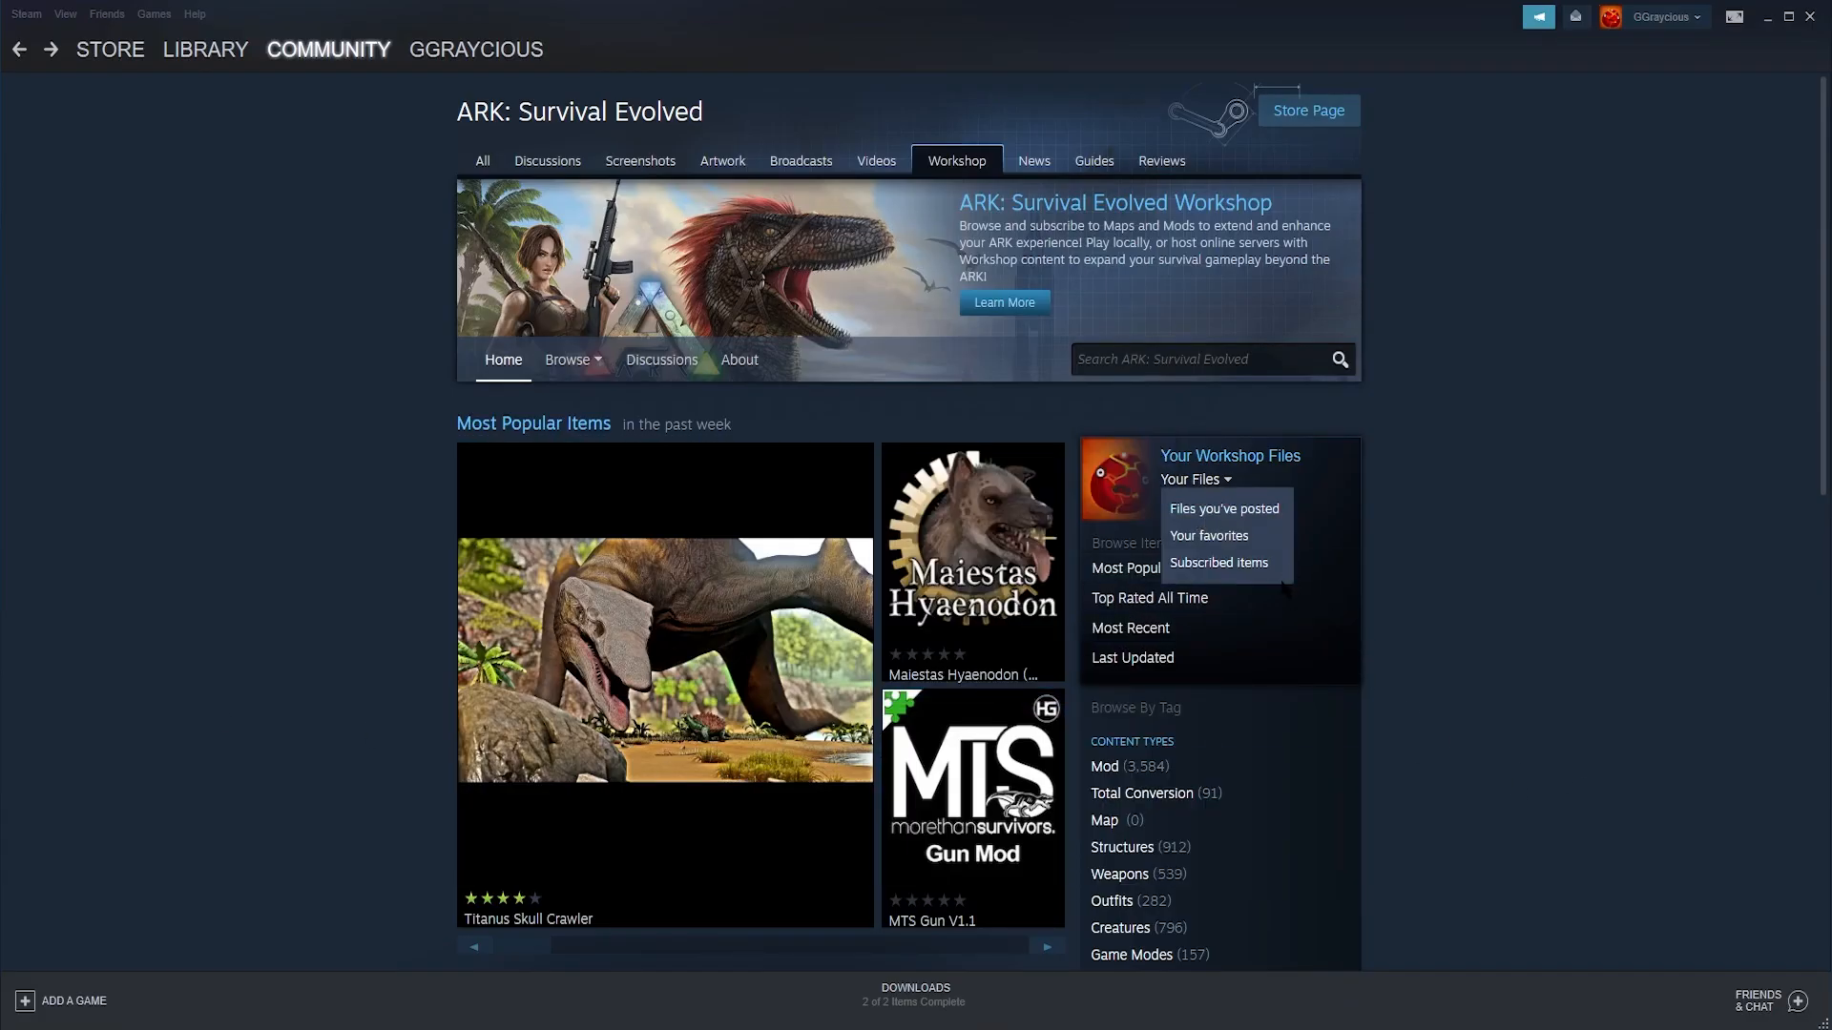
# Find Titan Map (Early Acces) in the Workshop's Most Popular list and subscribe to it.
pyautogui.scroll(-3)
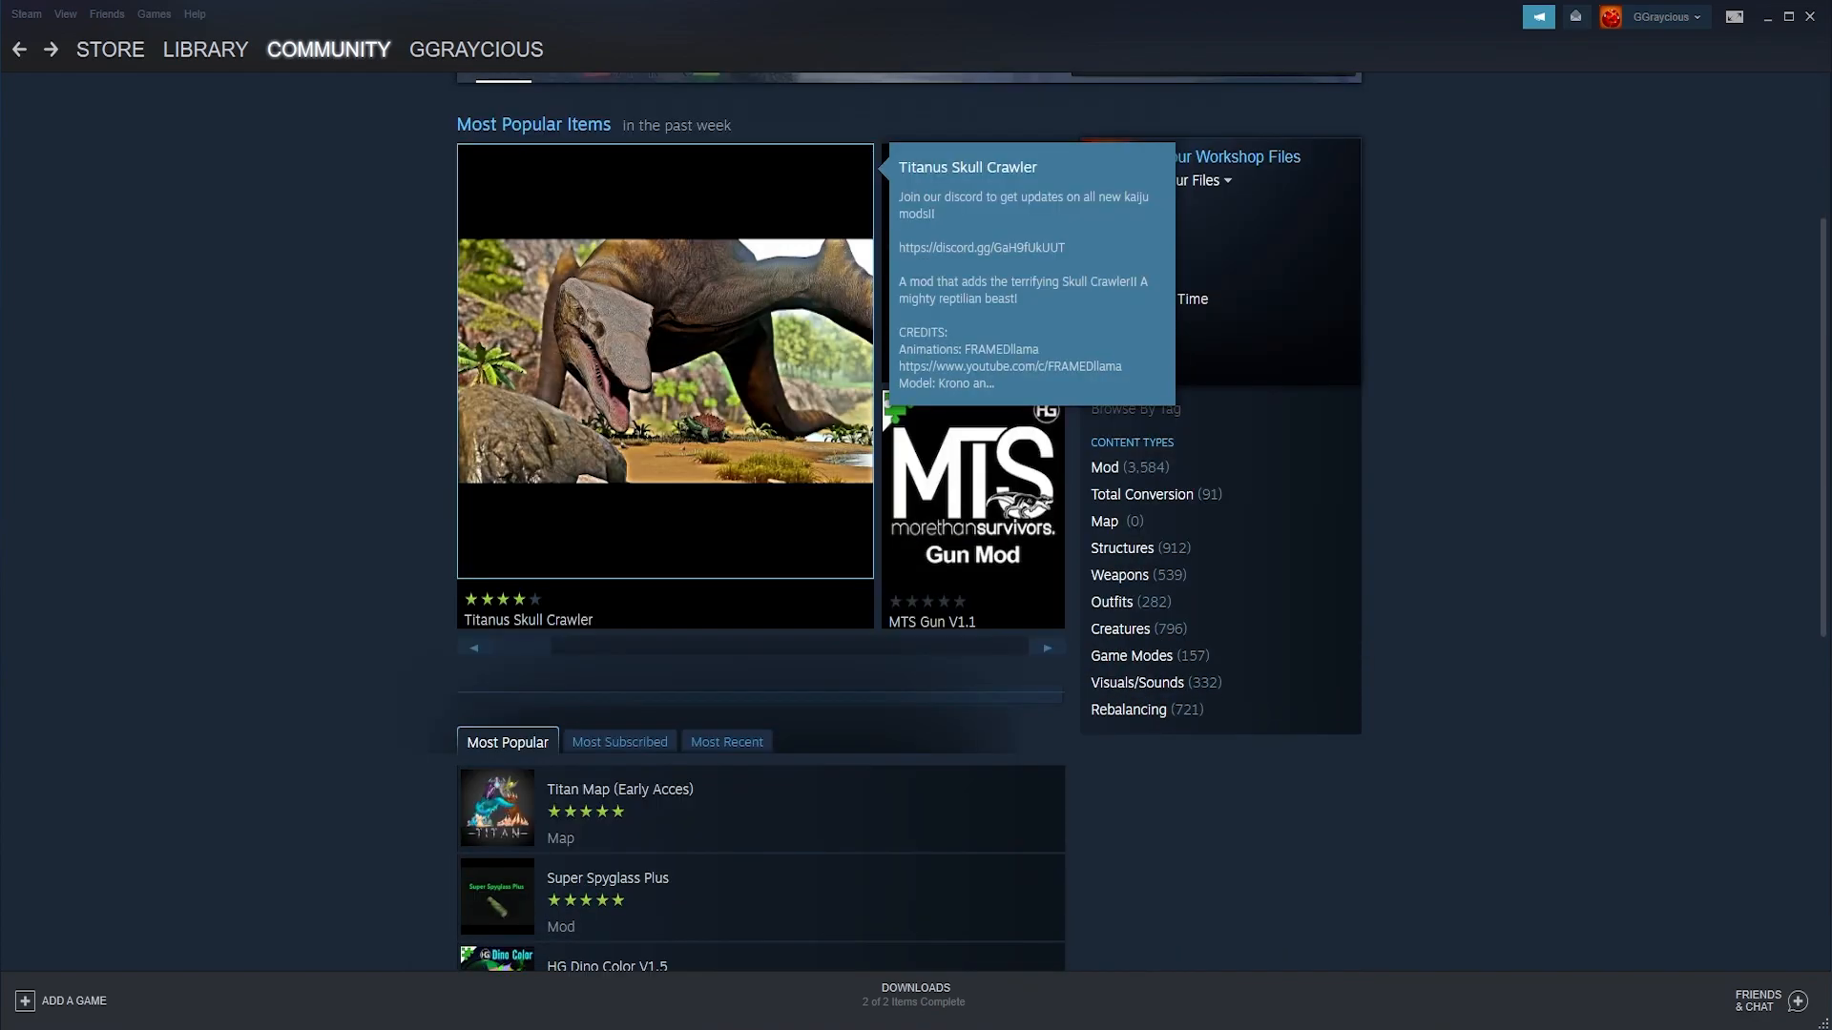
pyautogui.scroll(-3)
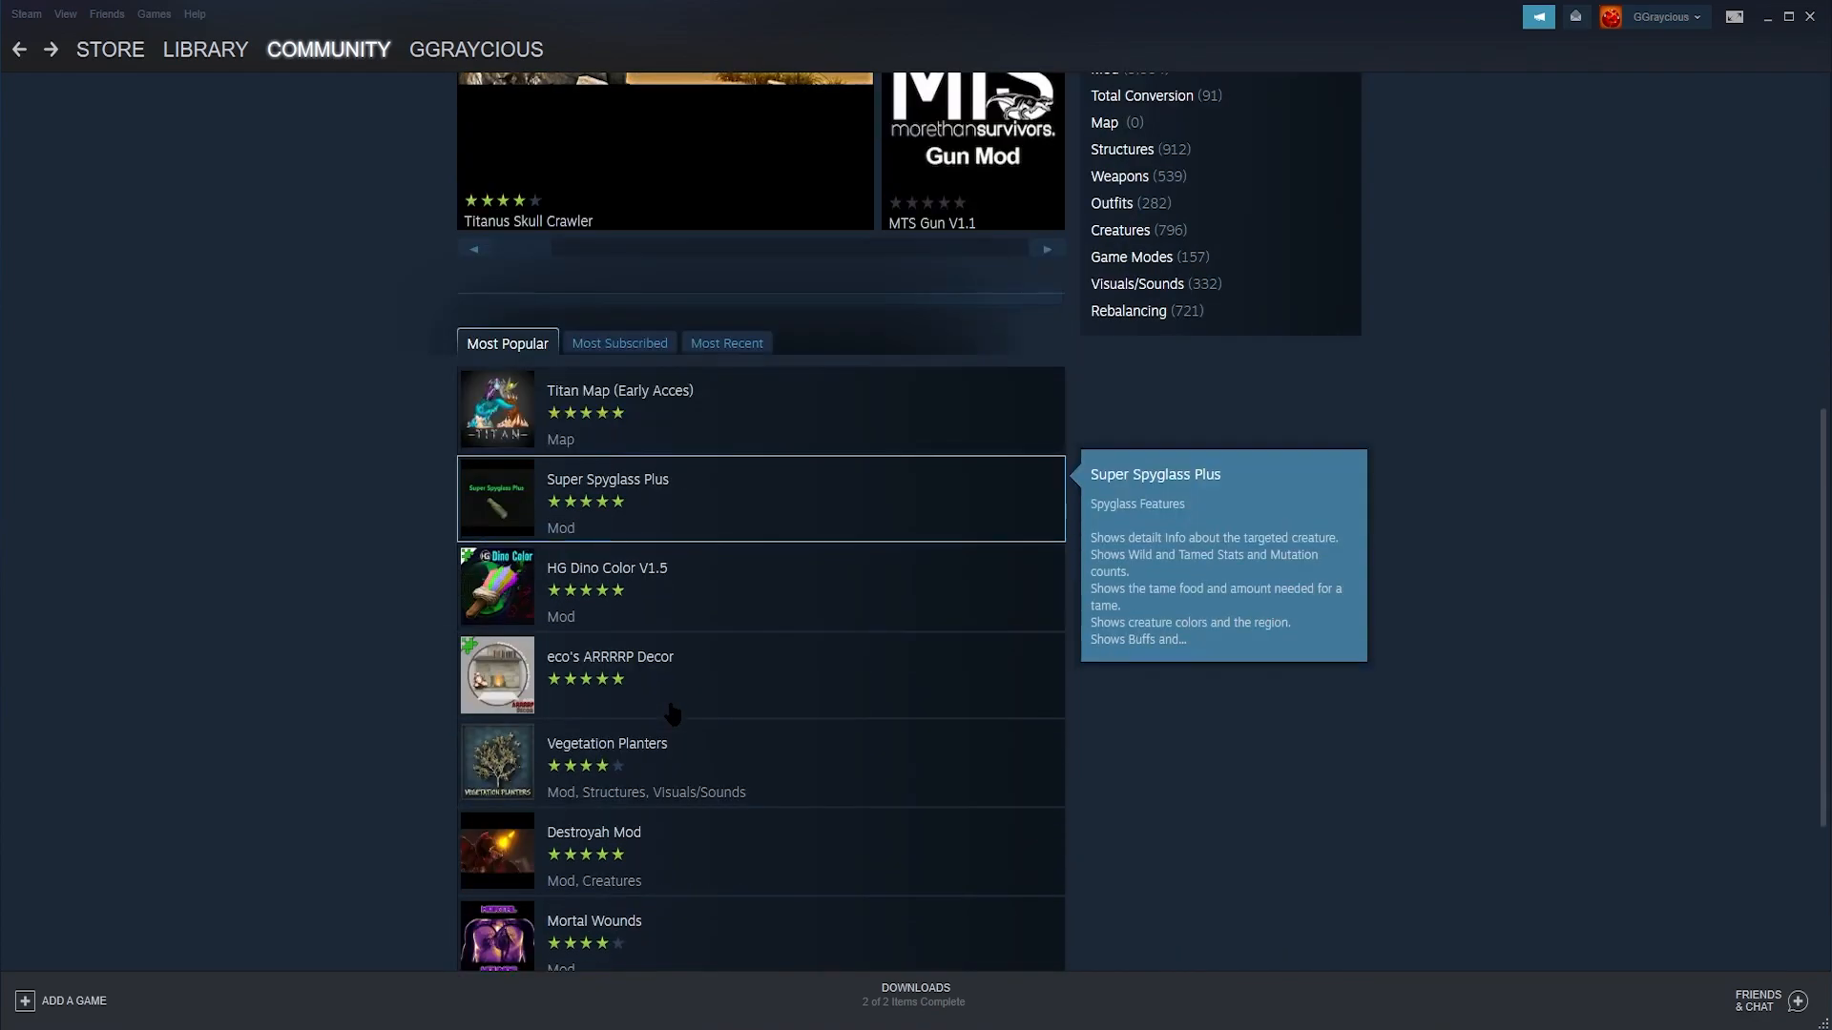
pyautogui.moveTo(652, 591)
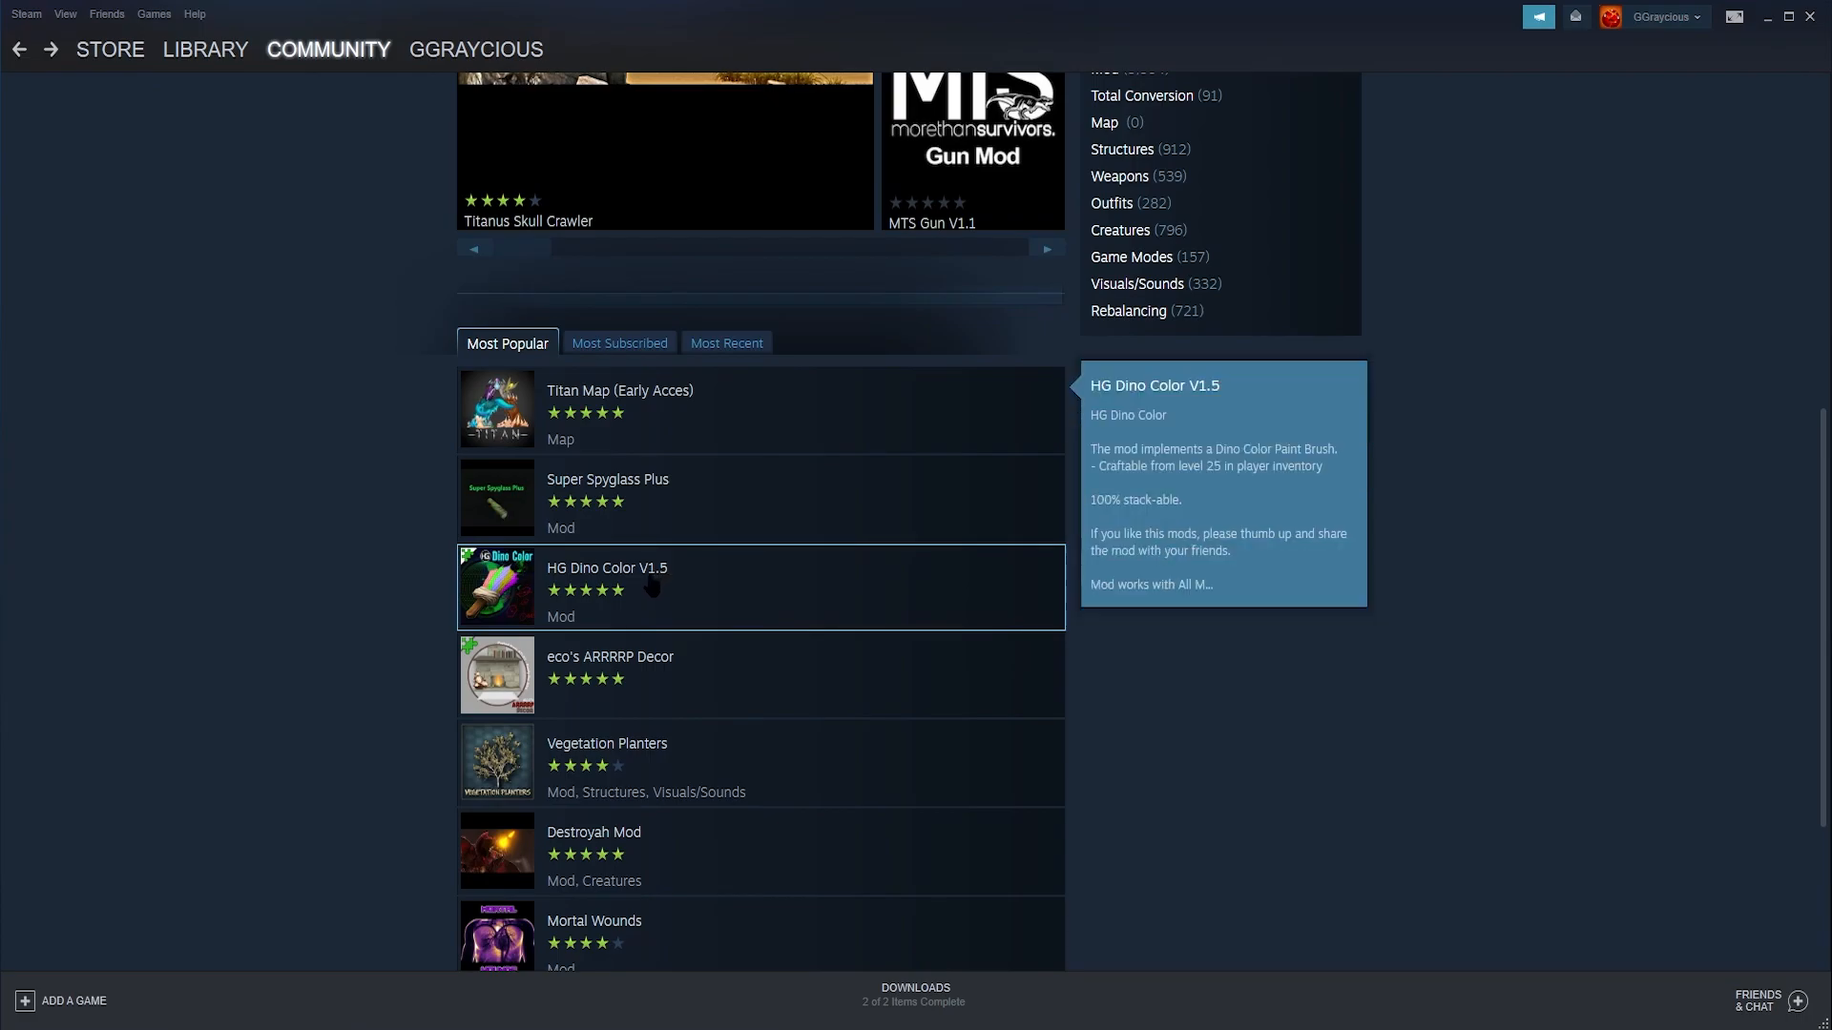
pyautogui.scroll(-3)
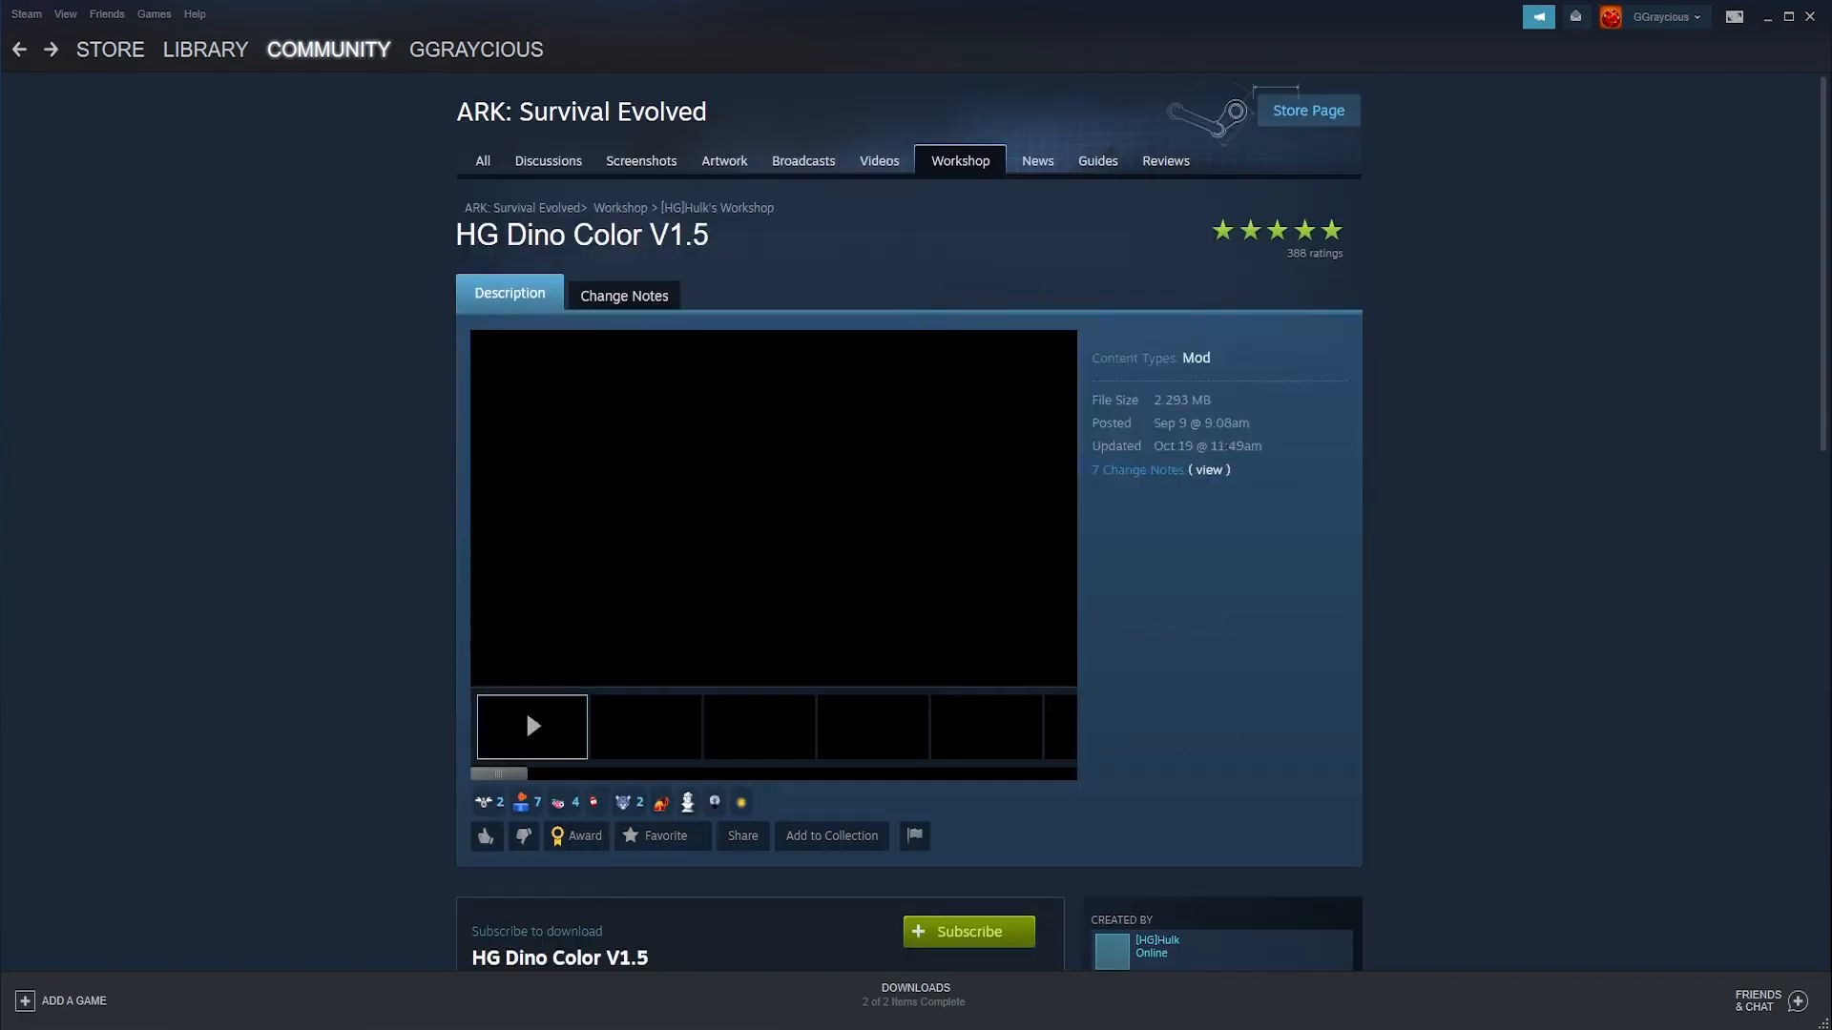
pyautogui.scroll(-3)
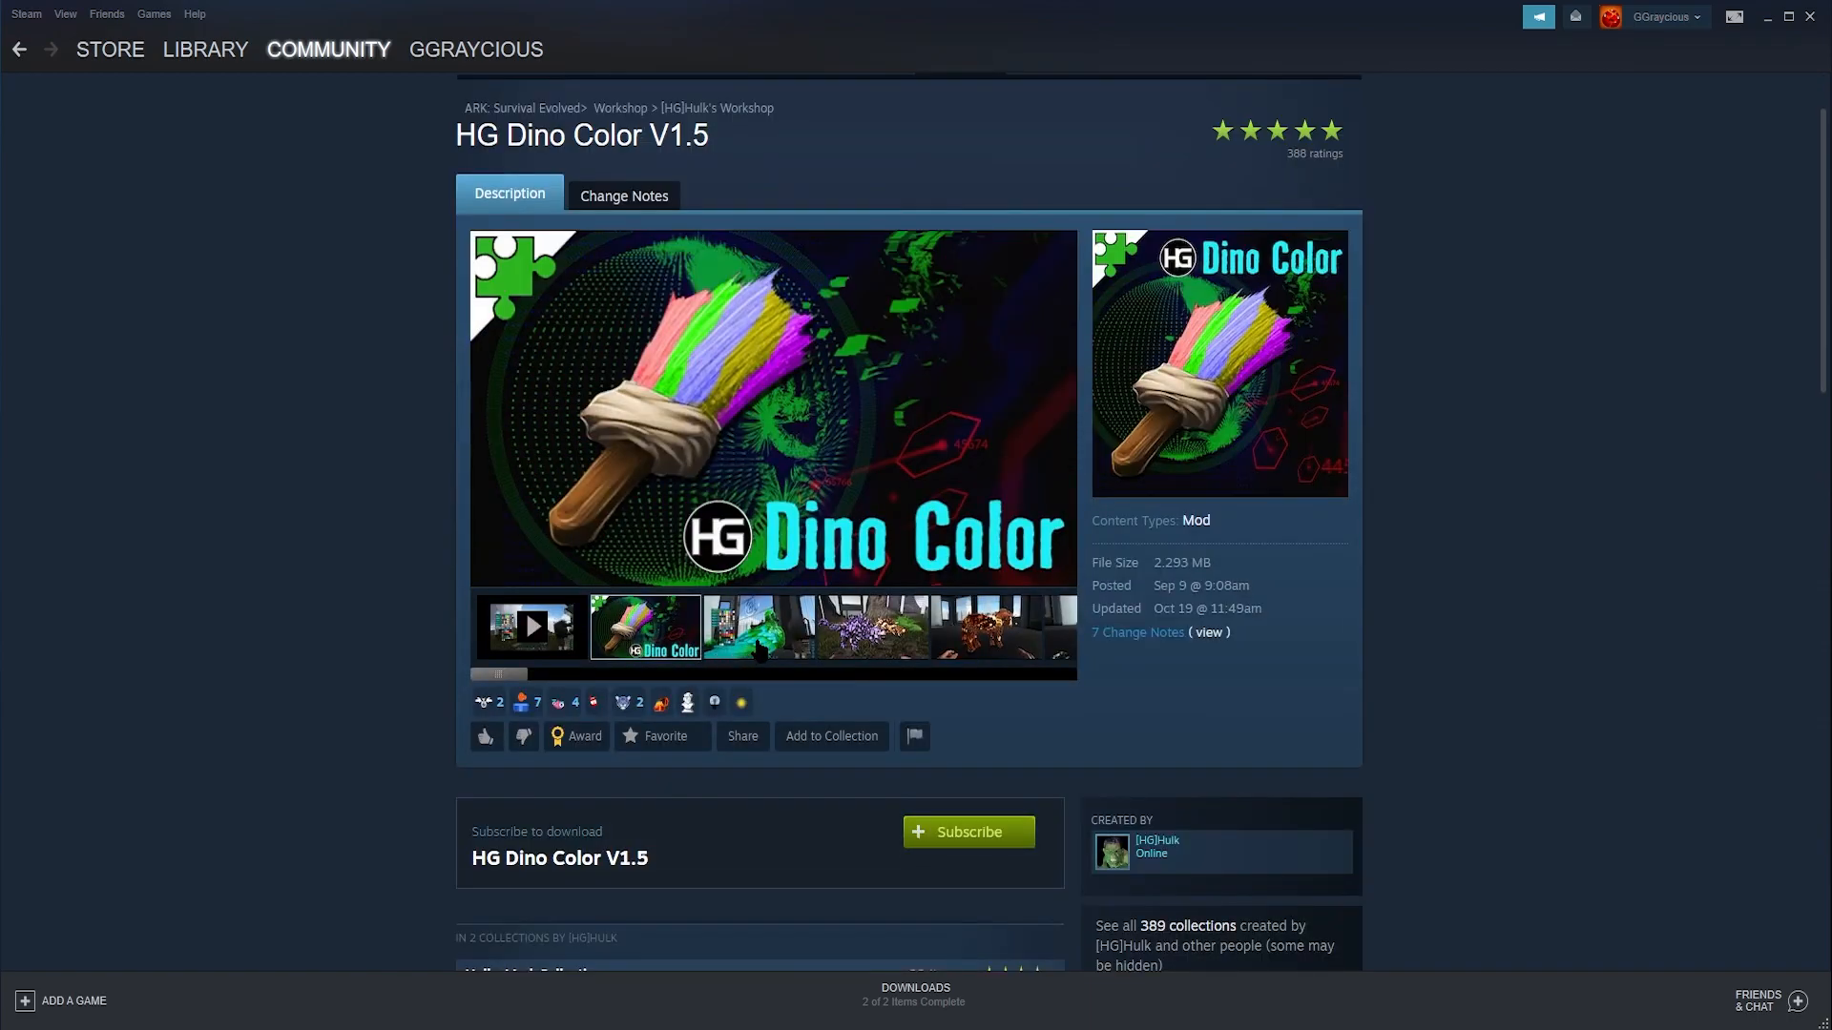
pyautogui.click(872, 626)
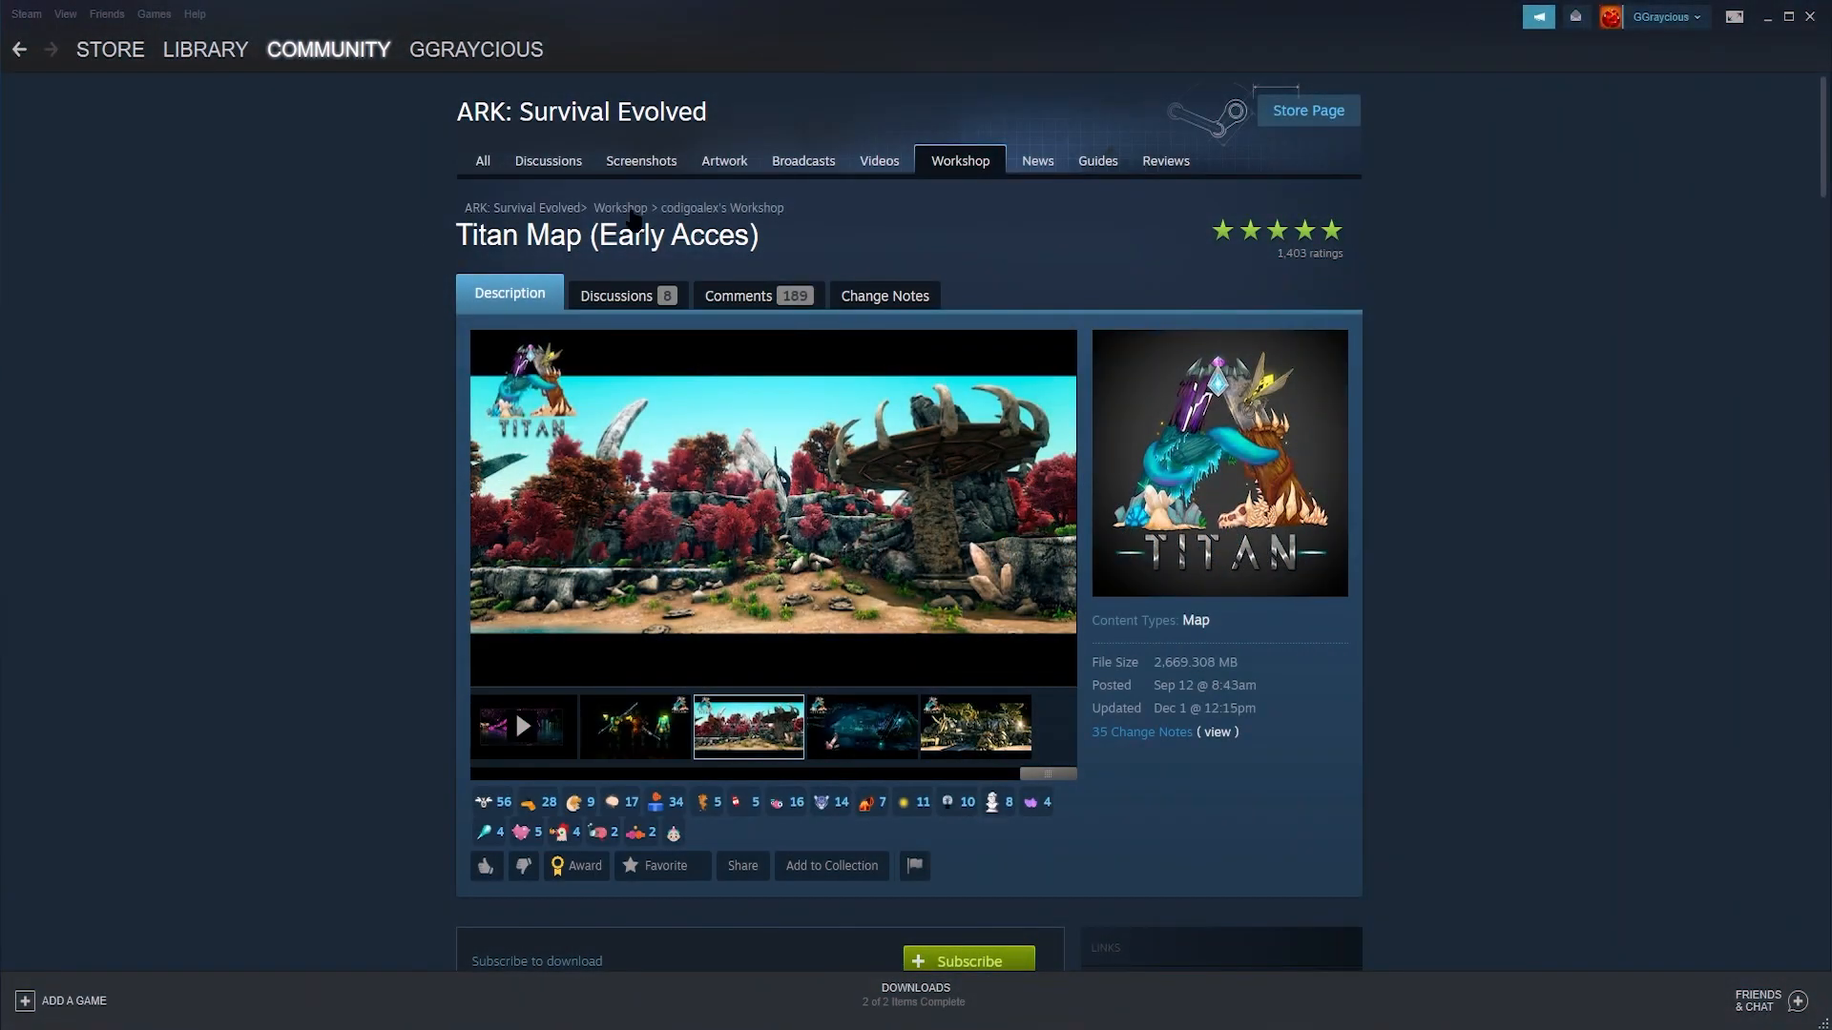
pyautogui.moveTo(975, 197)
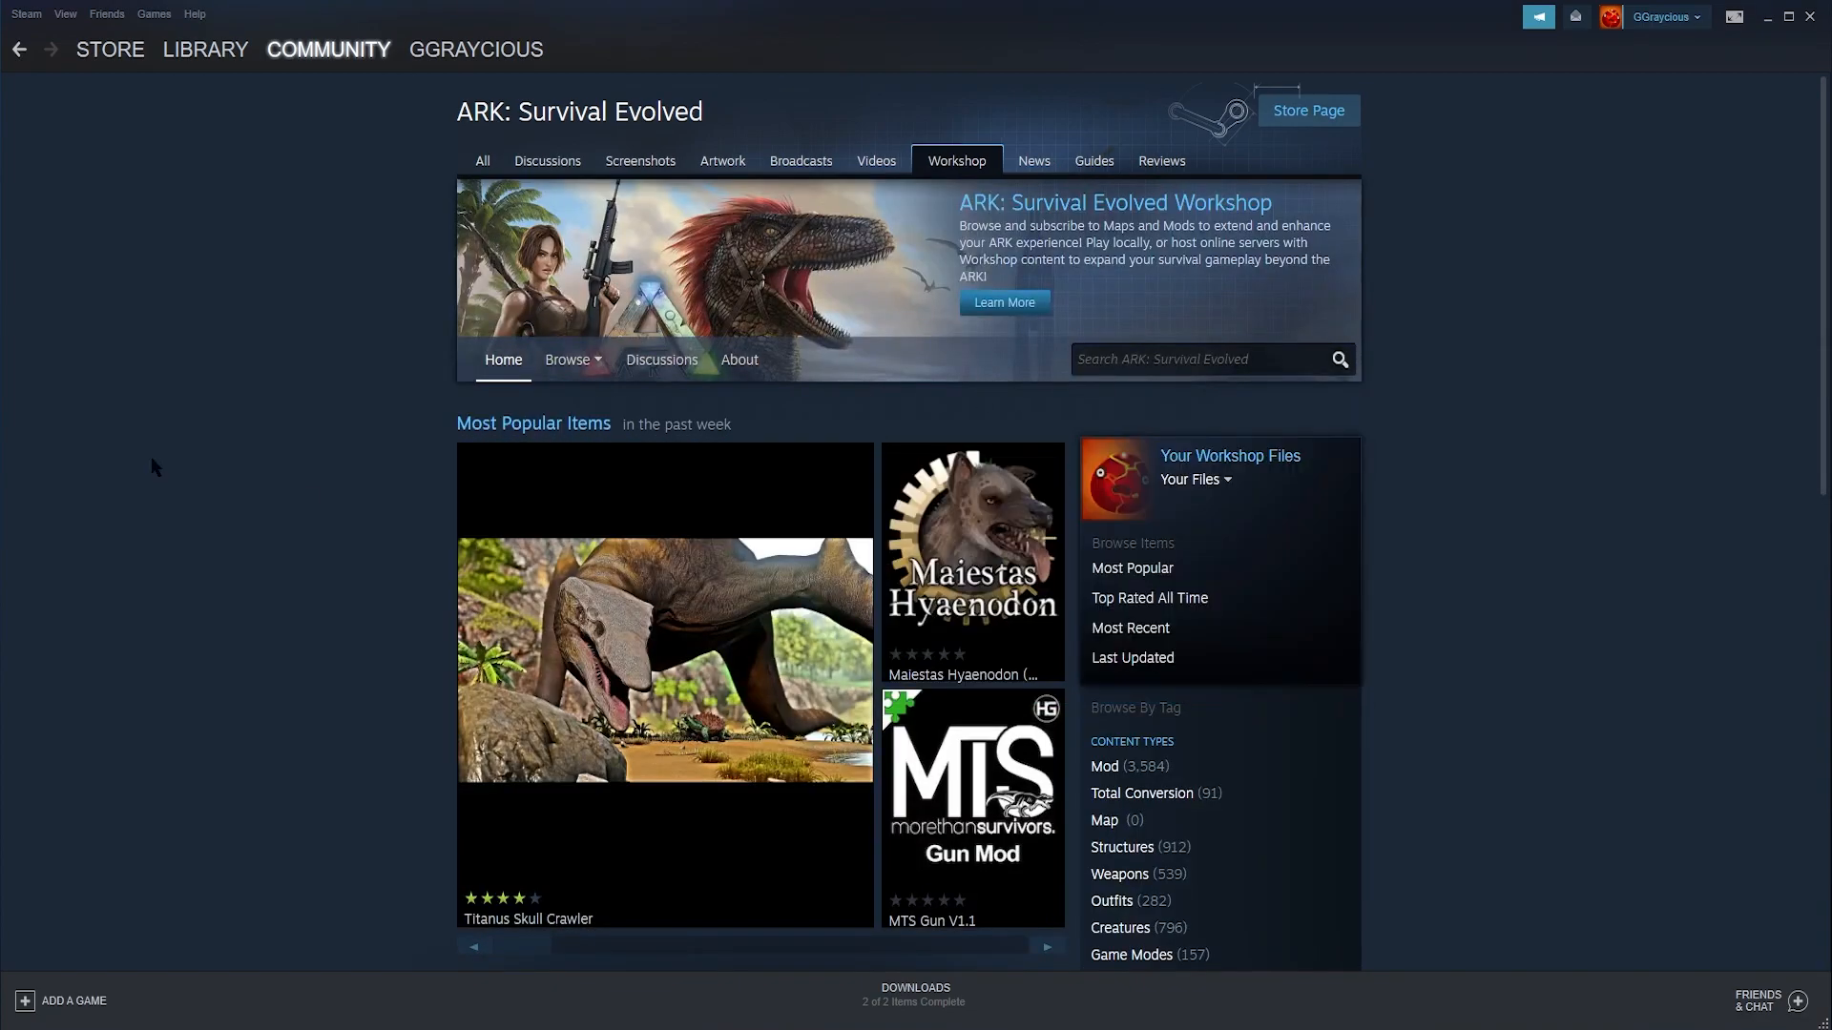
pyautogui.scroll(-3)
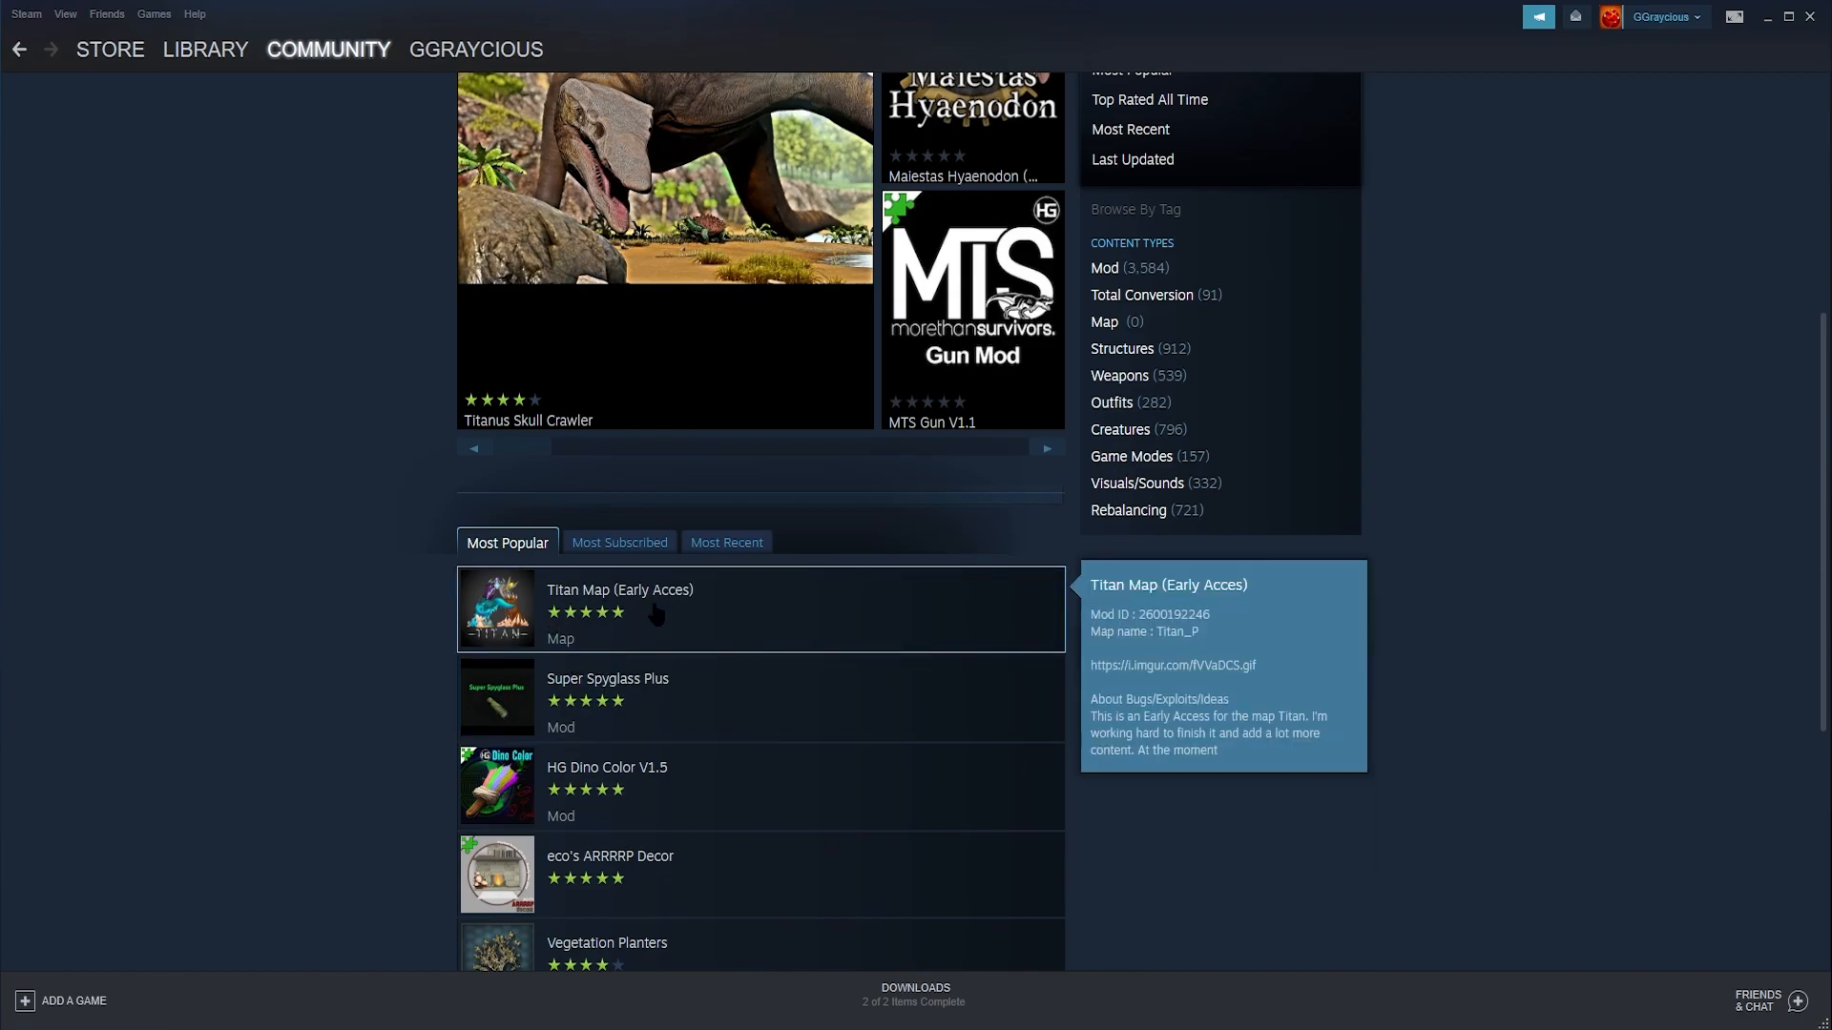
pyautogui.click(620, 608)
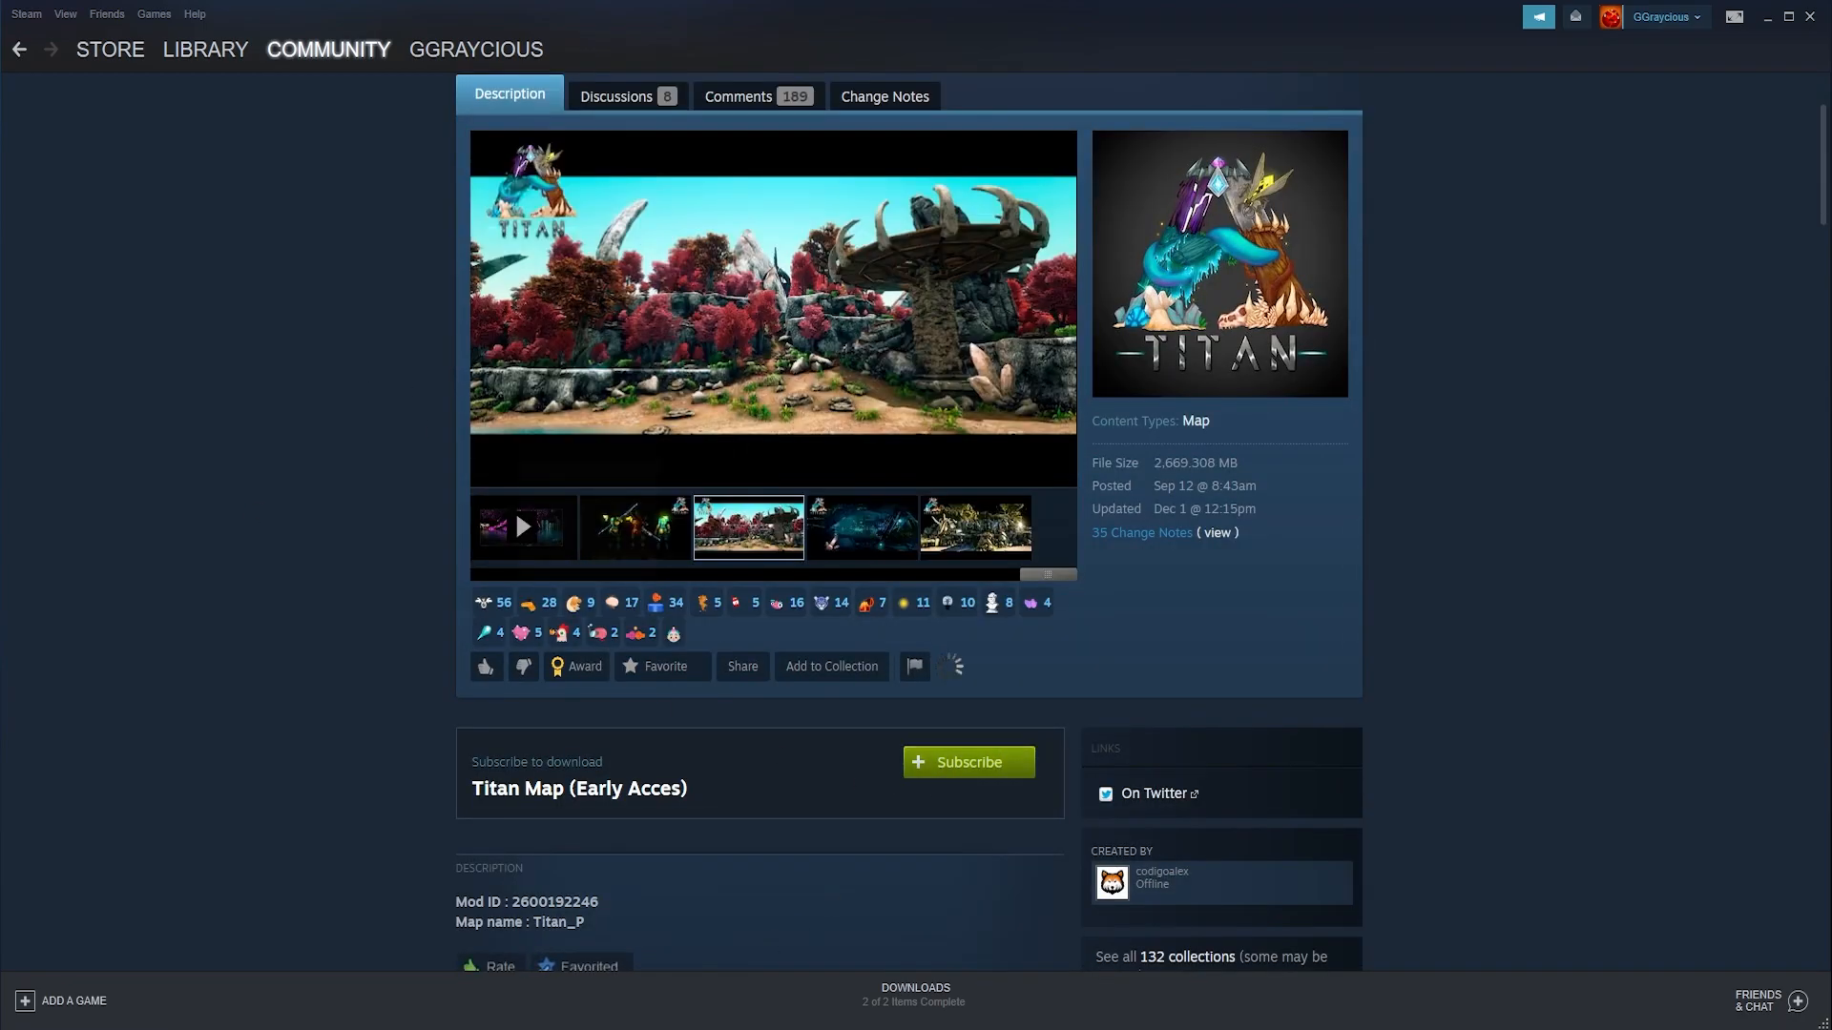
pyautogui.click(969, 762)
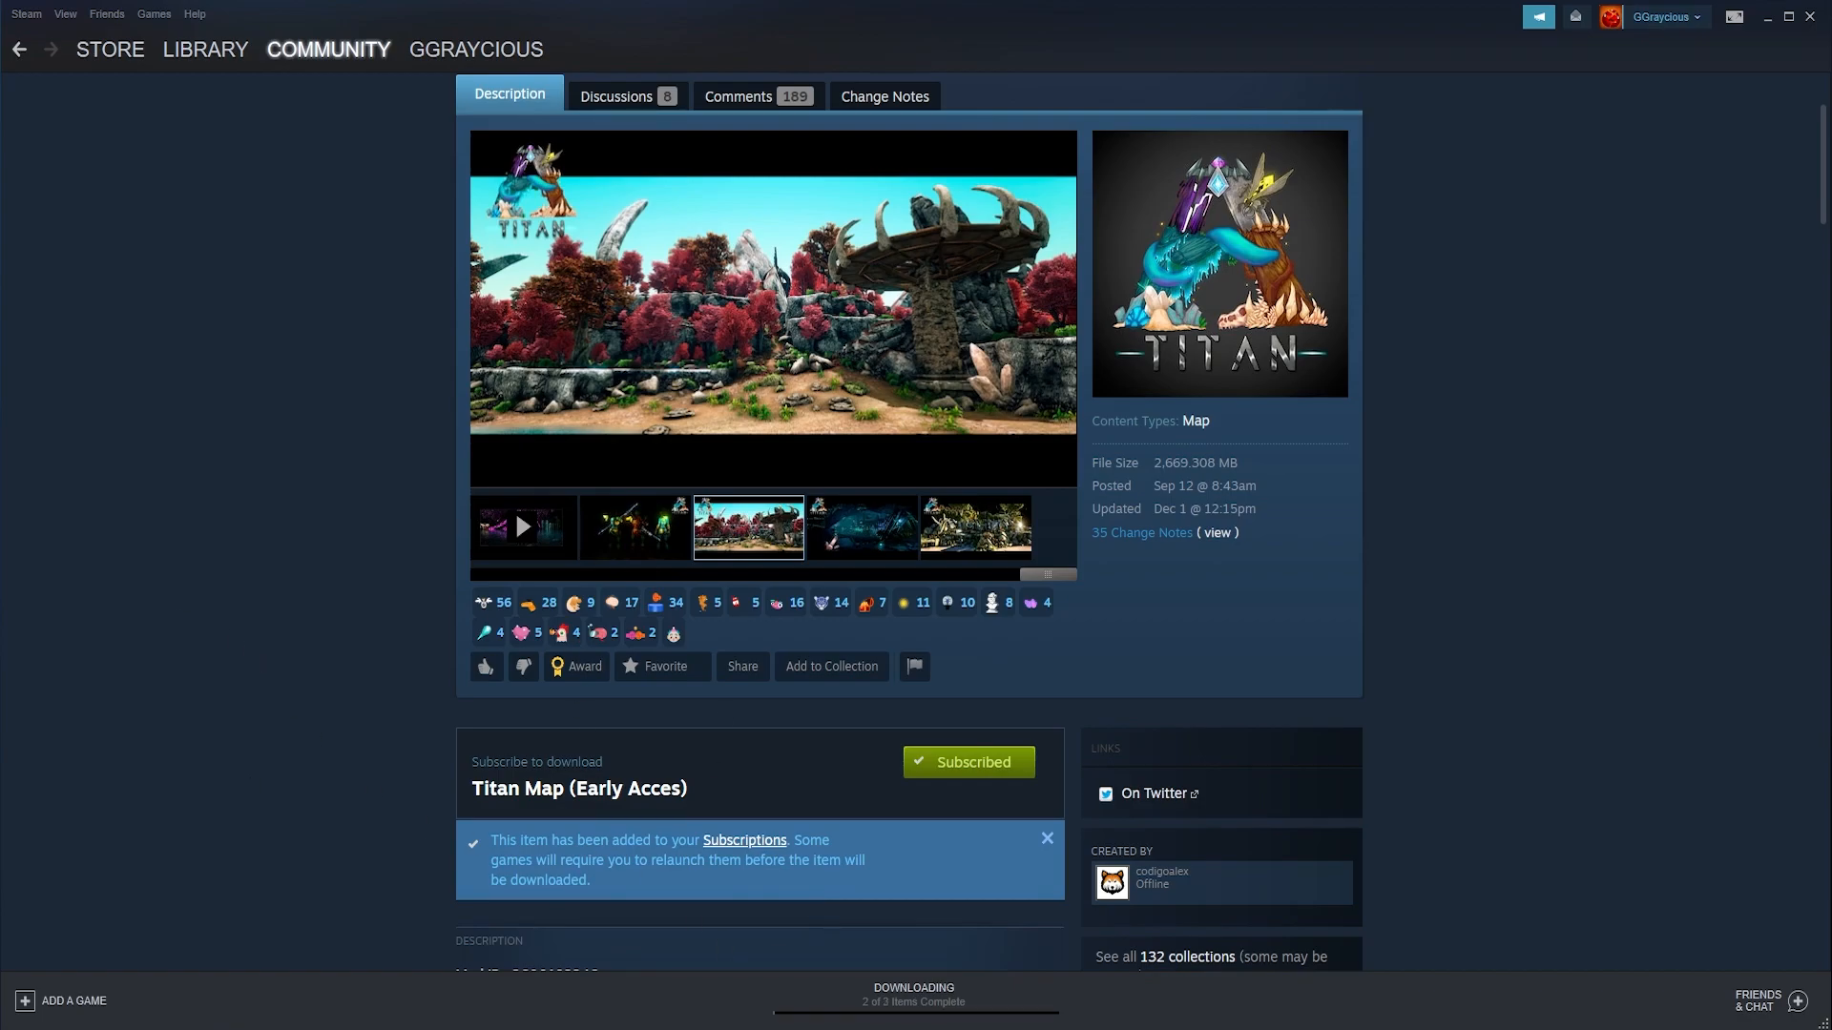
pyautogui.scroll(-3)
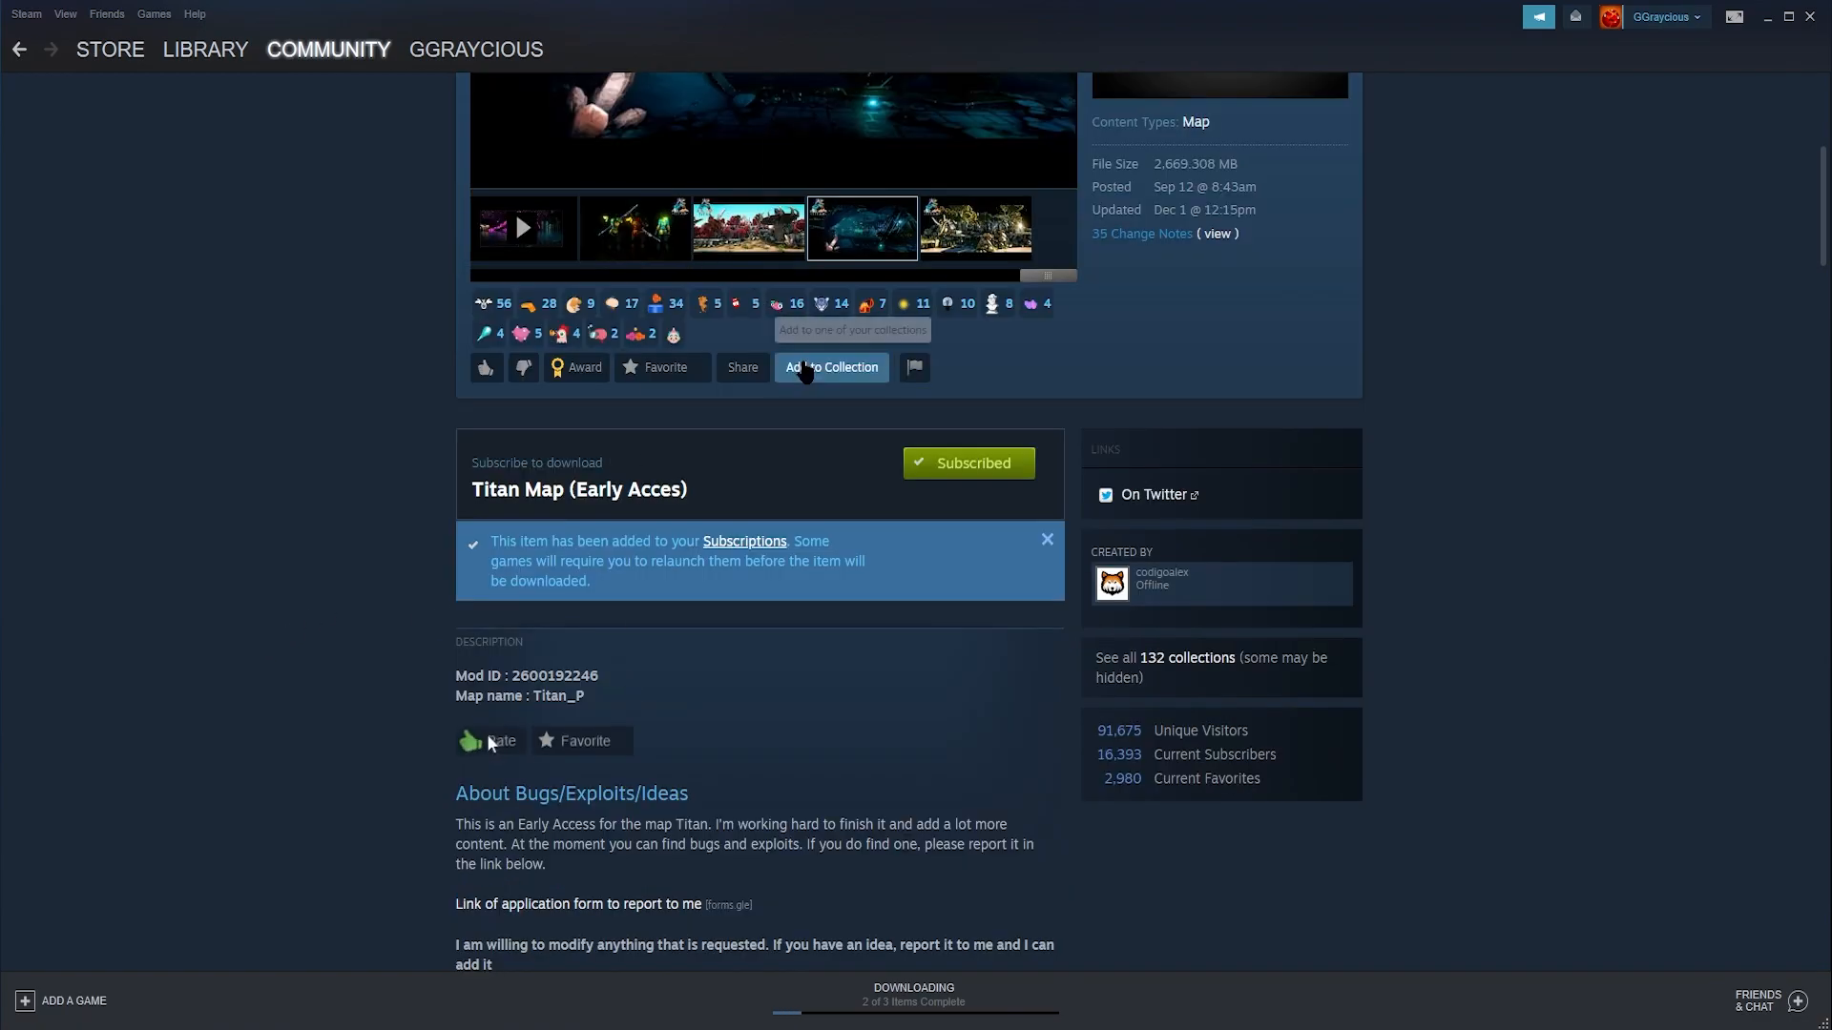
pyautogui.click(742, 367)
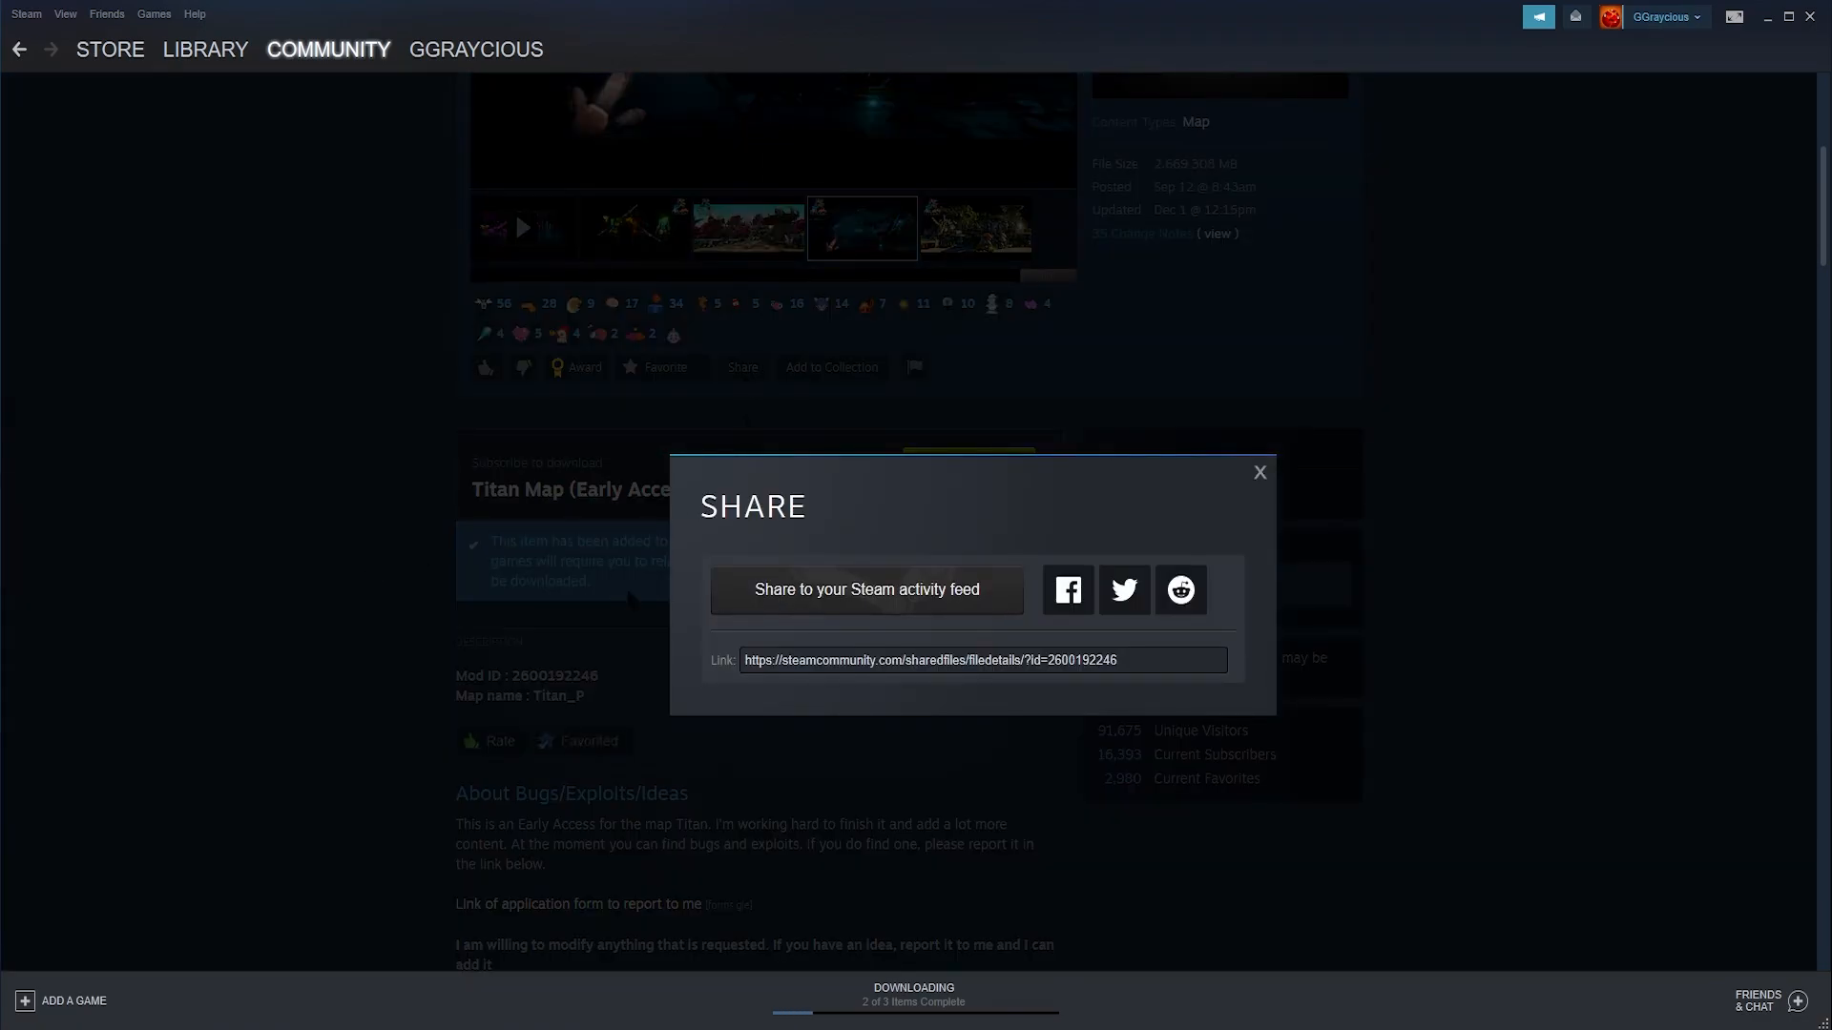
pyautogui.click(985, 660)
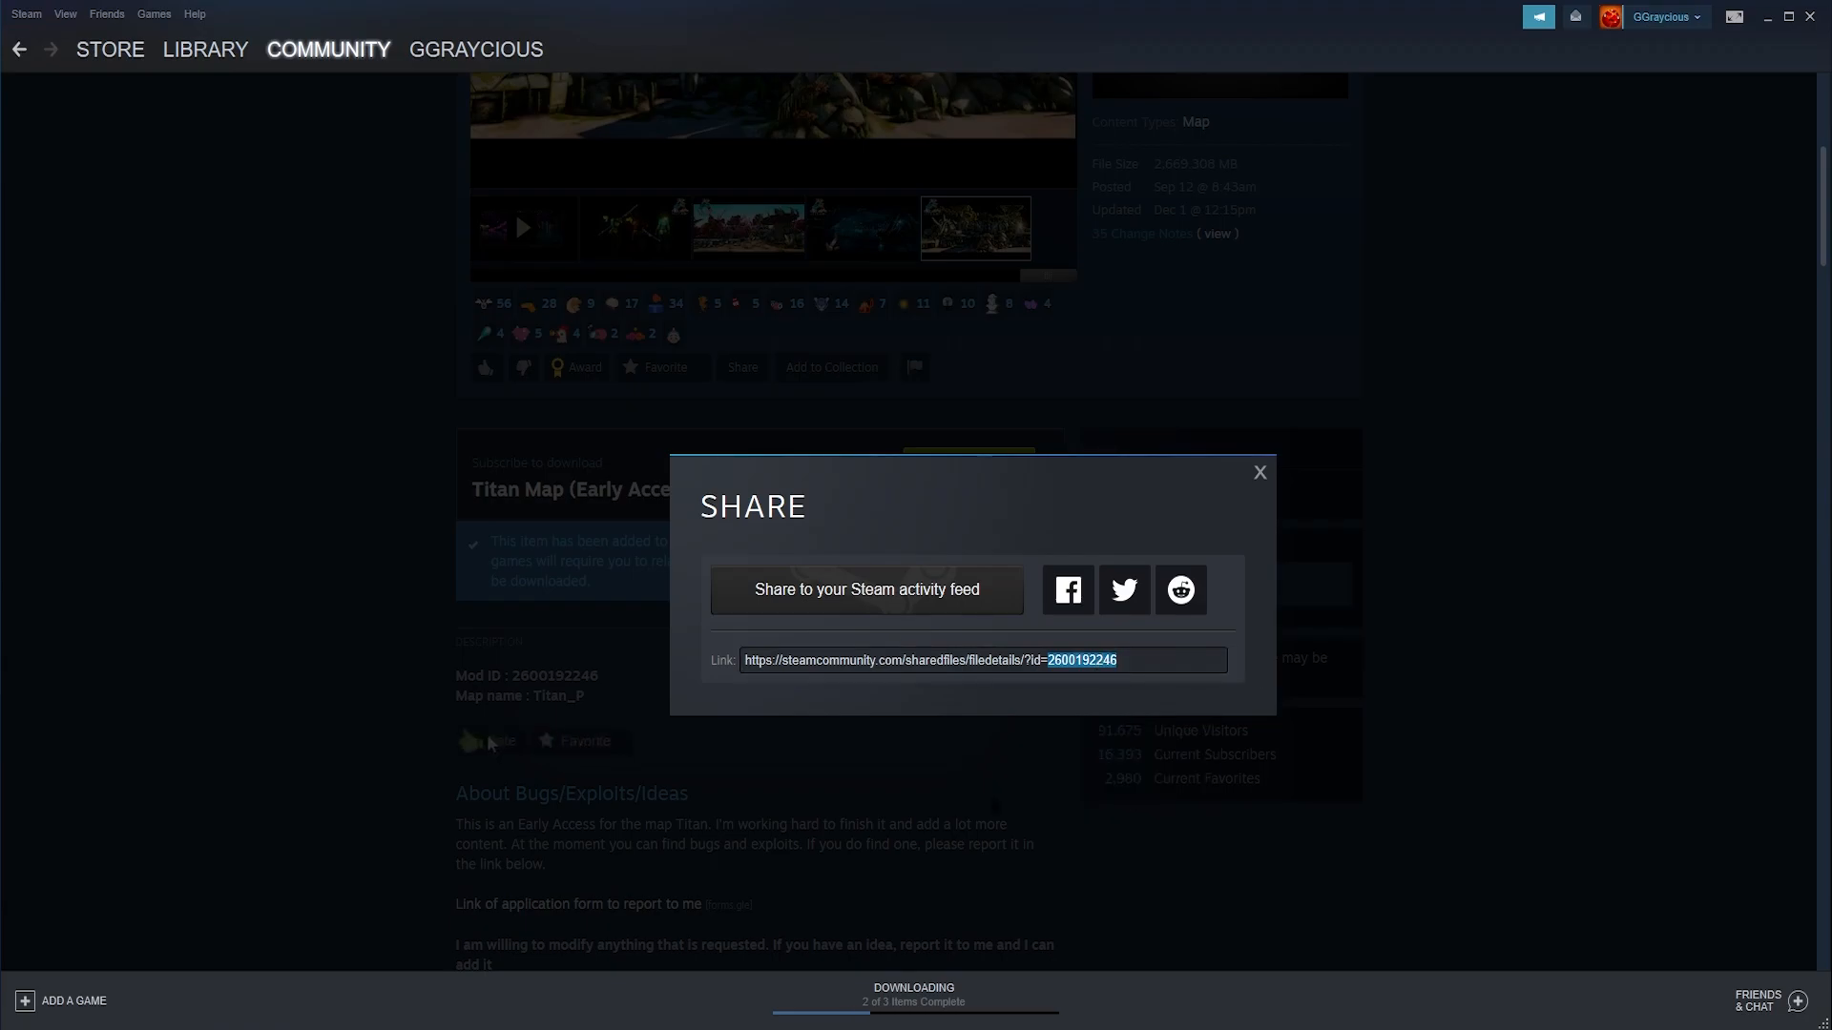
pyautogui.click(1259, 472)
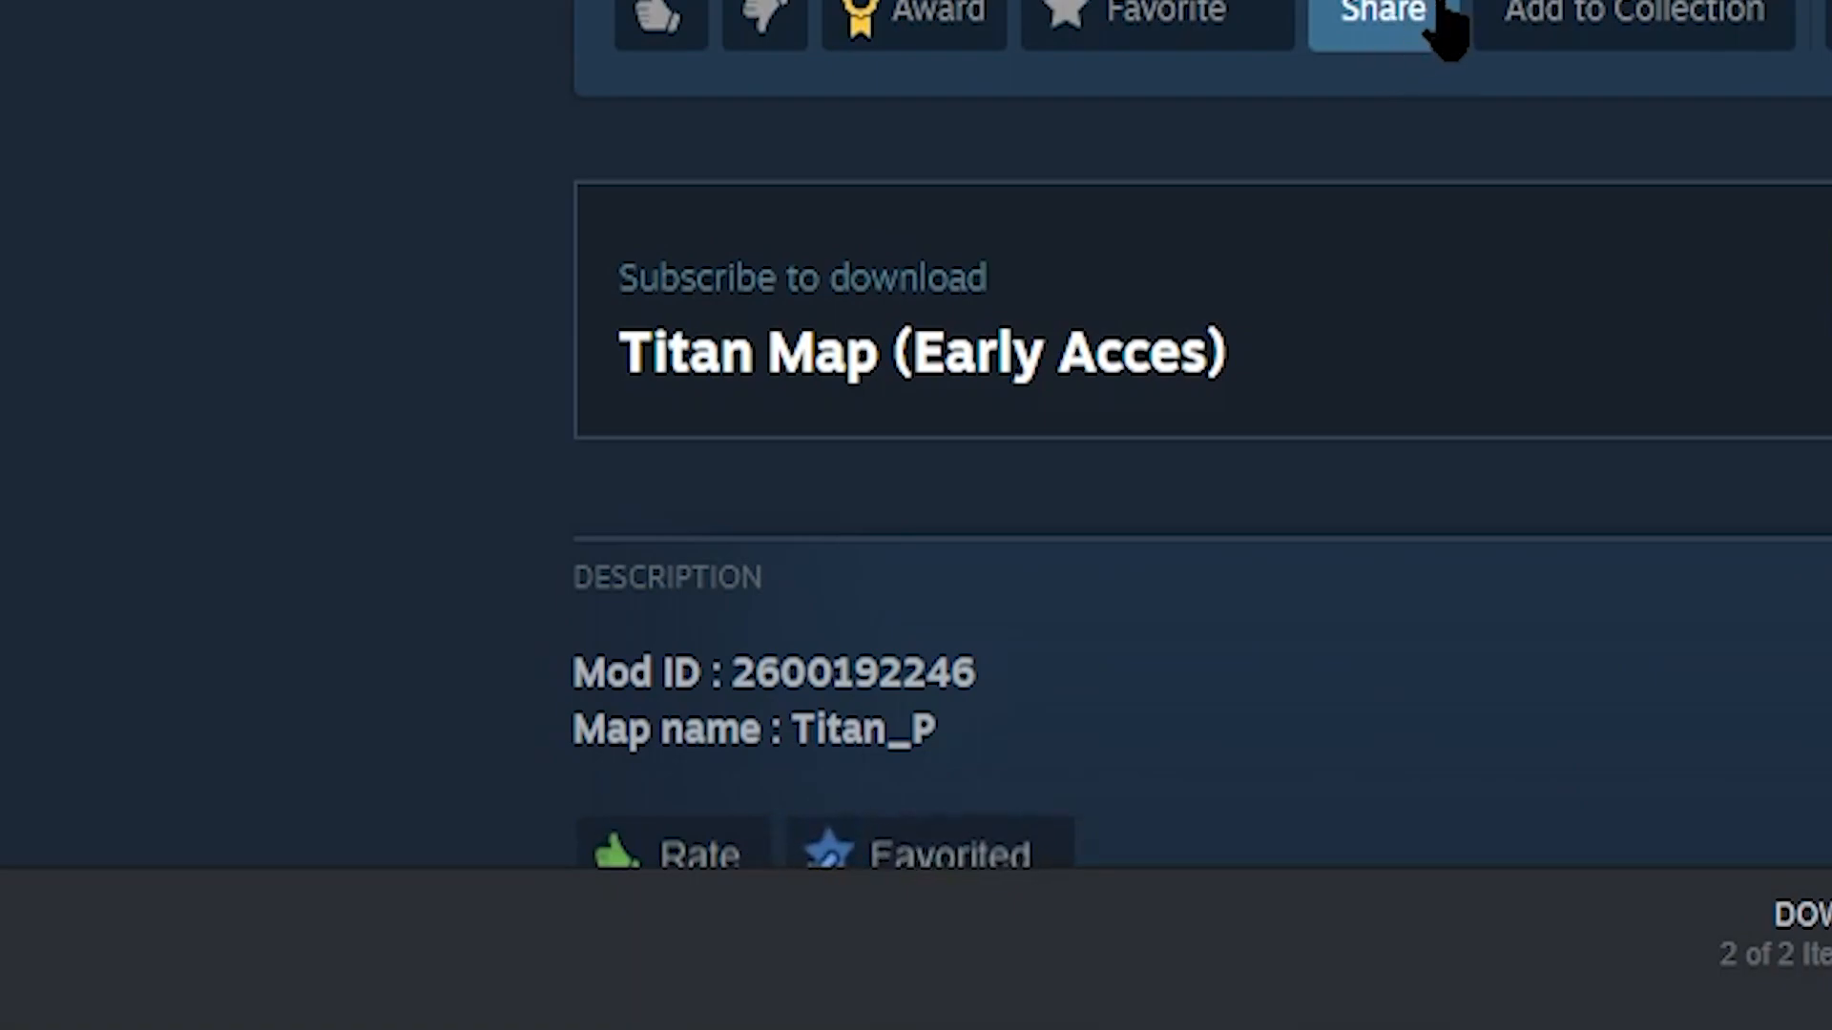
pyautogui.doubleClick(913, 673)
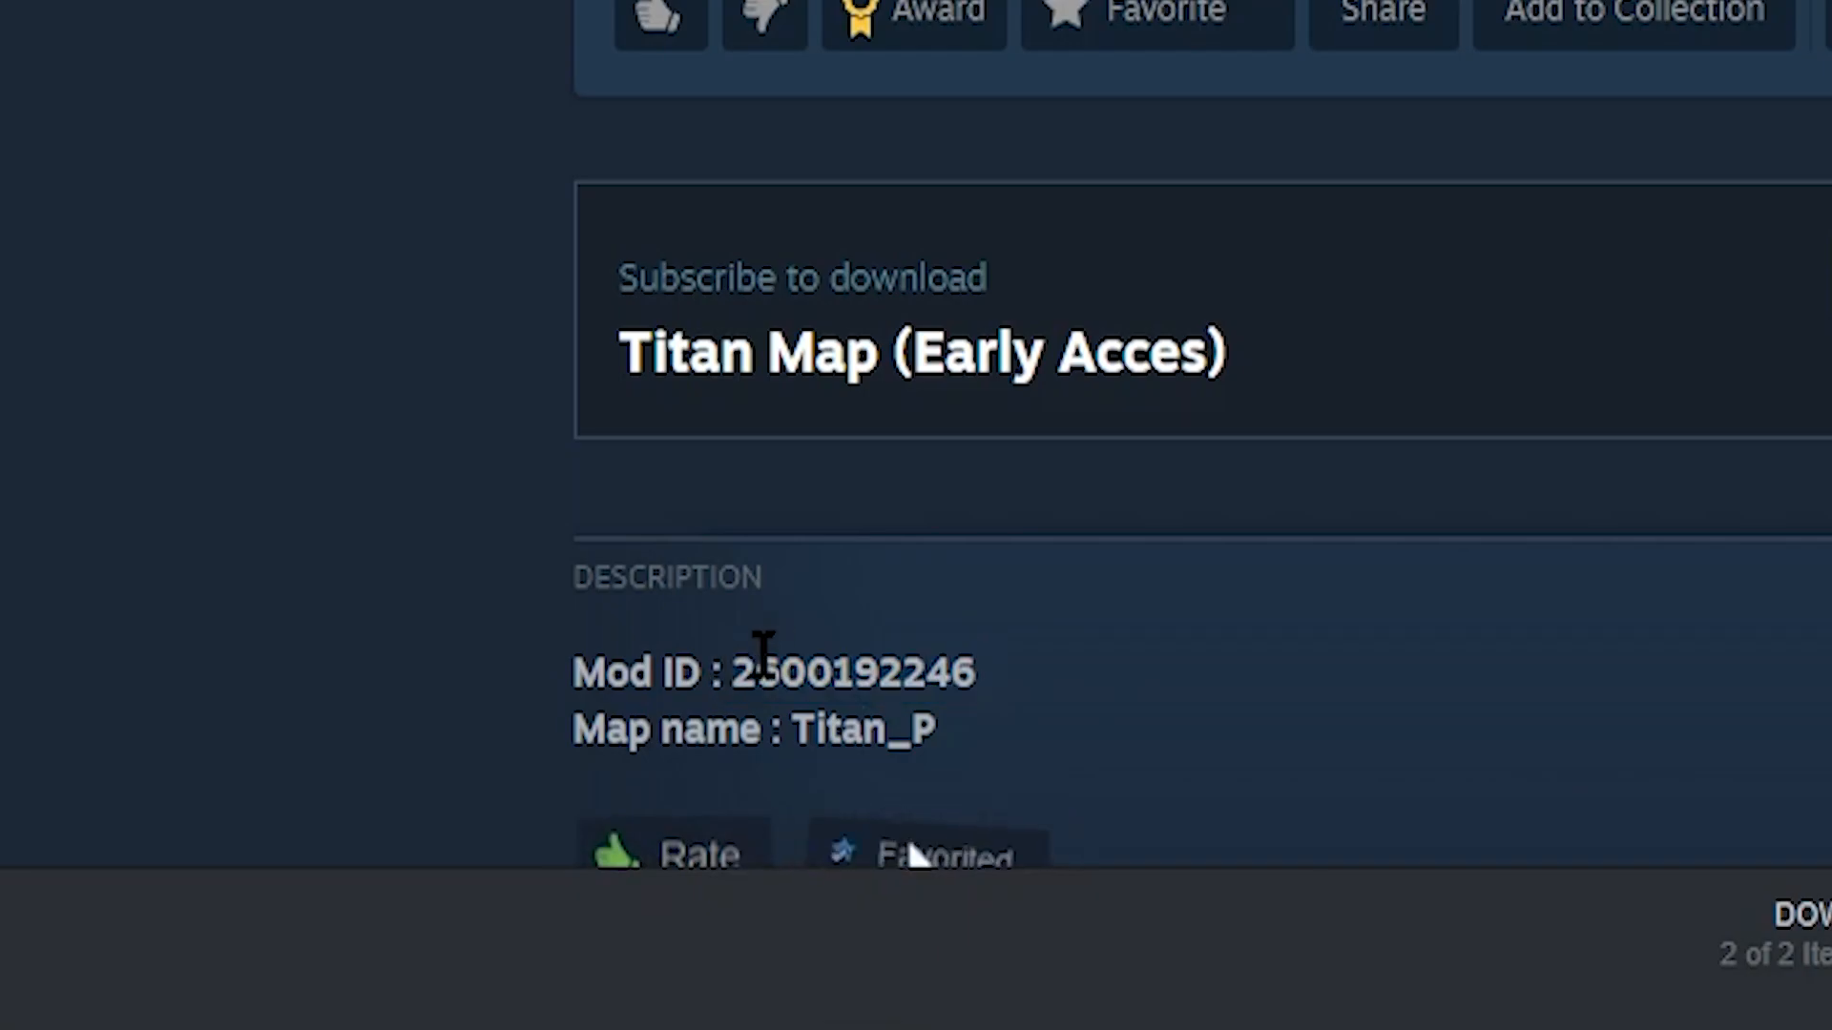
pyautogui.doubleClick(852, 674)
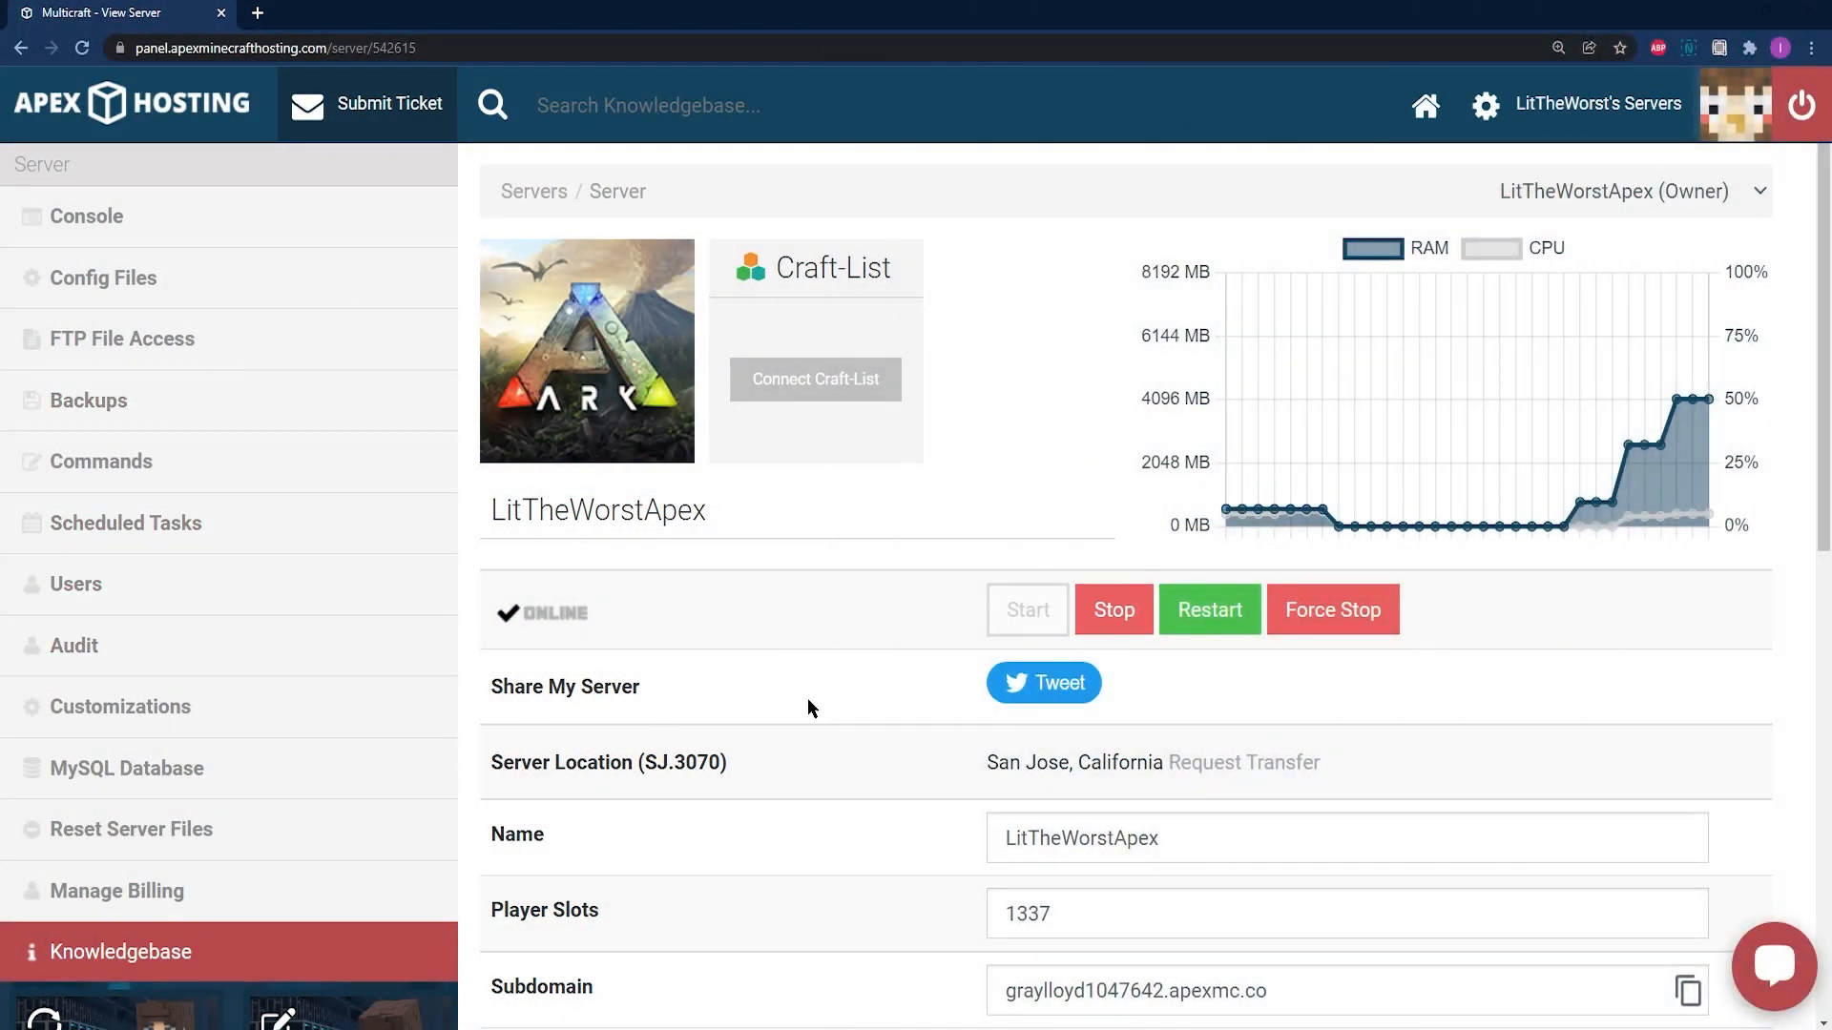
pyautogui.moveTo(1119, 631)
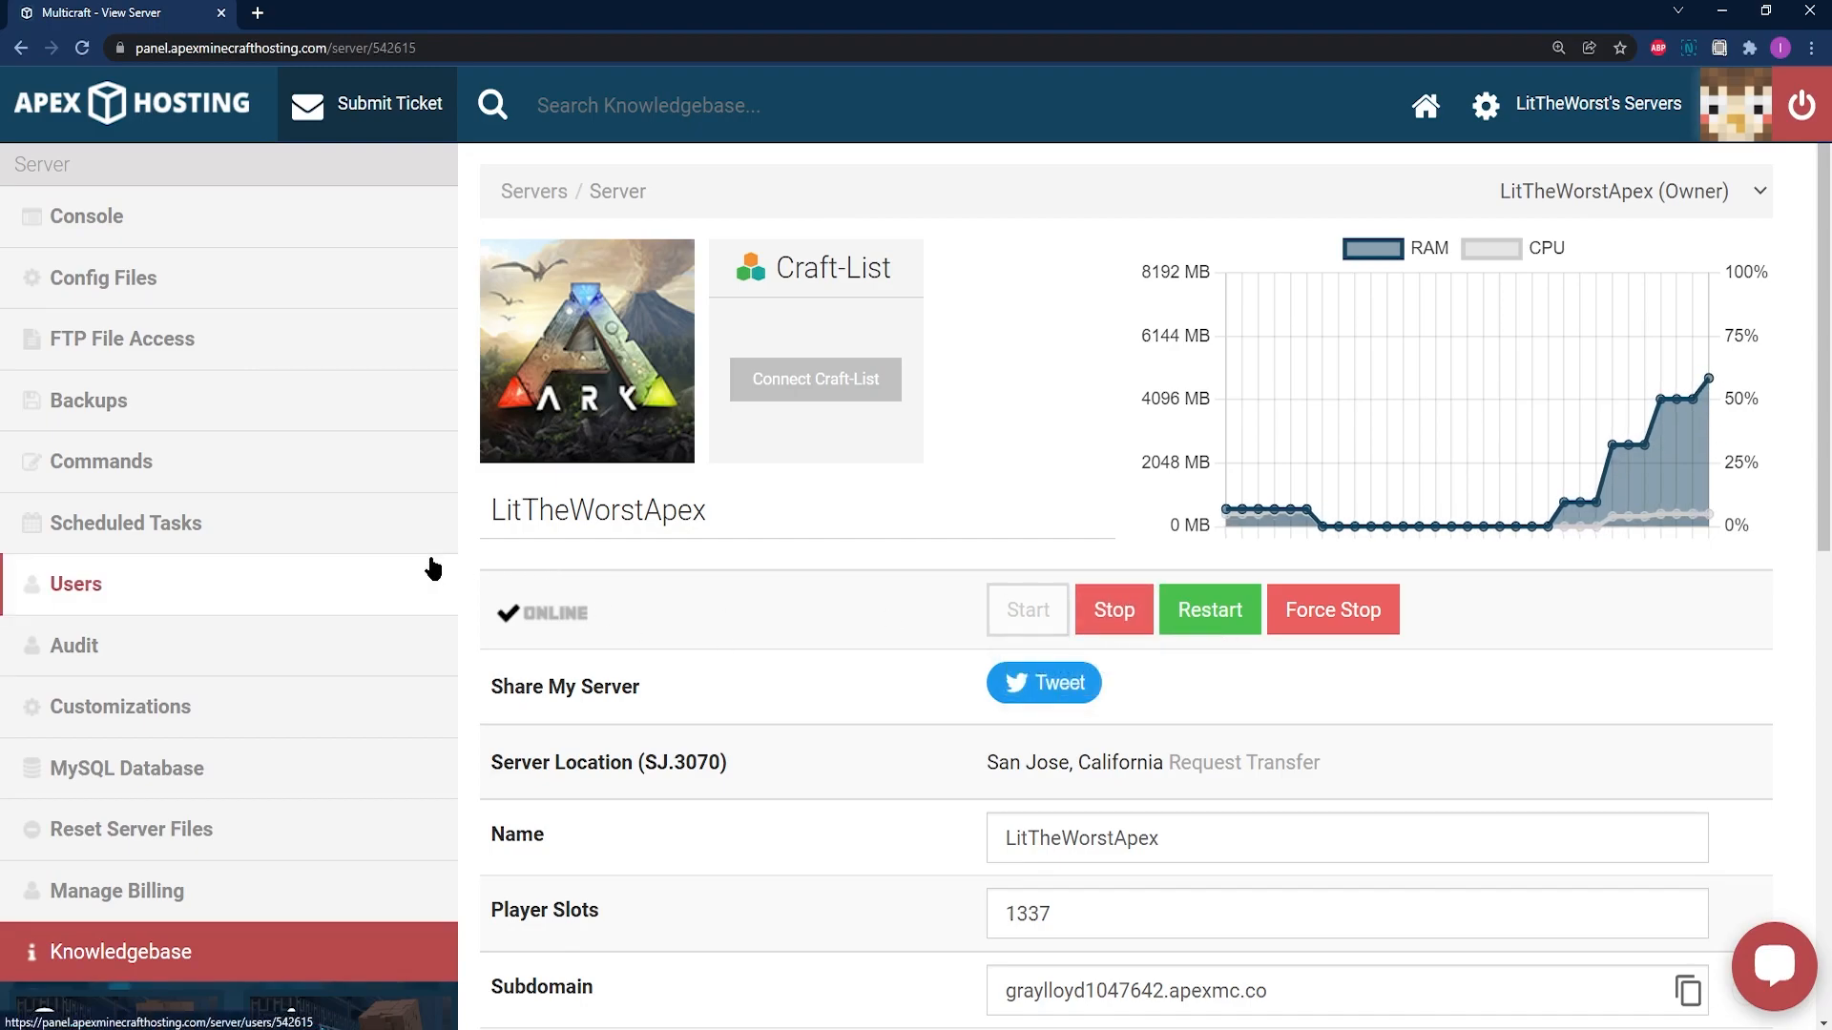
pyautogui.moveTo(327, 605)
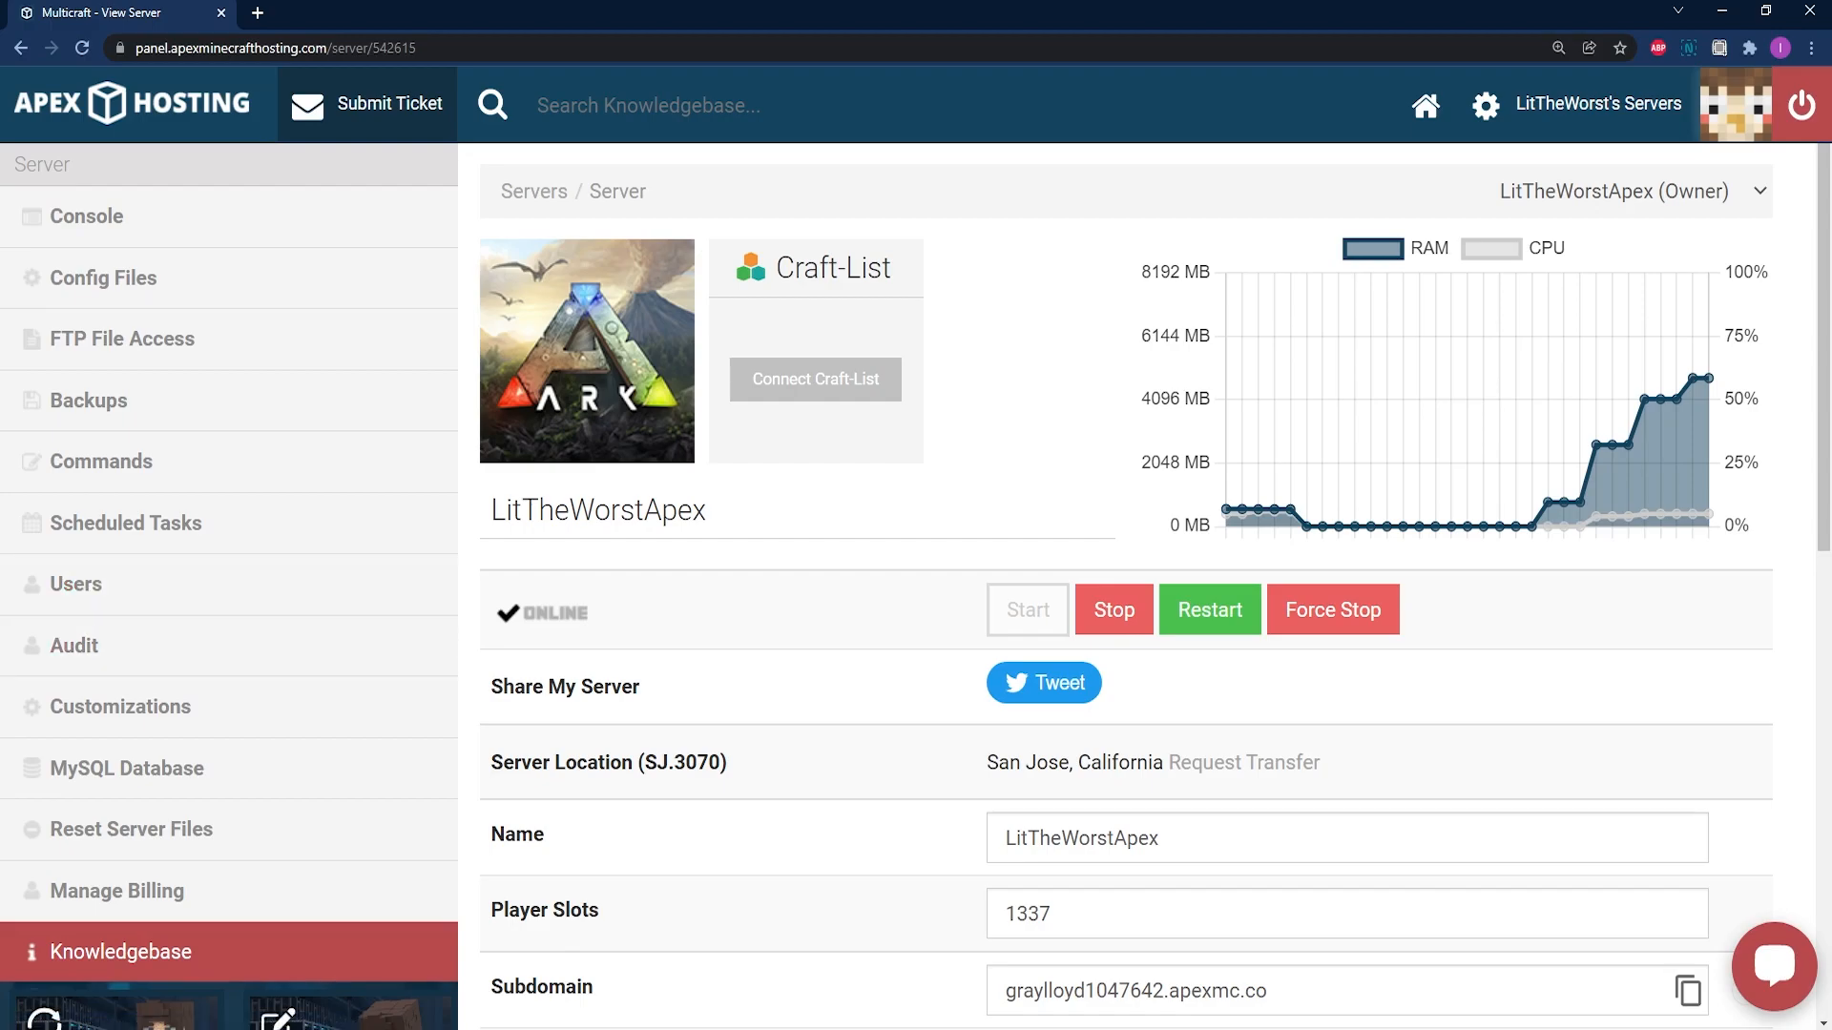
# Stop the running LitTheWorstApex ARK server.
pyautogui.click(1114, 610)
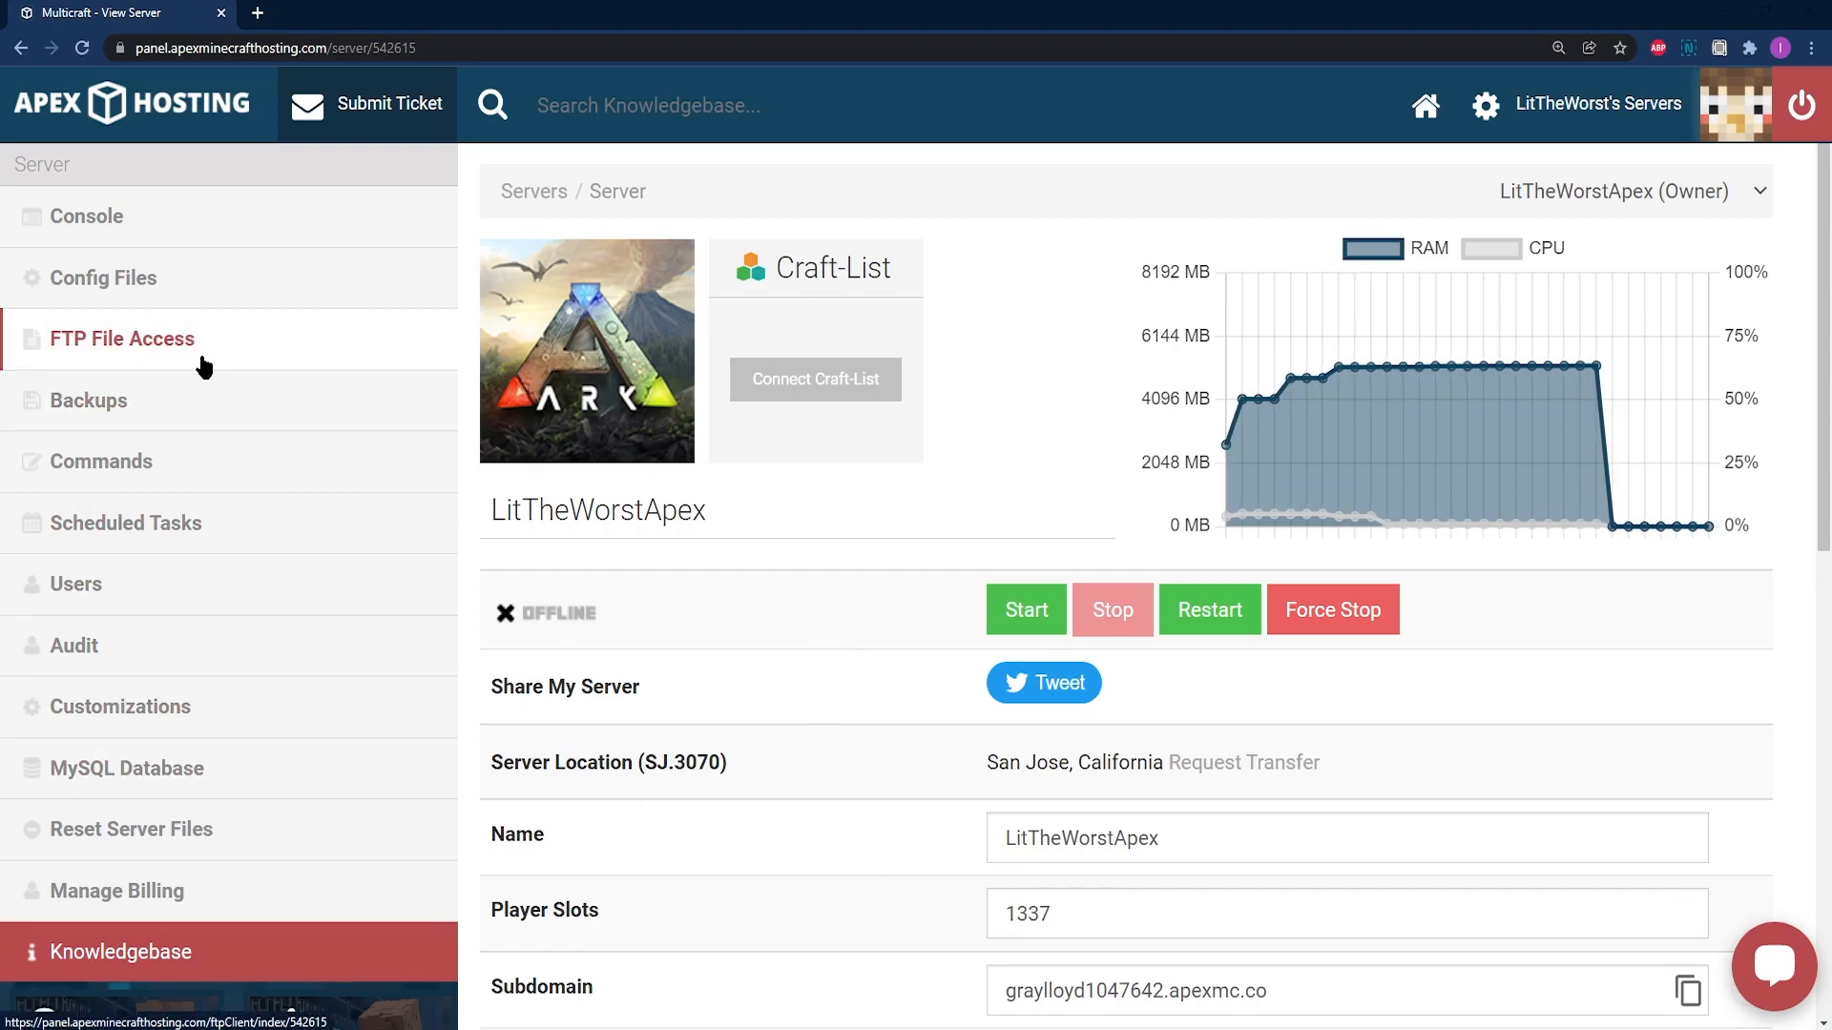
# Log into the FTP file browser and navigate to ShooterGame/Saved/Config/LinuxServer.
pyautogui.click(121, 338)
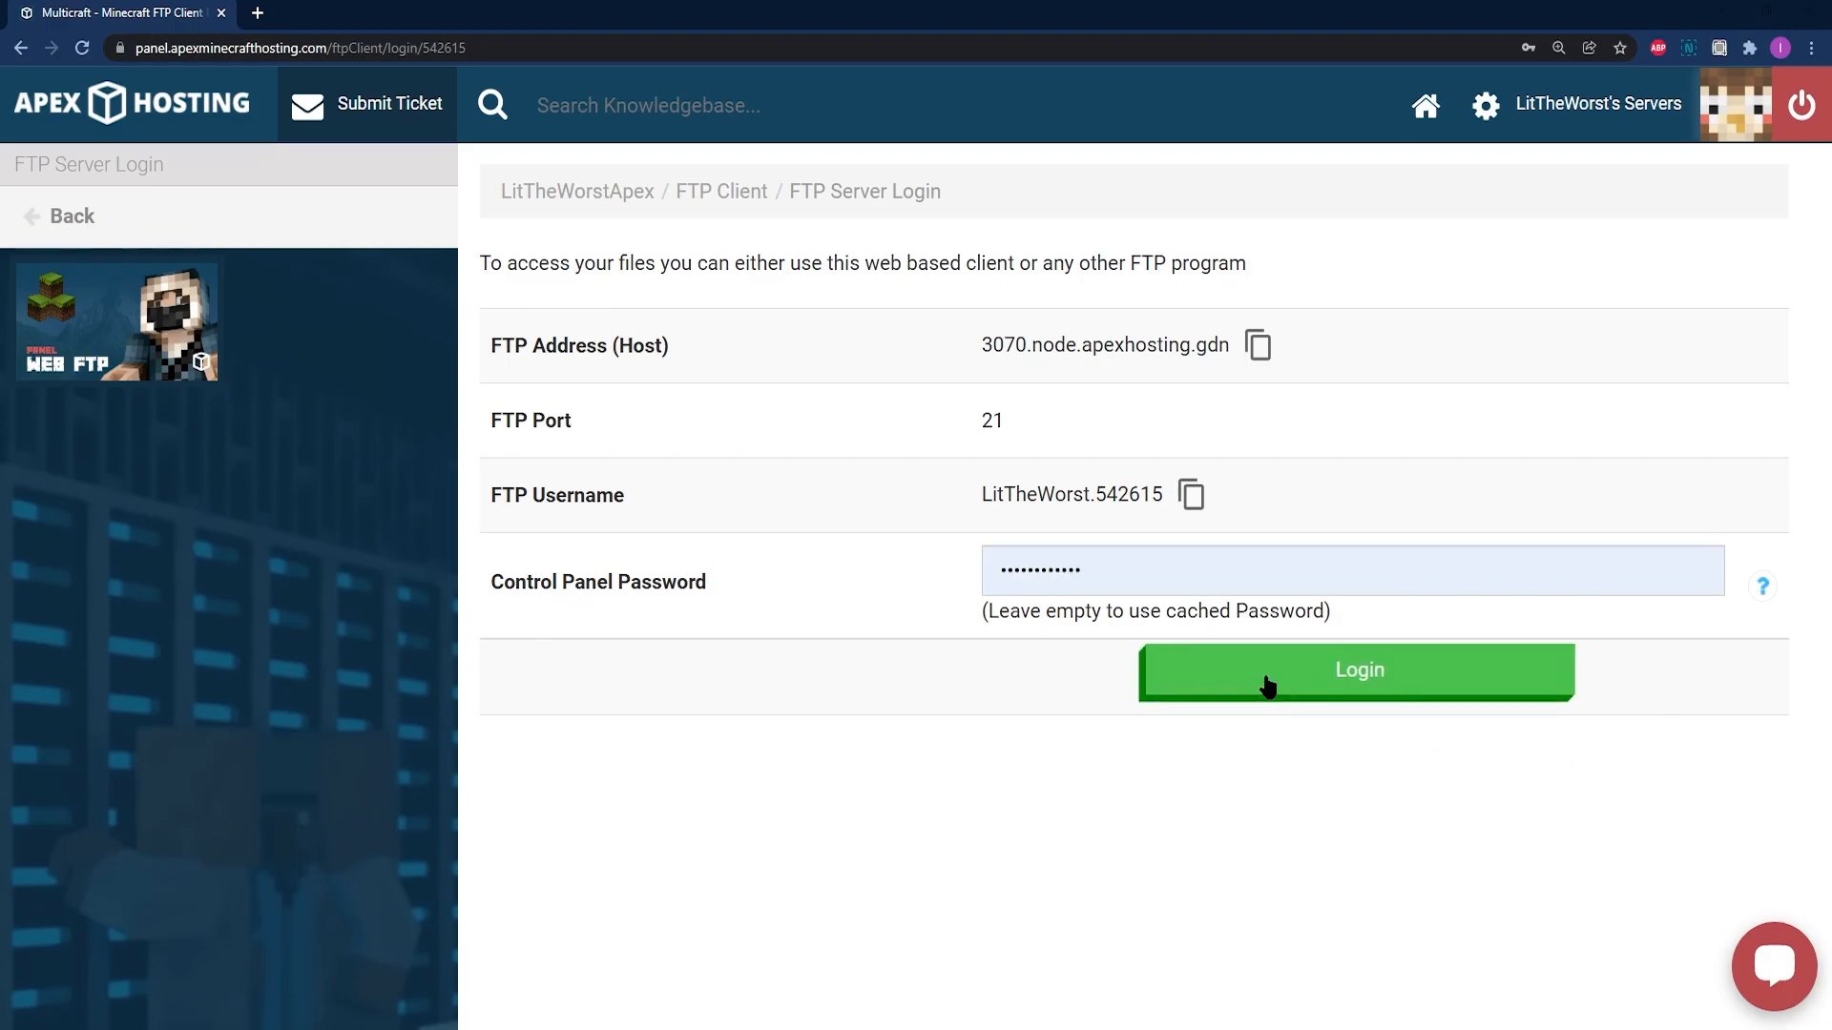
pyautogui.click(1359, 671)
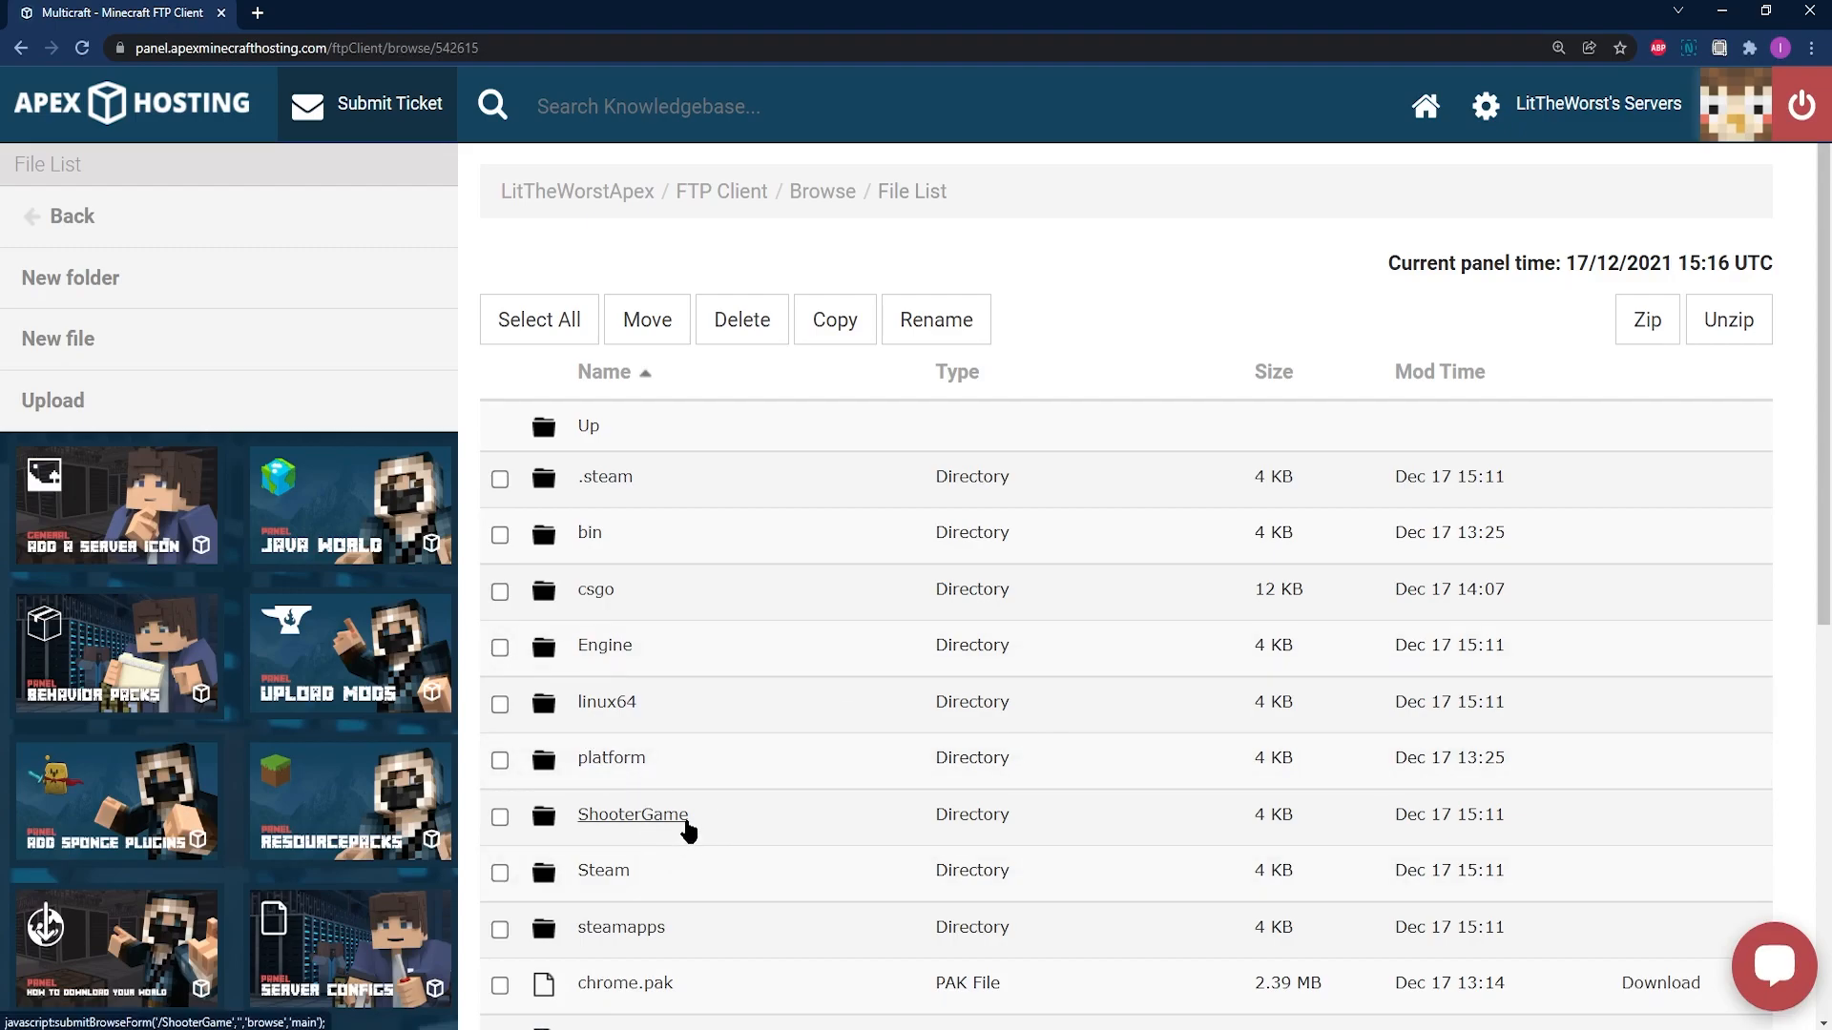
pyautogui.click(660, 814)
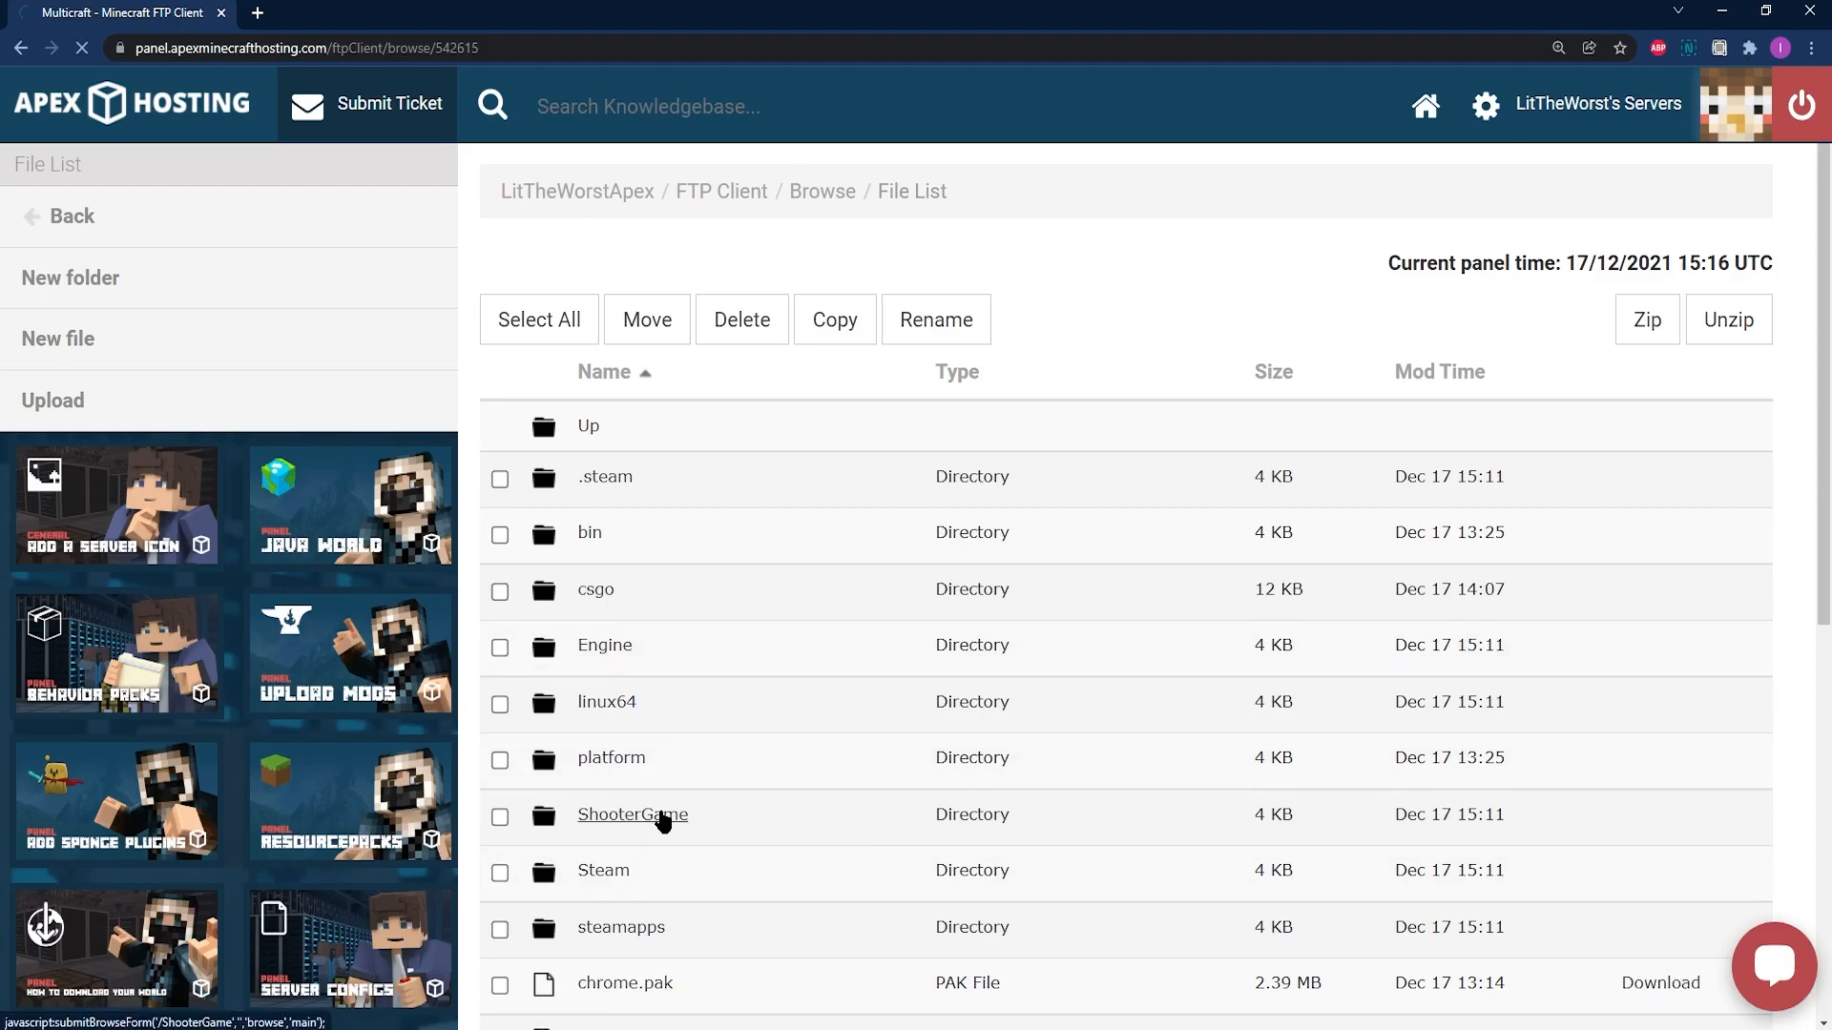
pyautogui.click(633, 815)
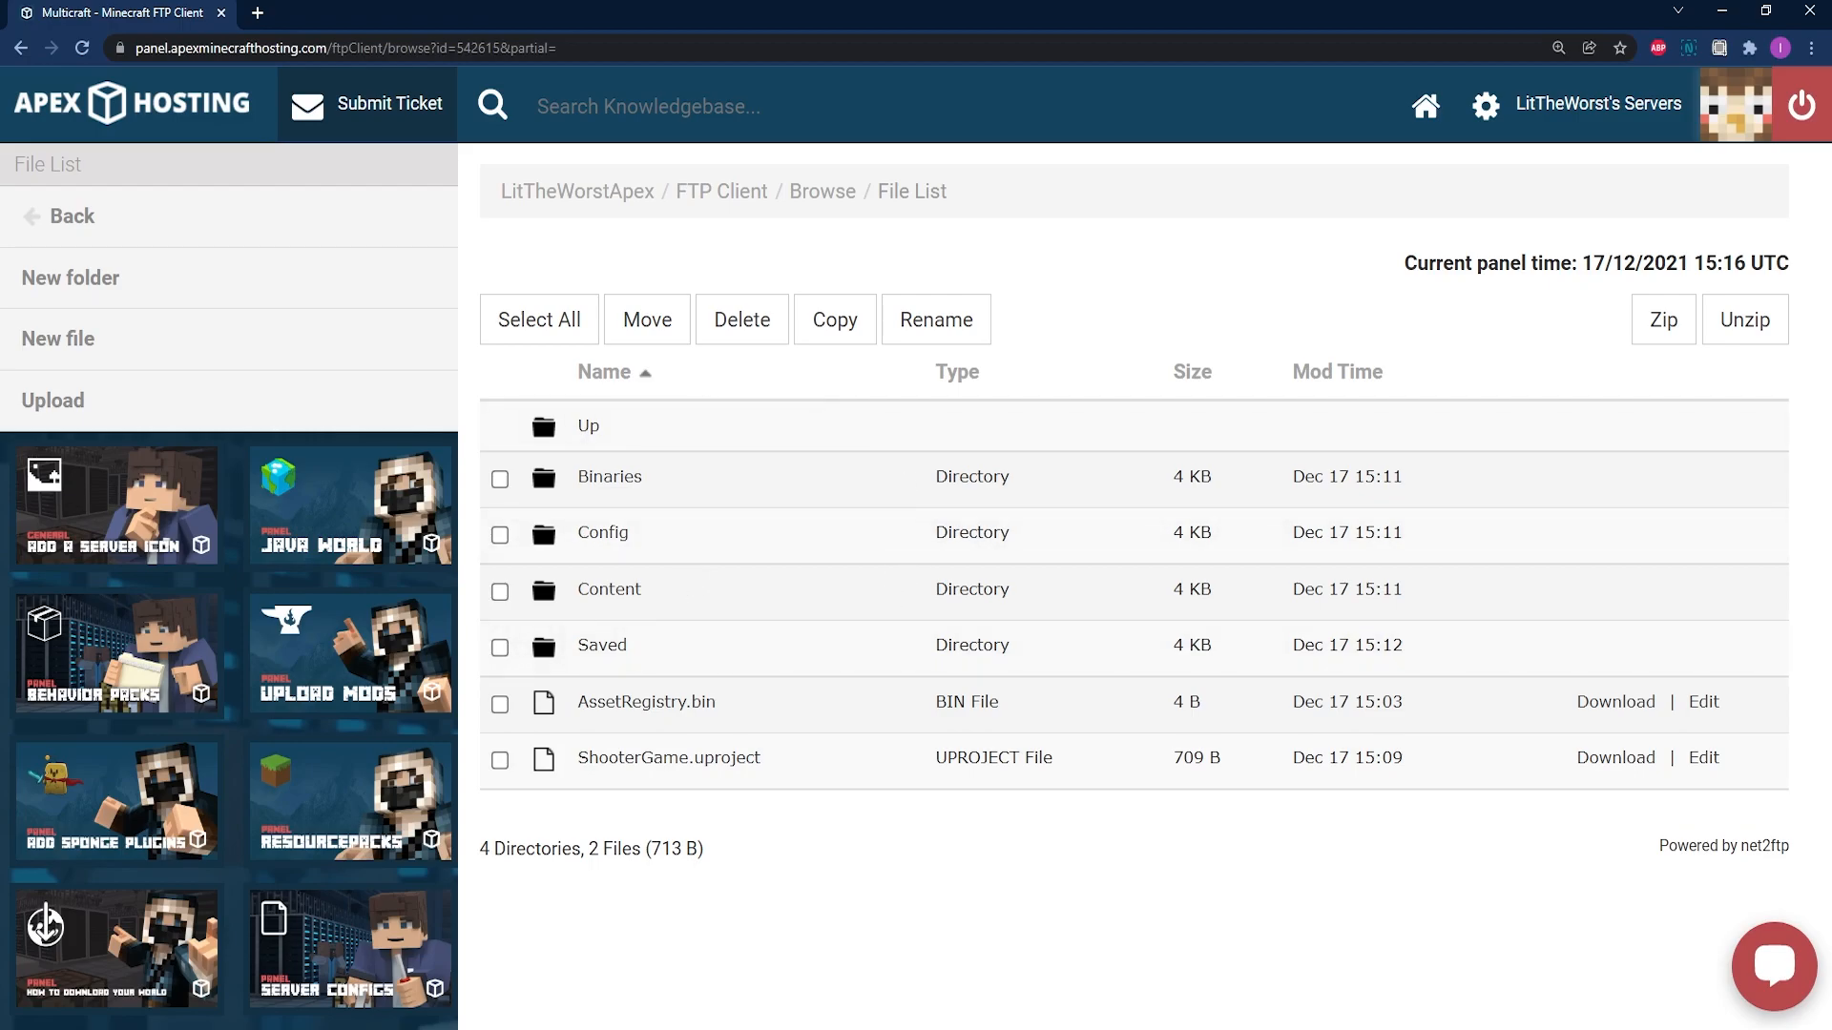
pyautogui.moveTo(687, 695)
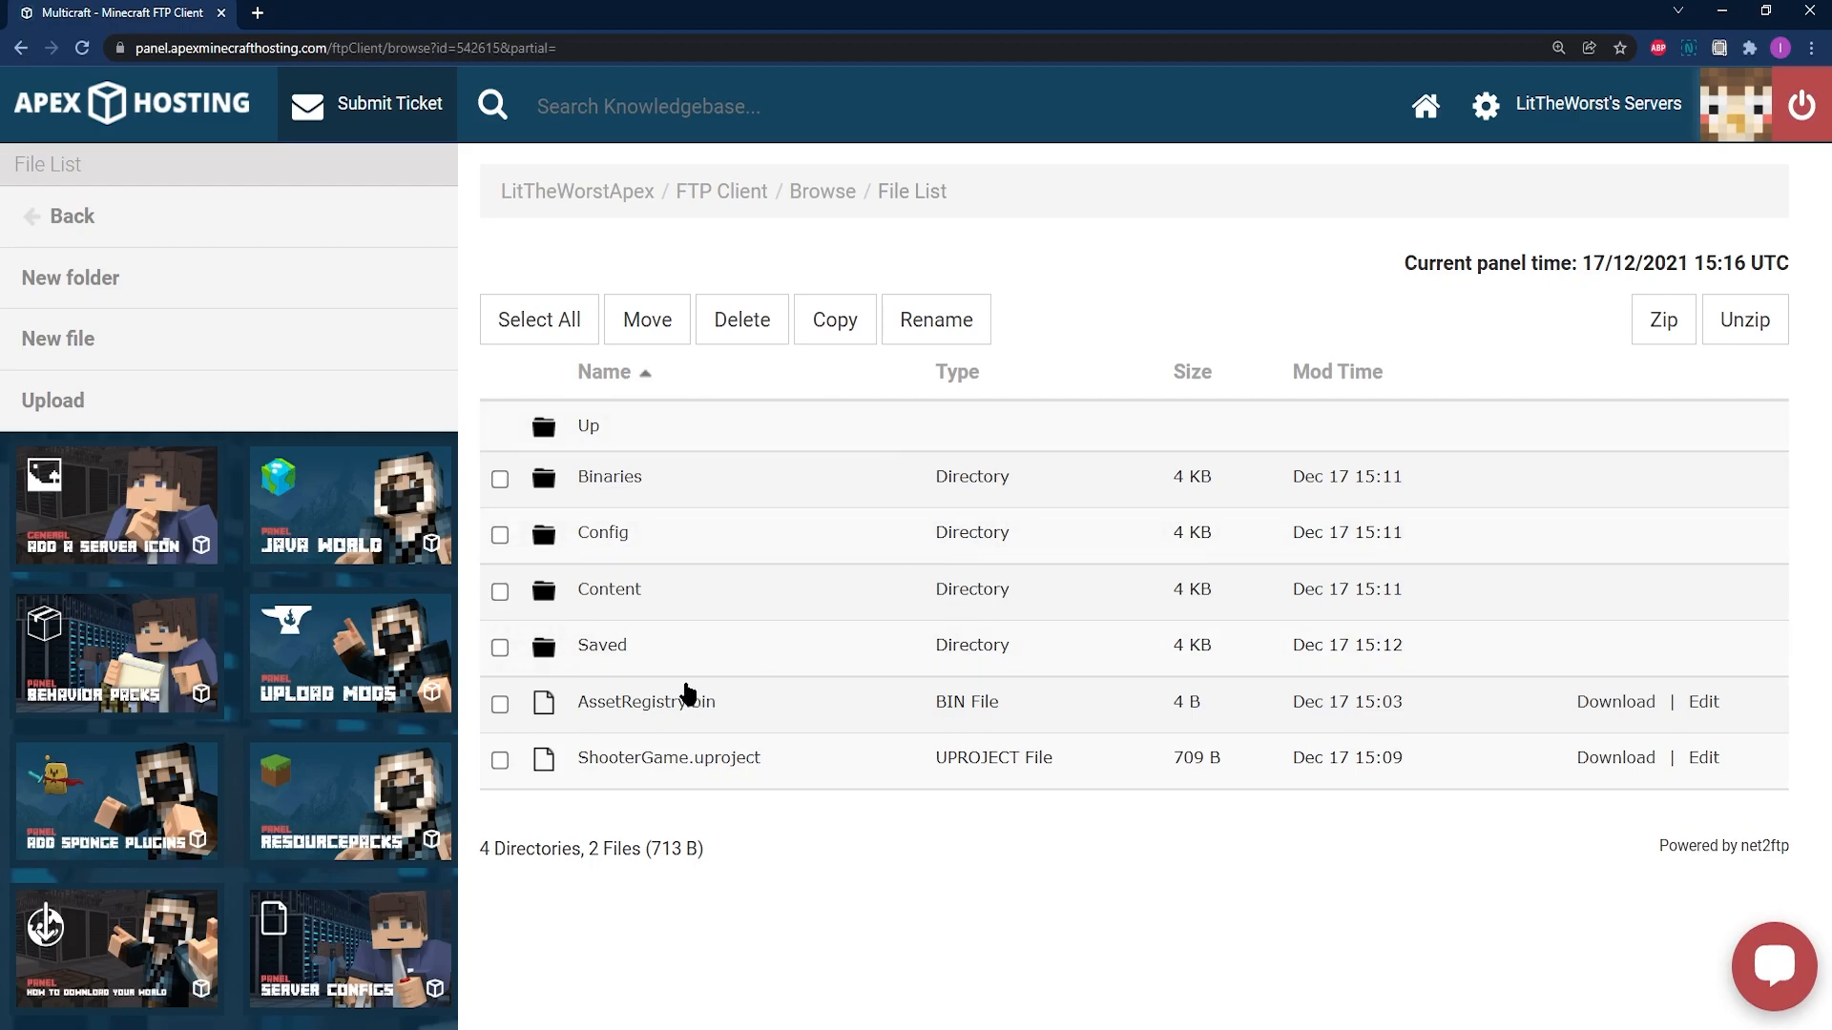
pyautogui.click(602, 645)
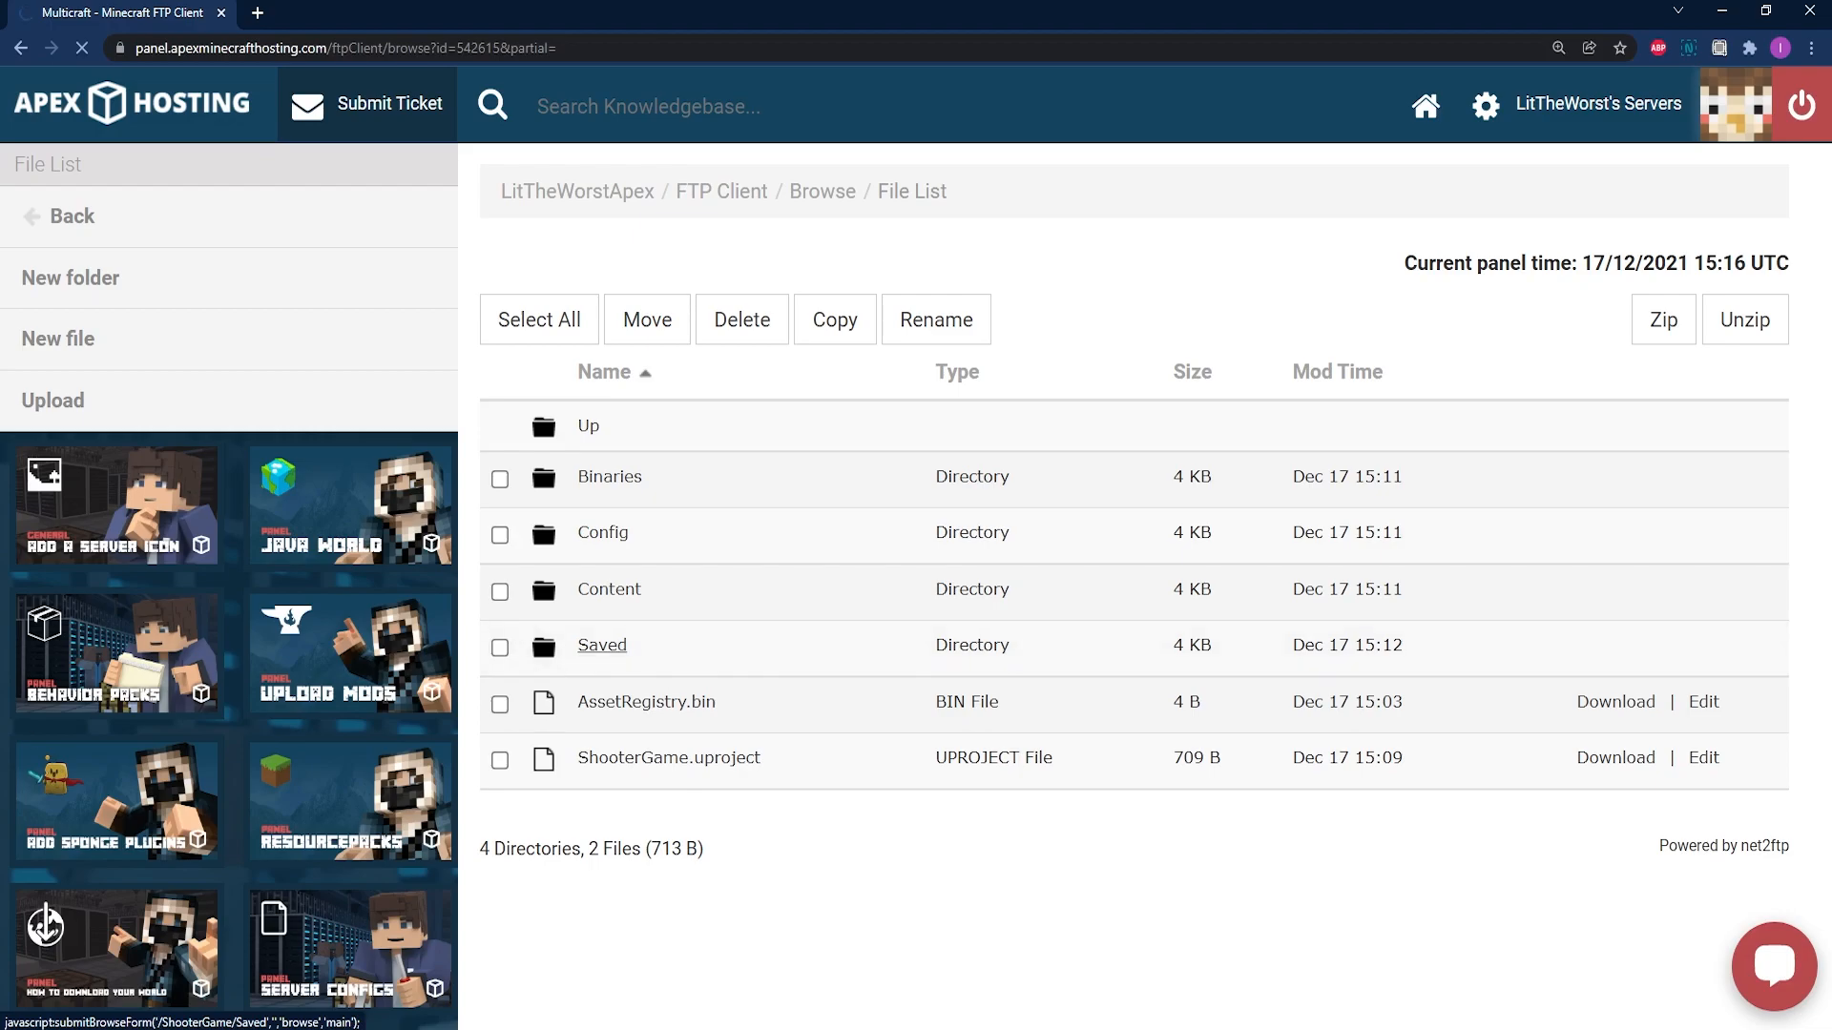
pyautogui.click(601, 645)
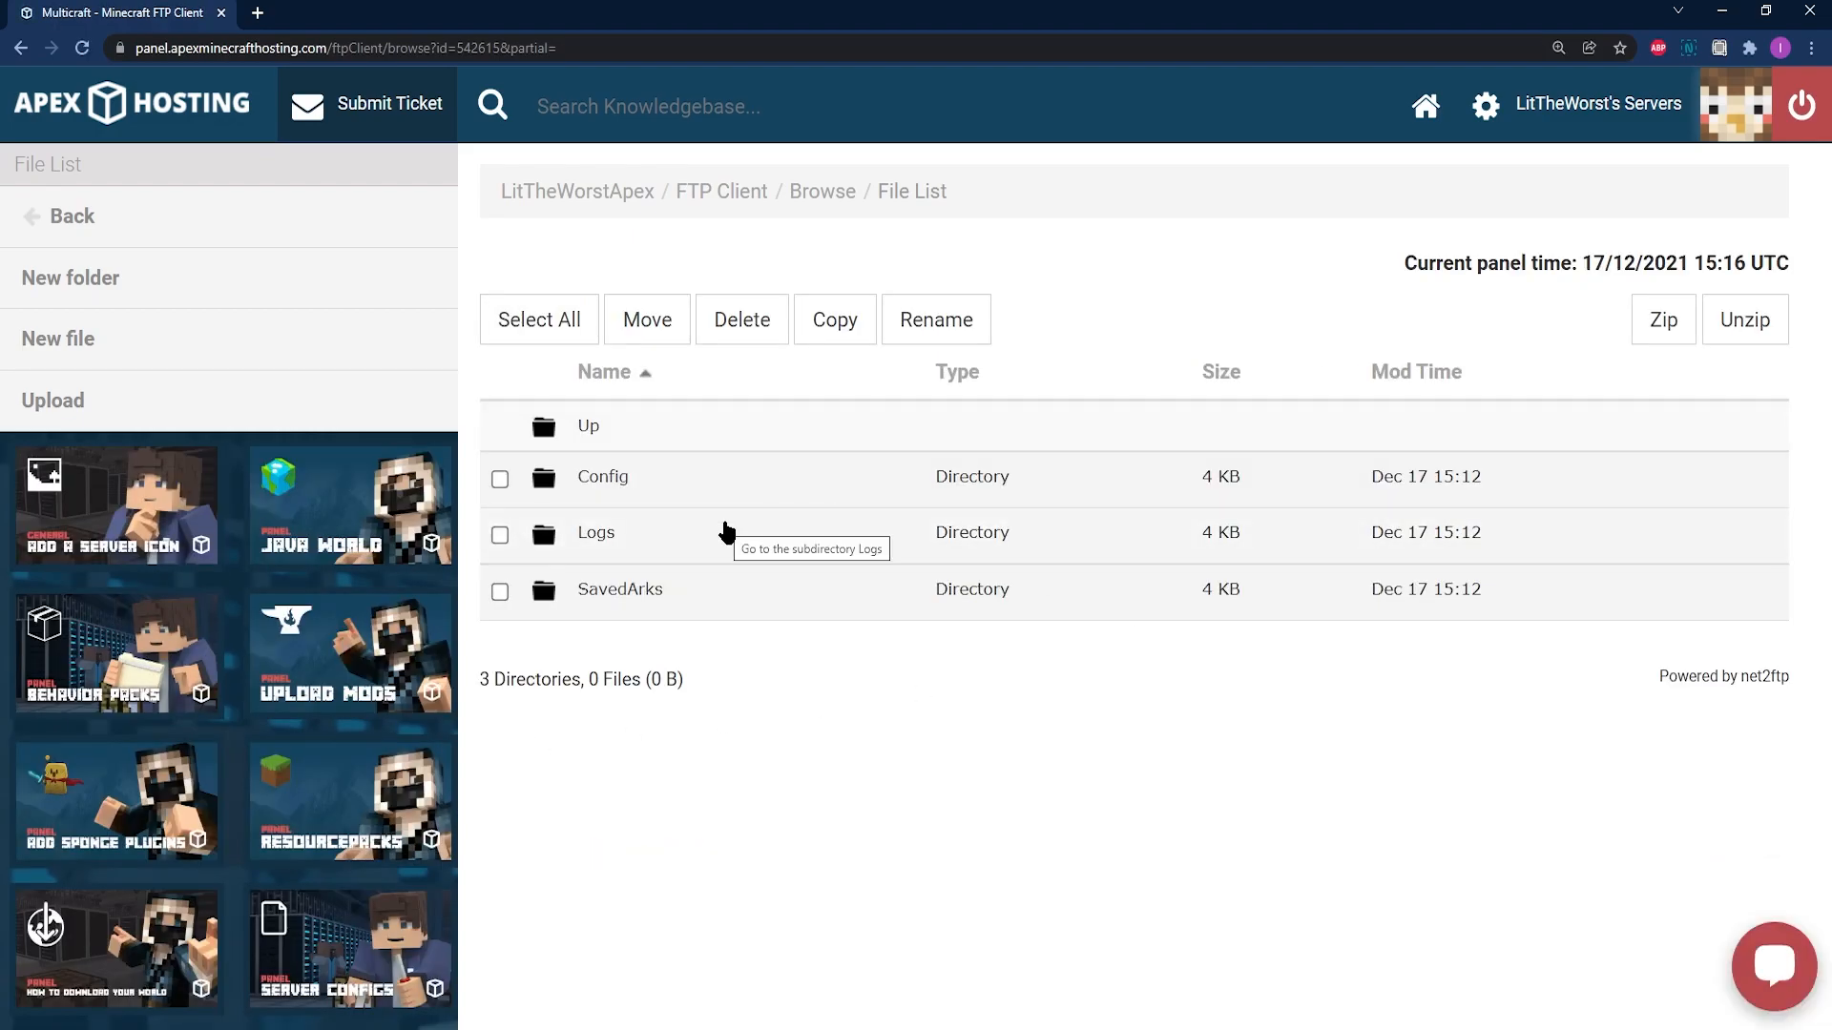
pyautogui.click(603, 477)
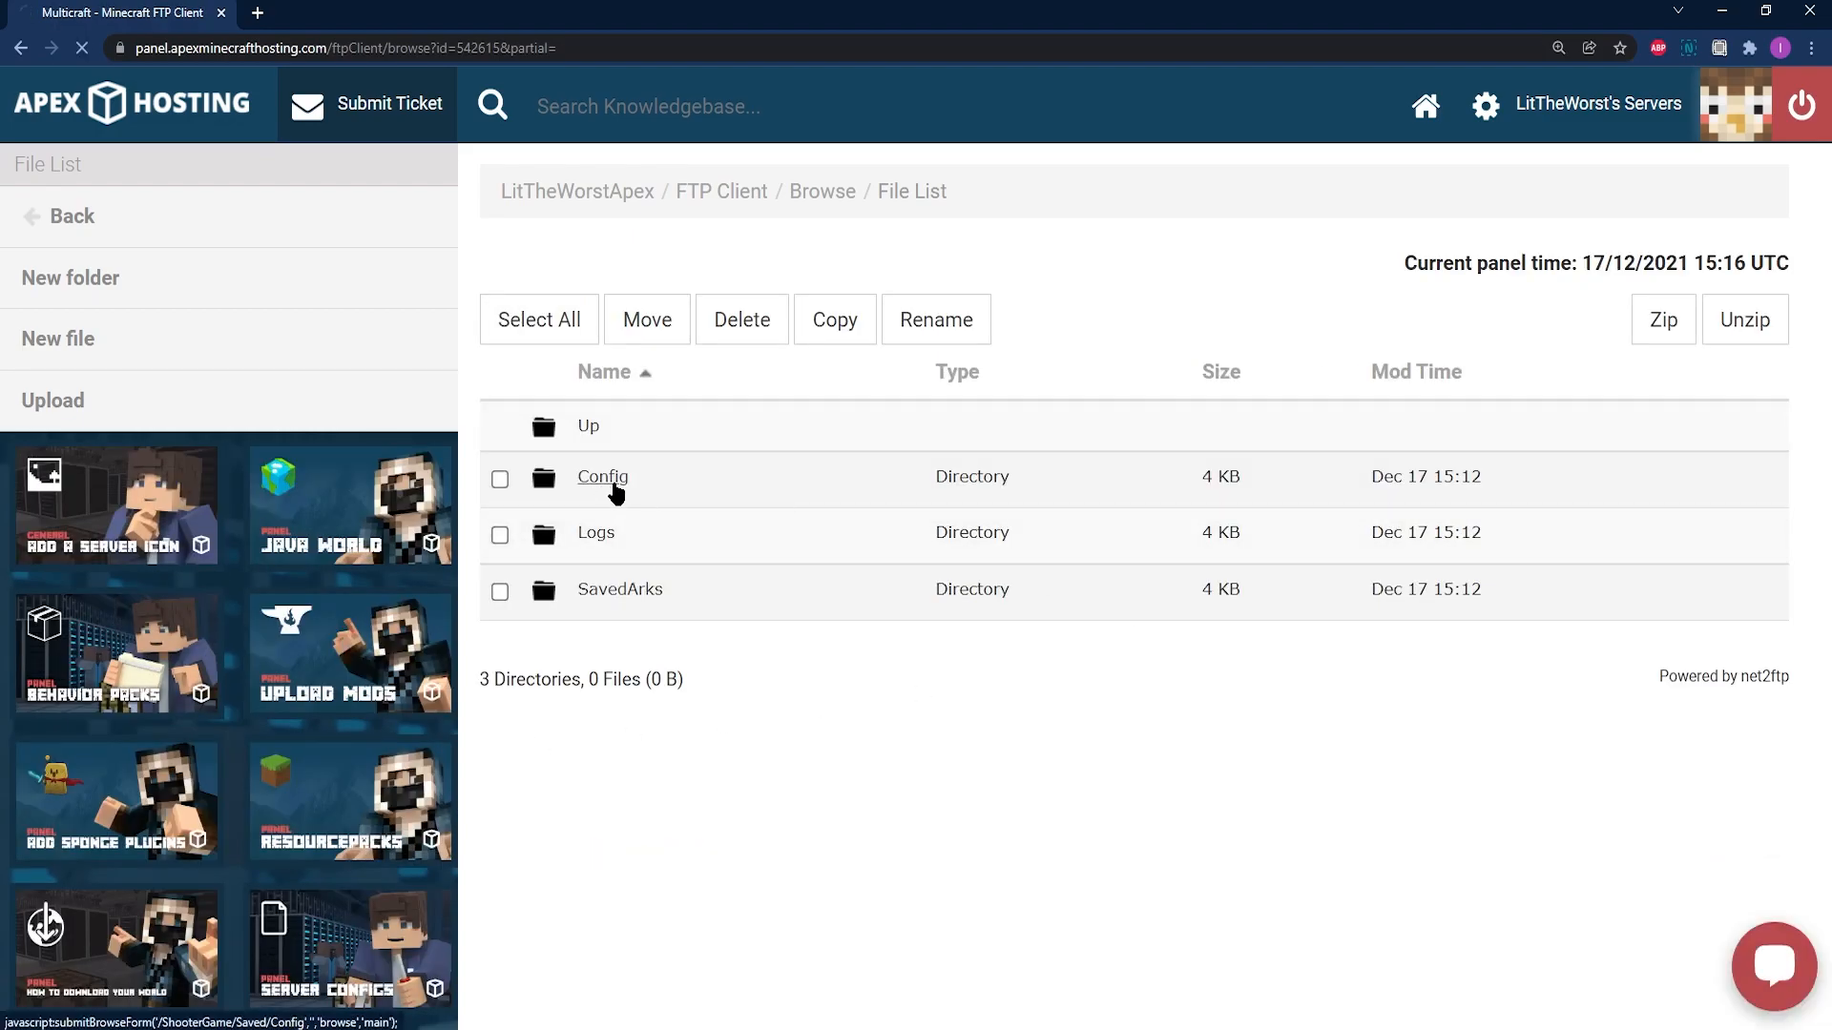
pyautogui.click(602, 477)
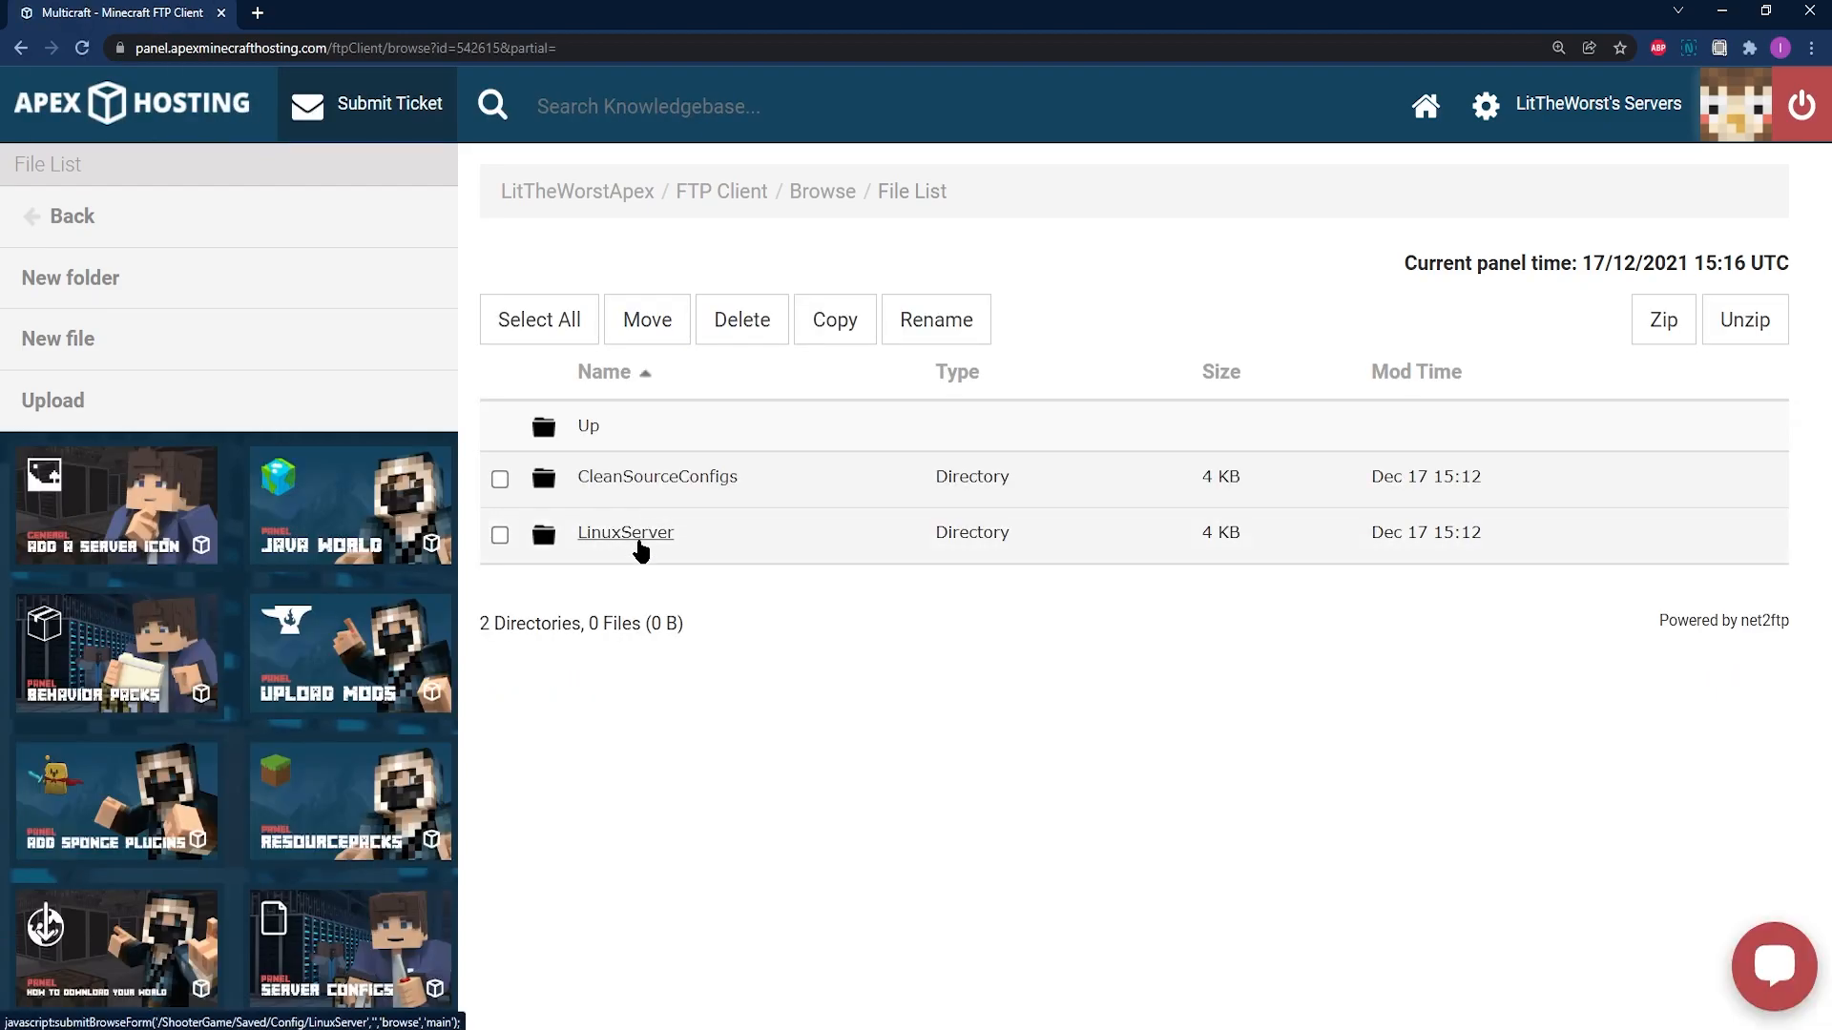
pyautogui.click(625, 533)
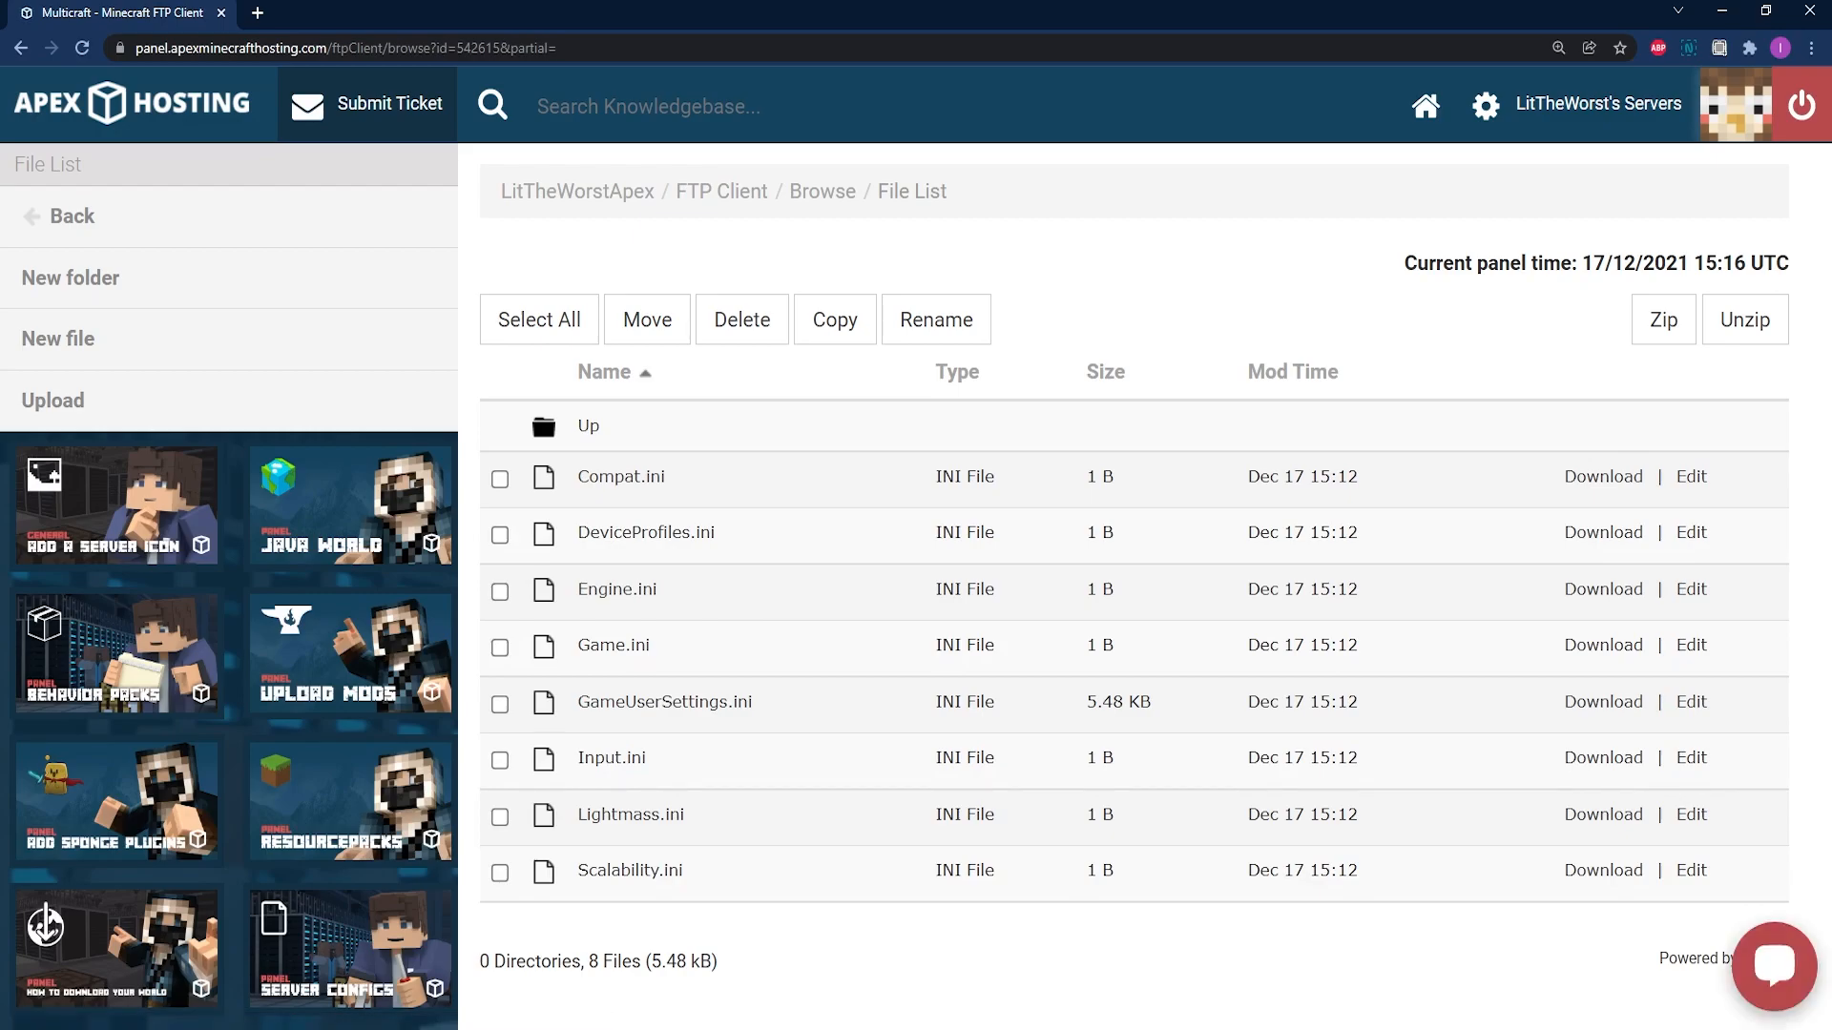
pyautogui.moveTo(729, 666)
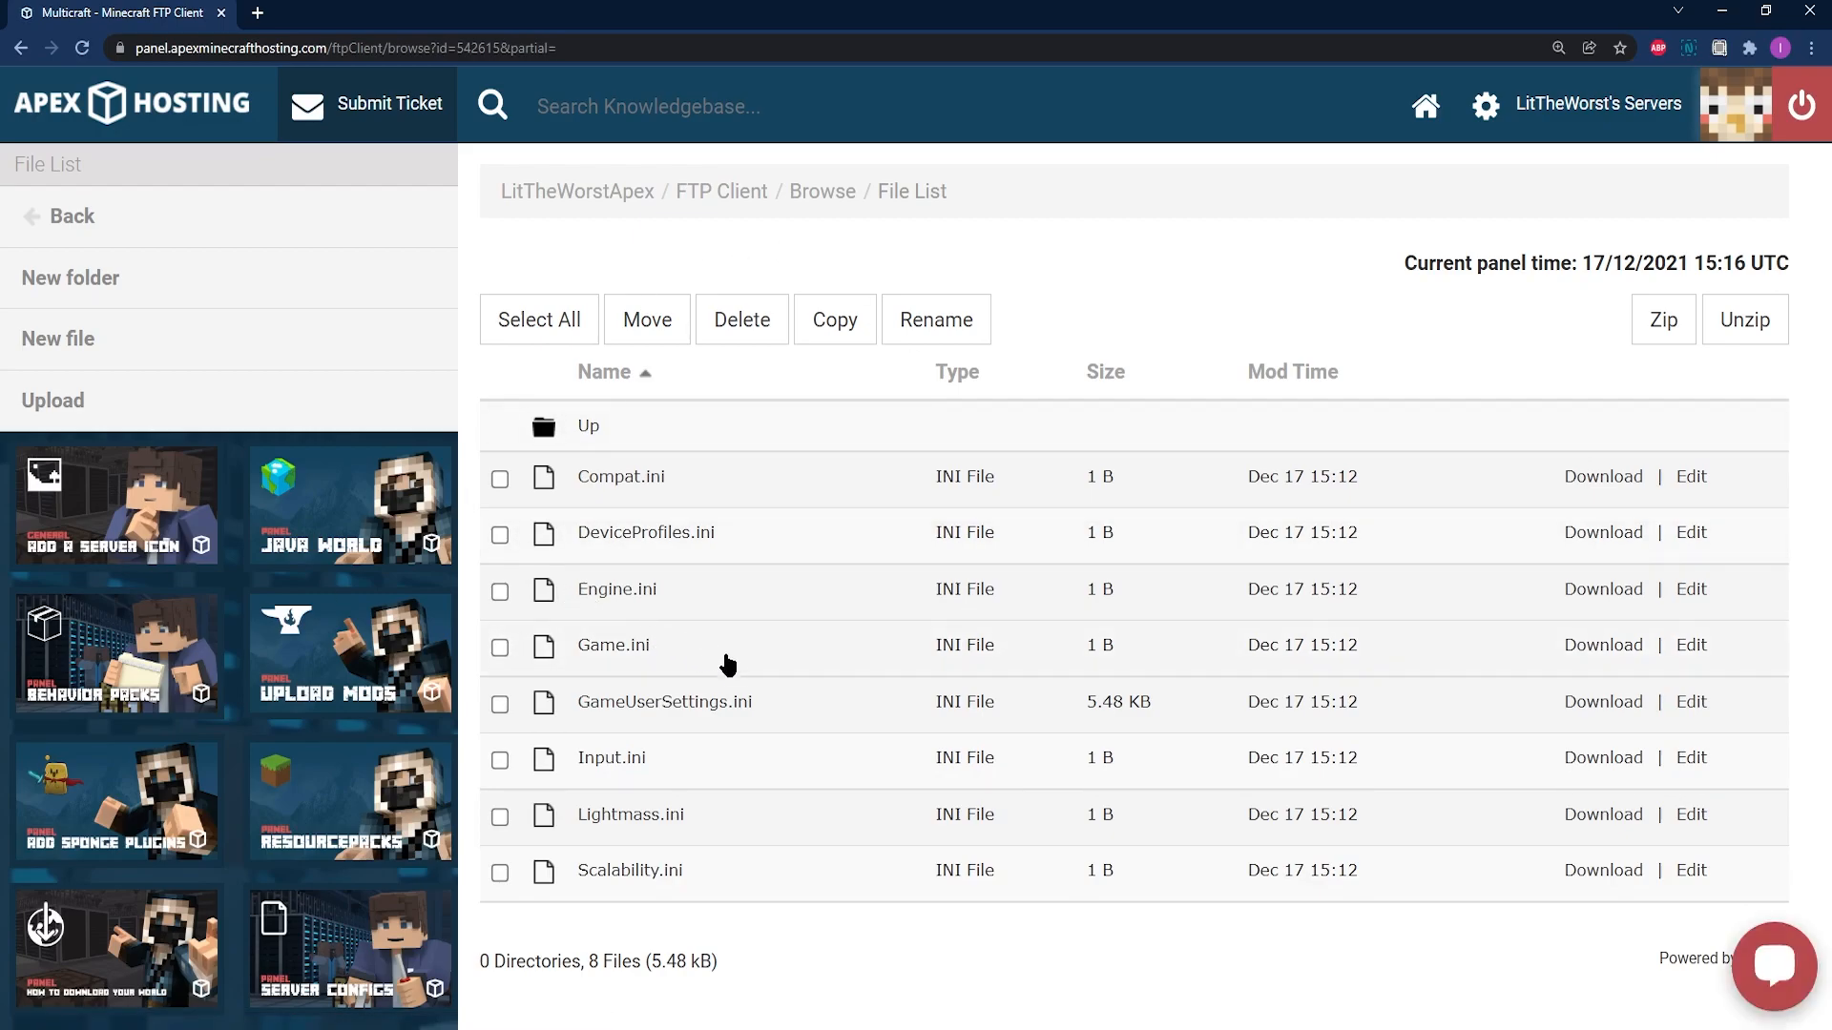
pyautogui.moveTo(624, 712)
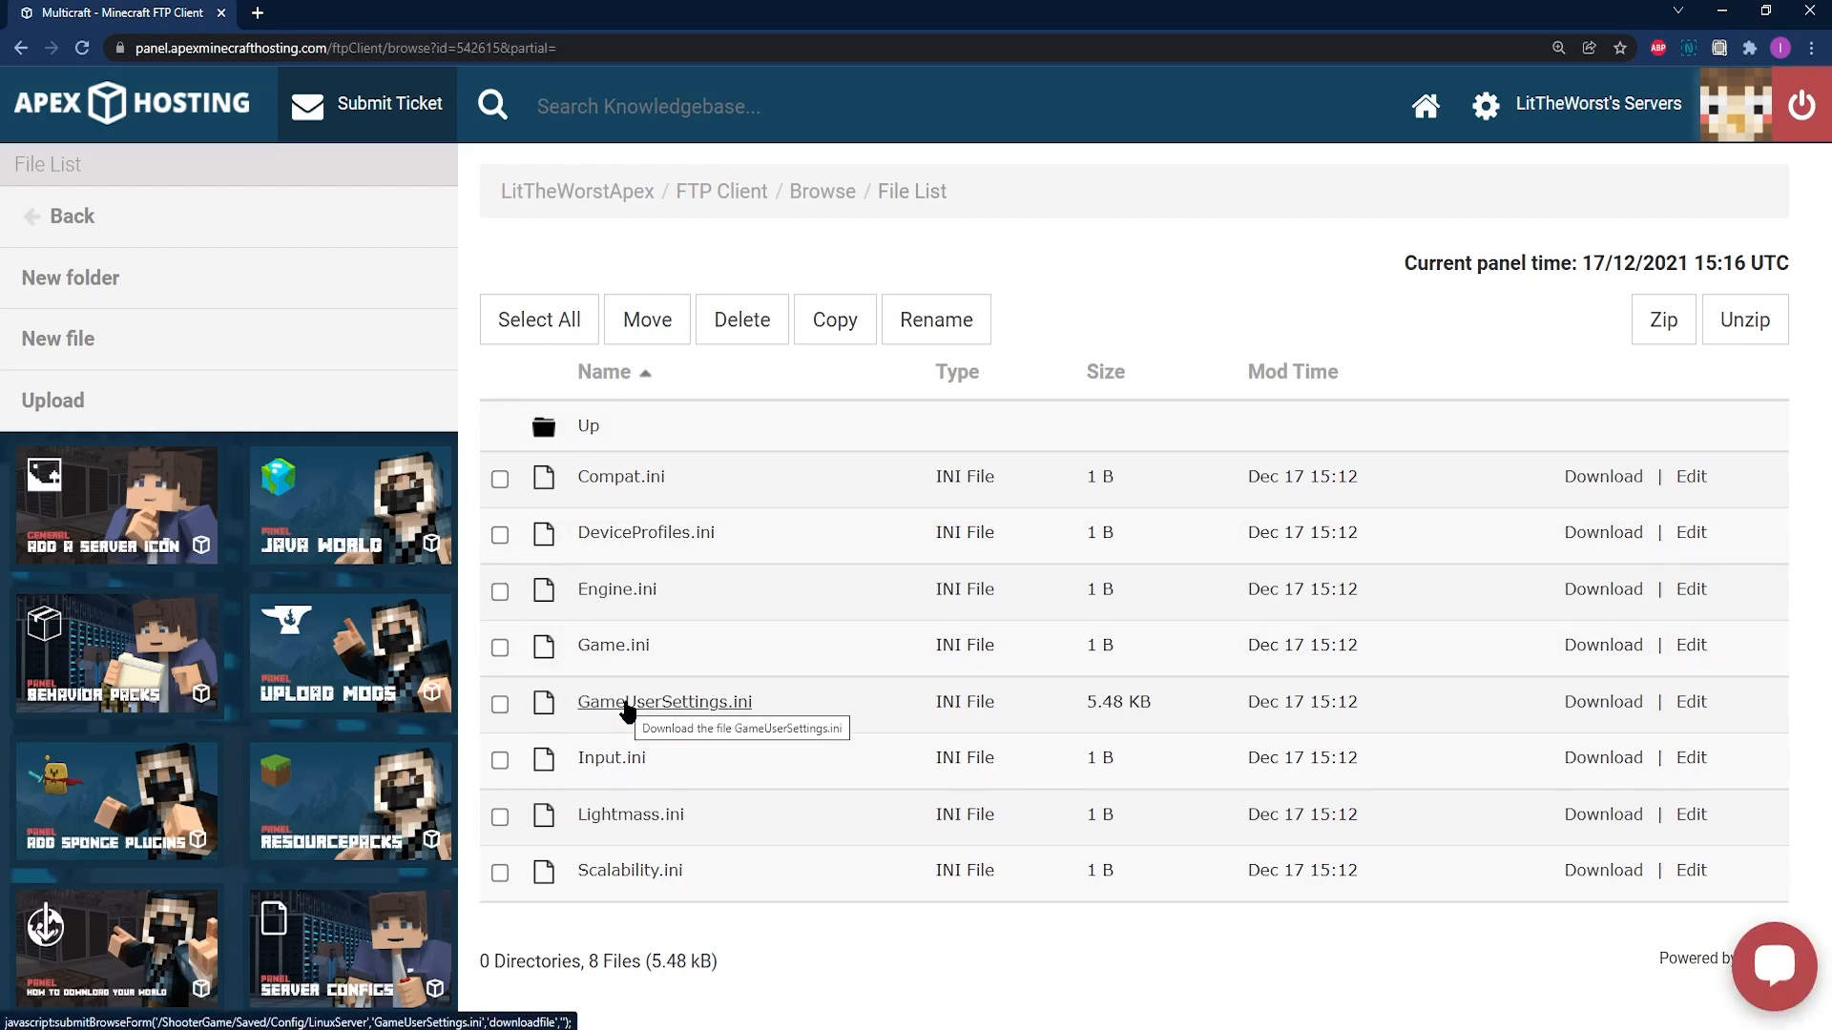
pyautogui.moveTo(1685, 716)
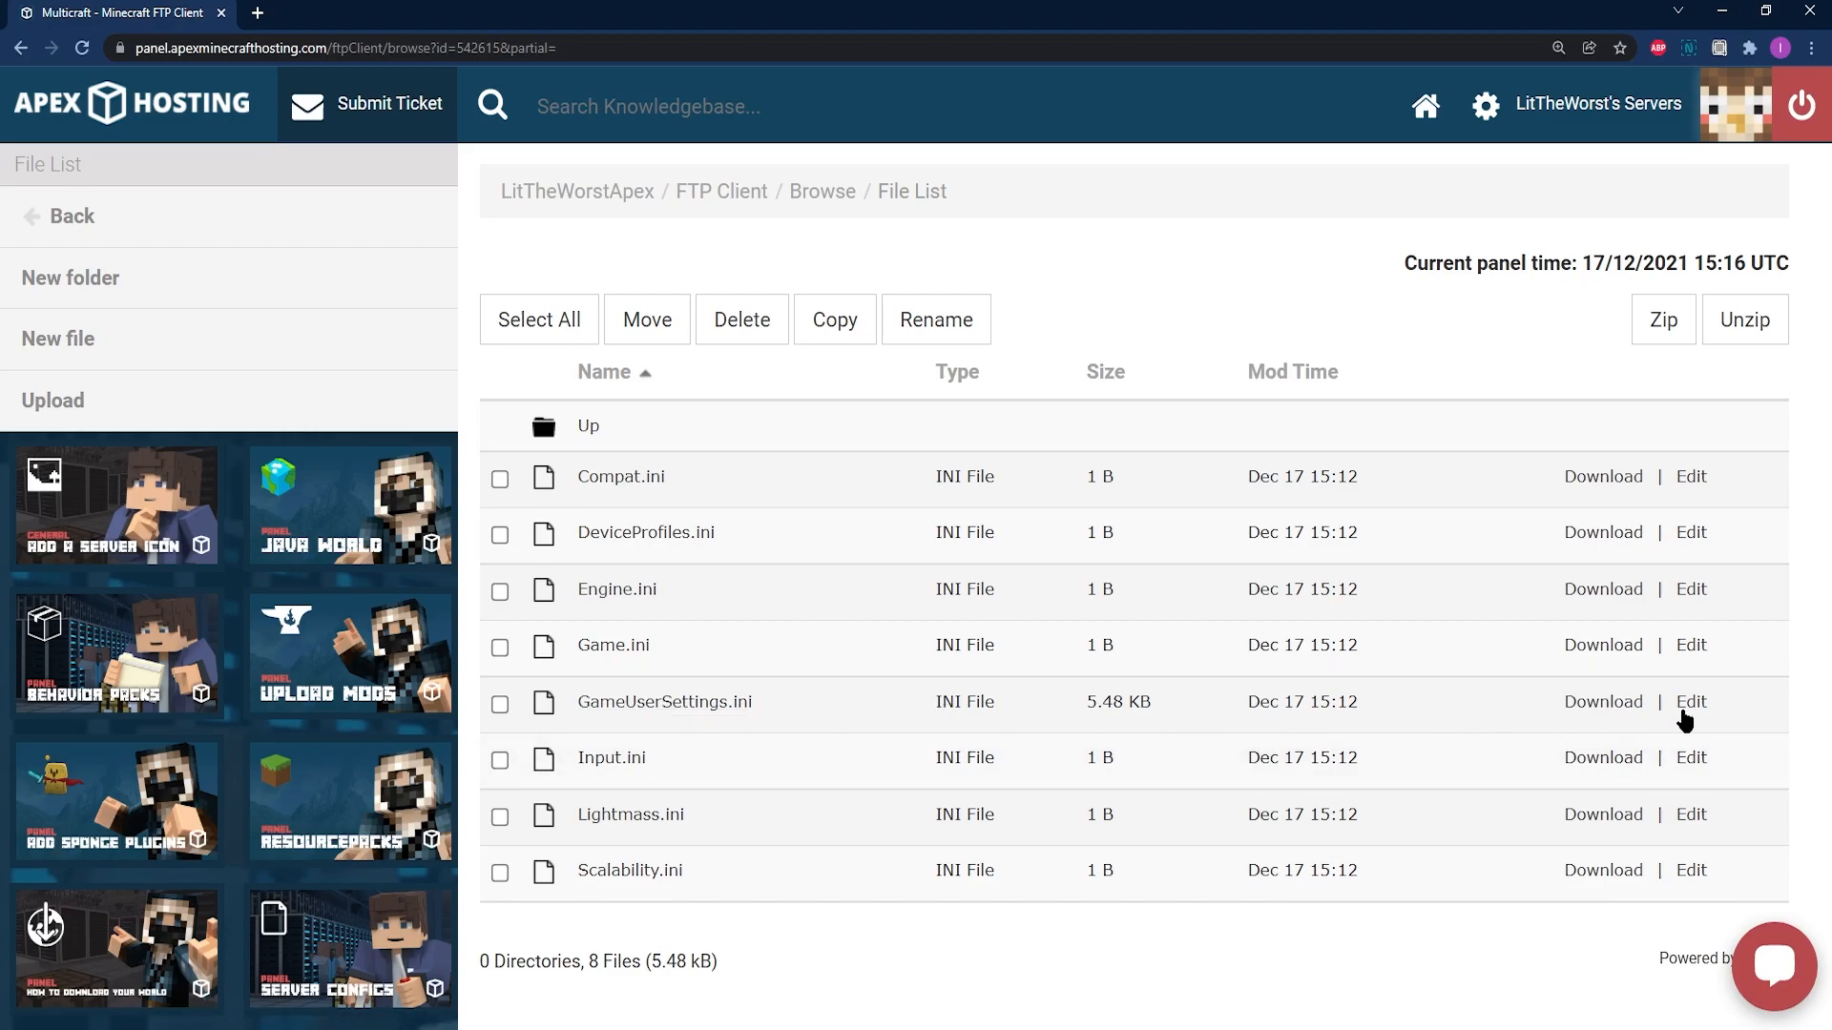
# Open GameUserSettings.ini from the LinuxServer folder in the file editor.
pyautogui.click(1690, 701)
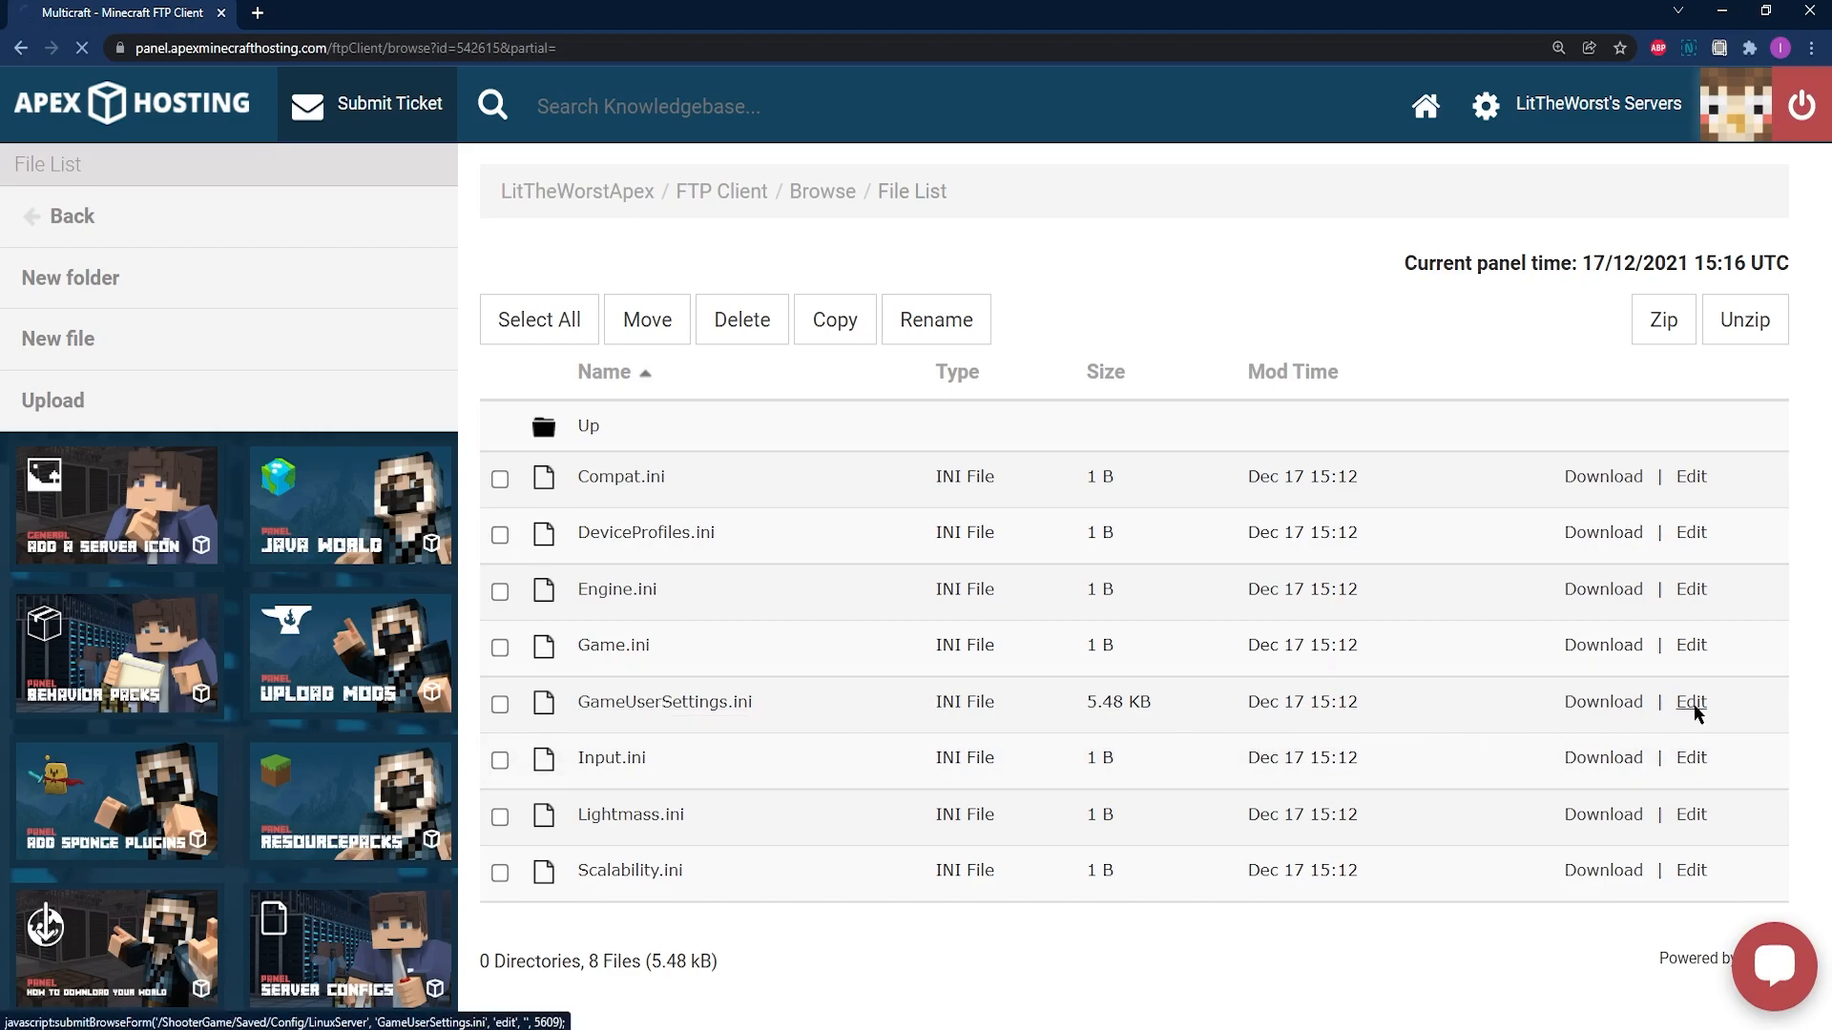
pyautogui.click(1690, 701)
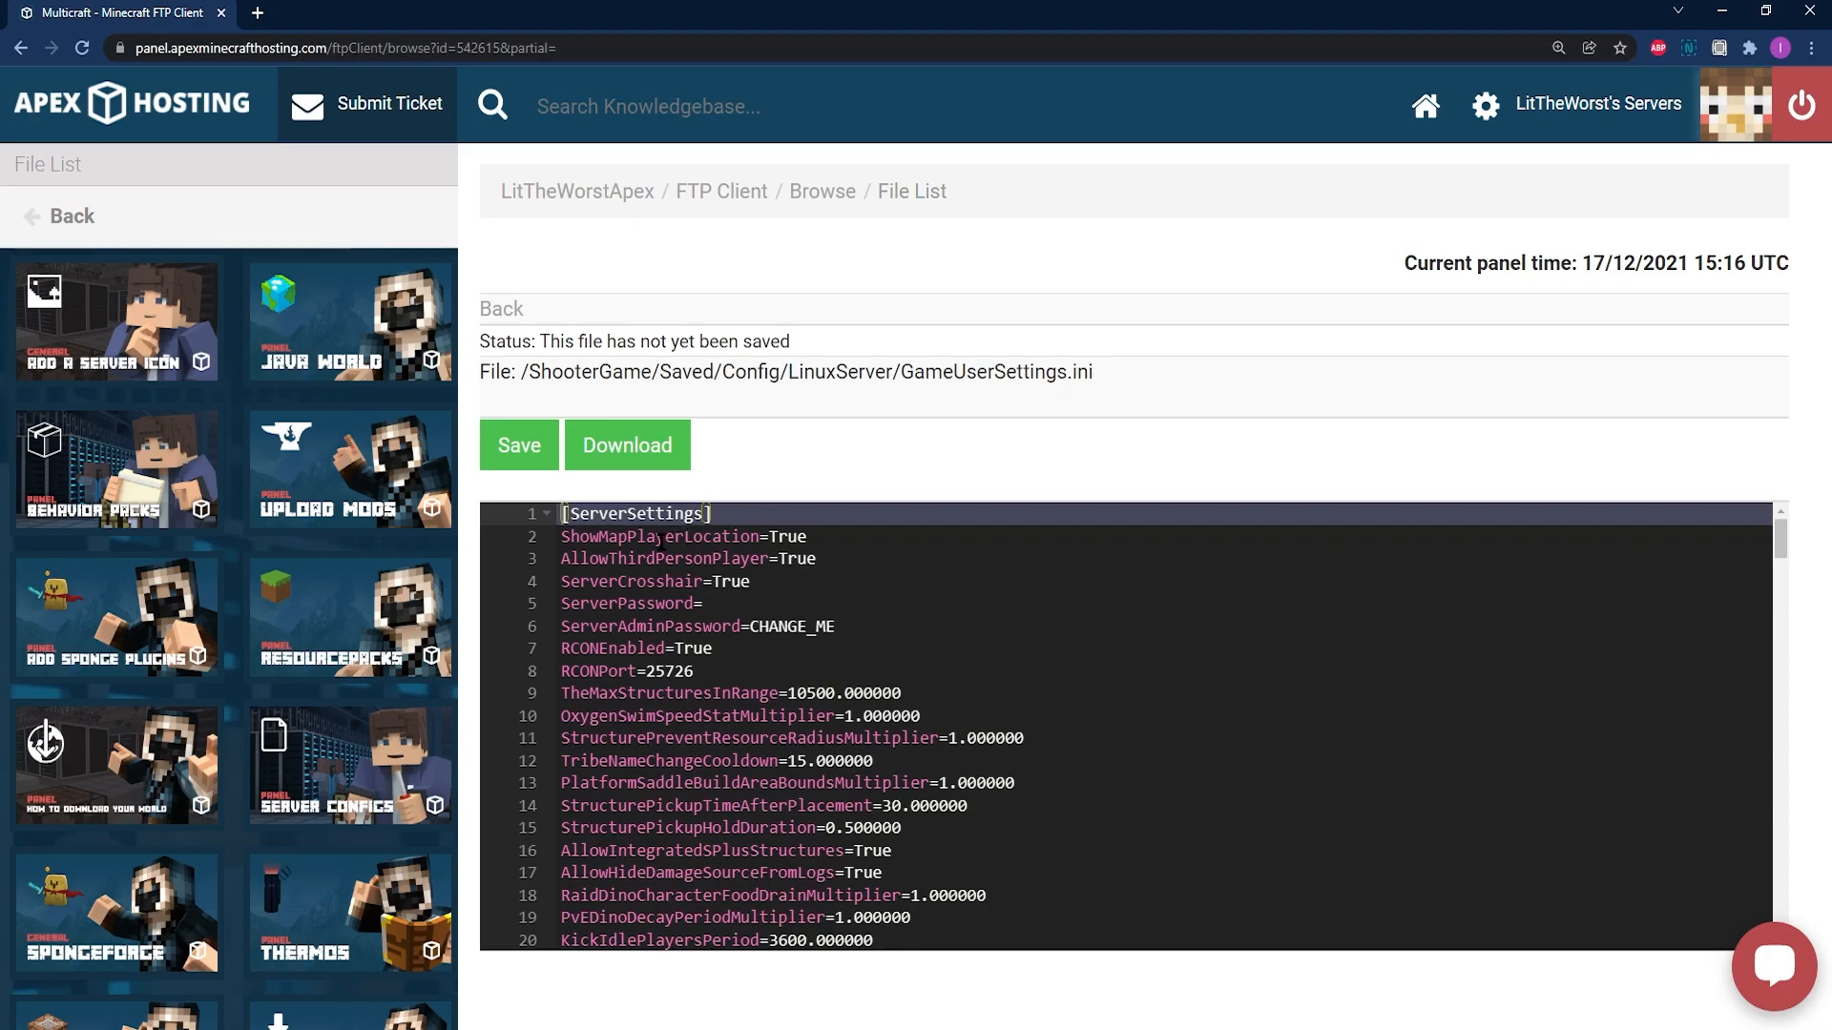
pyautogui.scroll(-3)
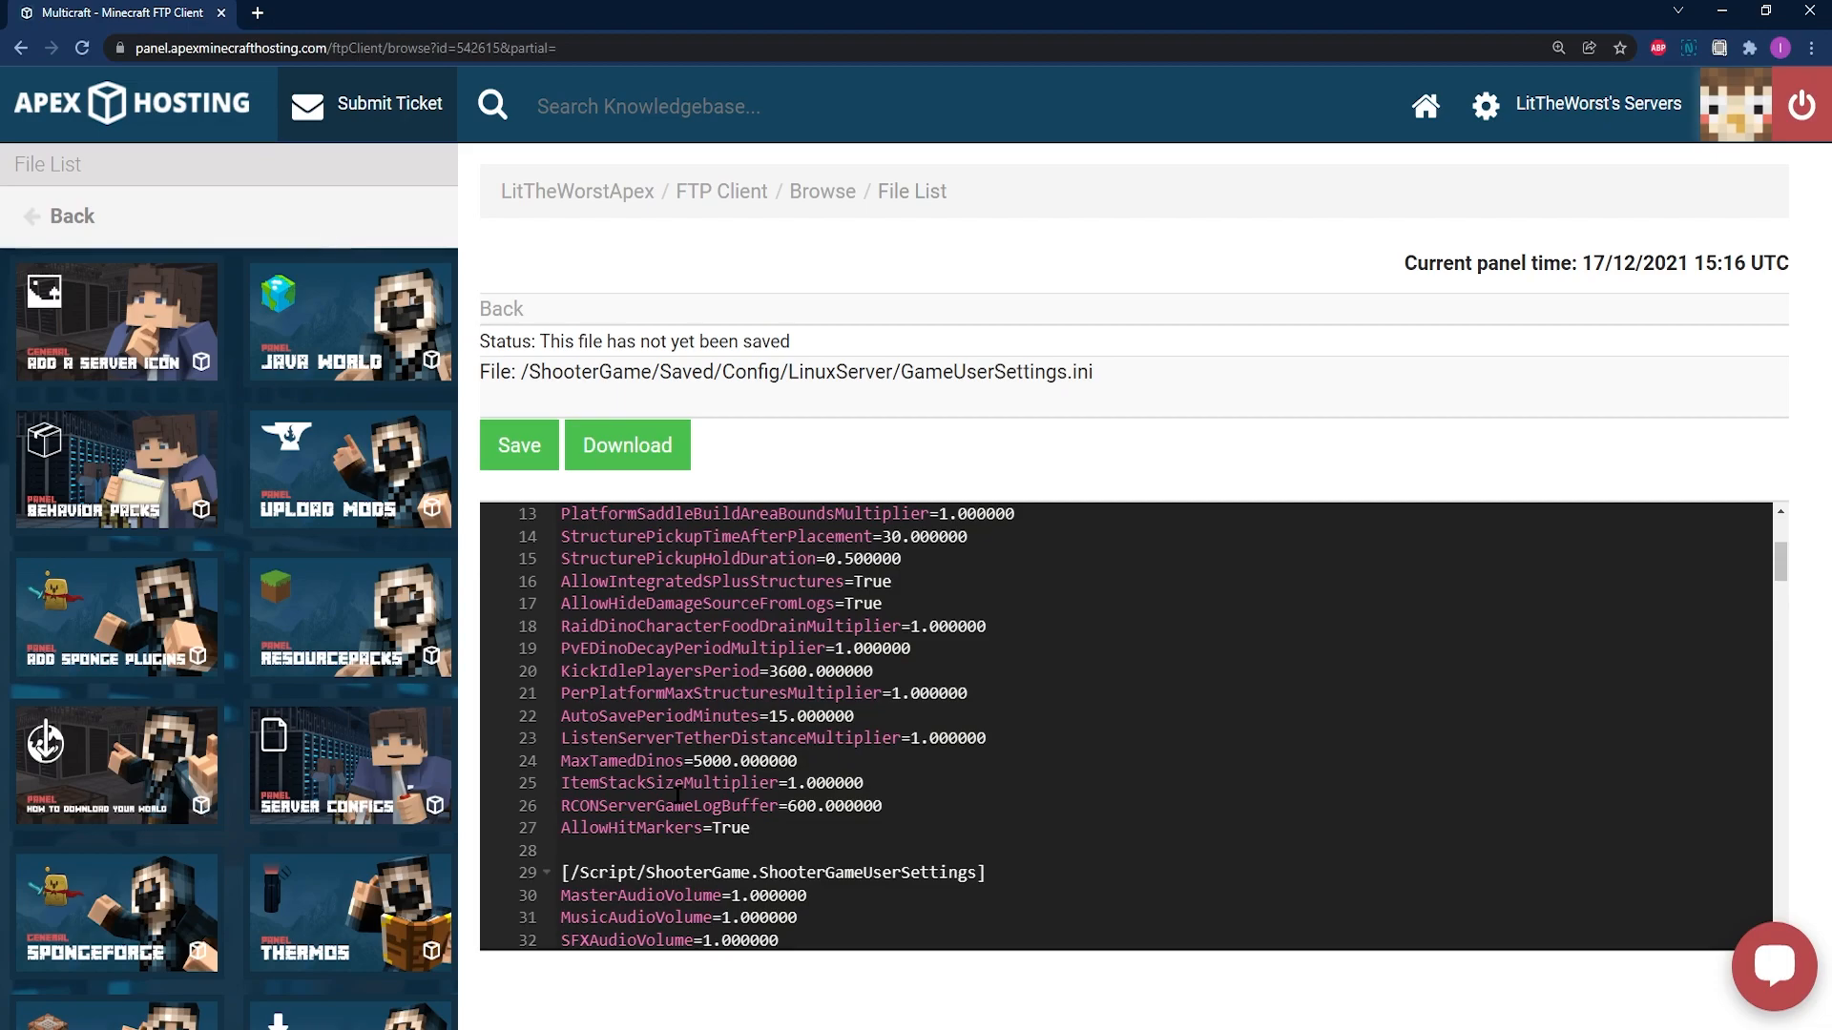
pyautogui.scroll(-3)
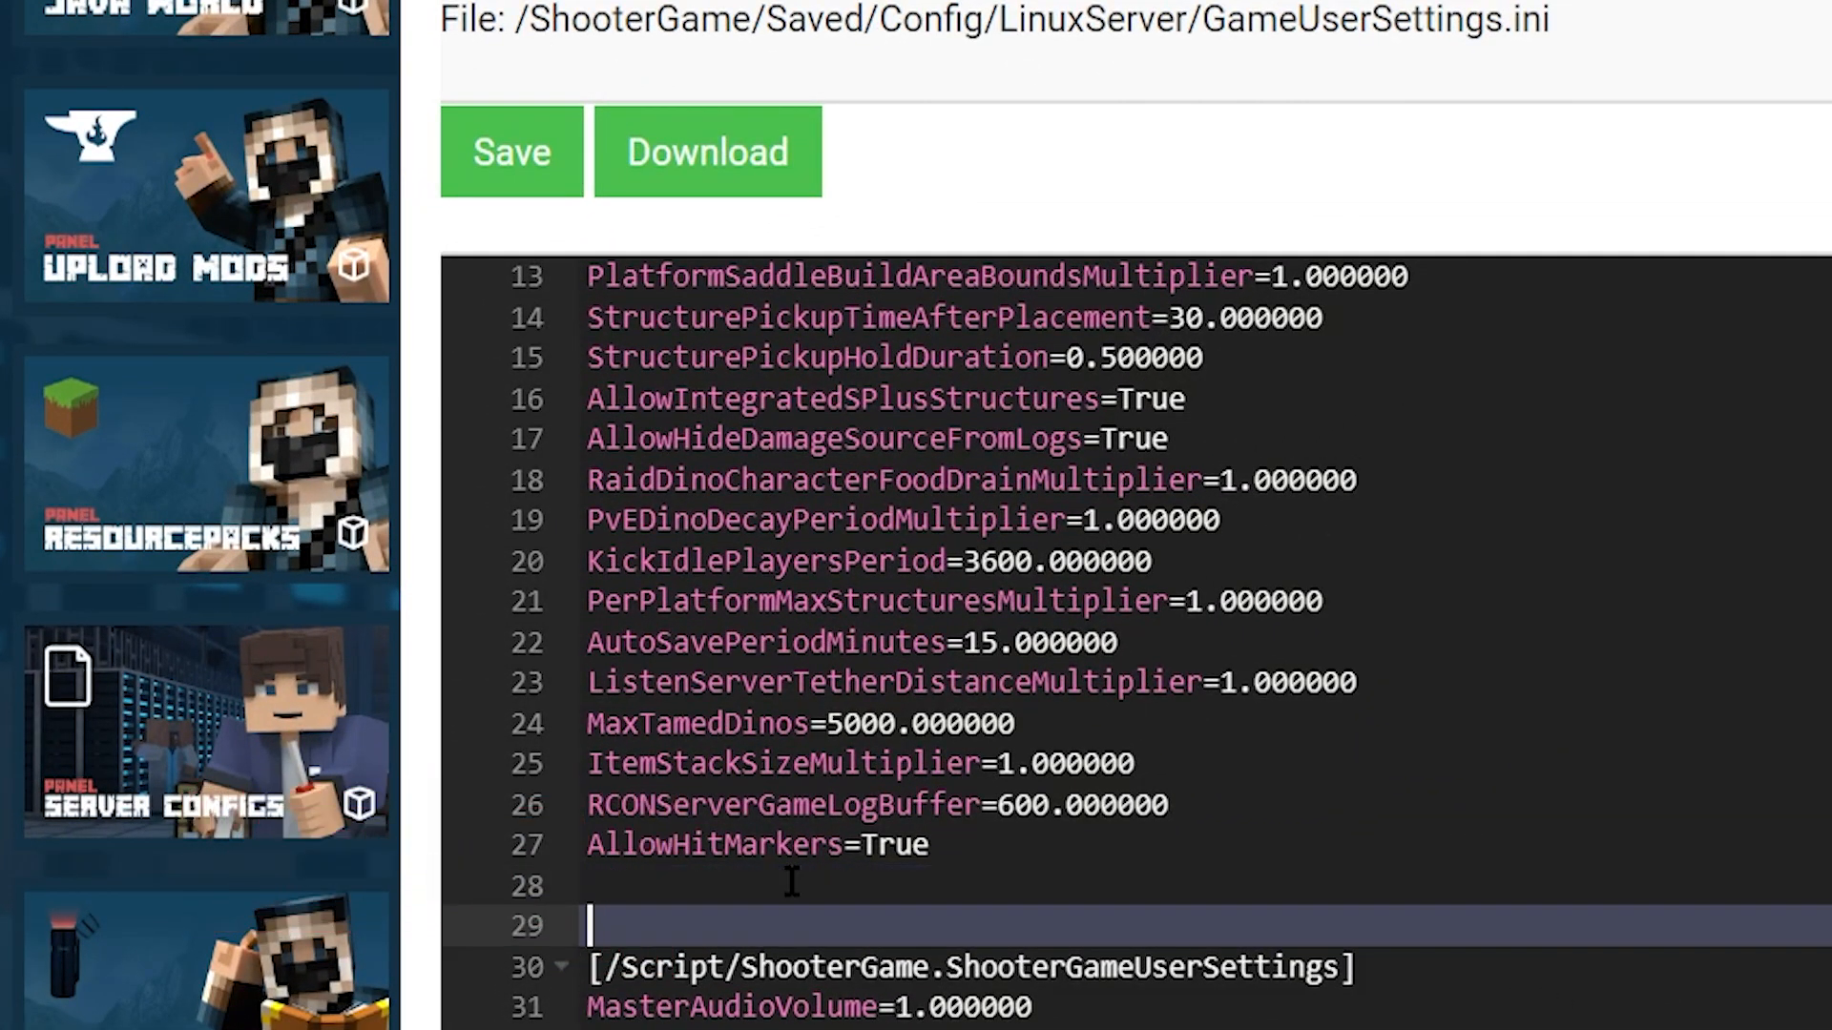
pyautogui.write('A')
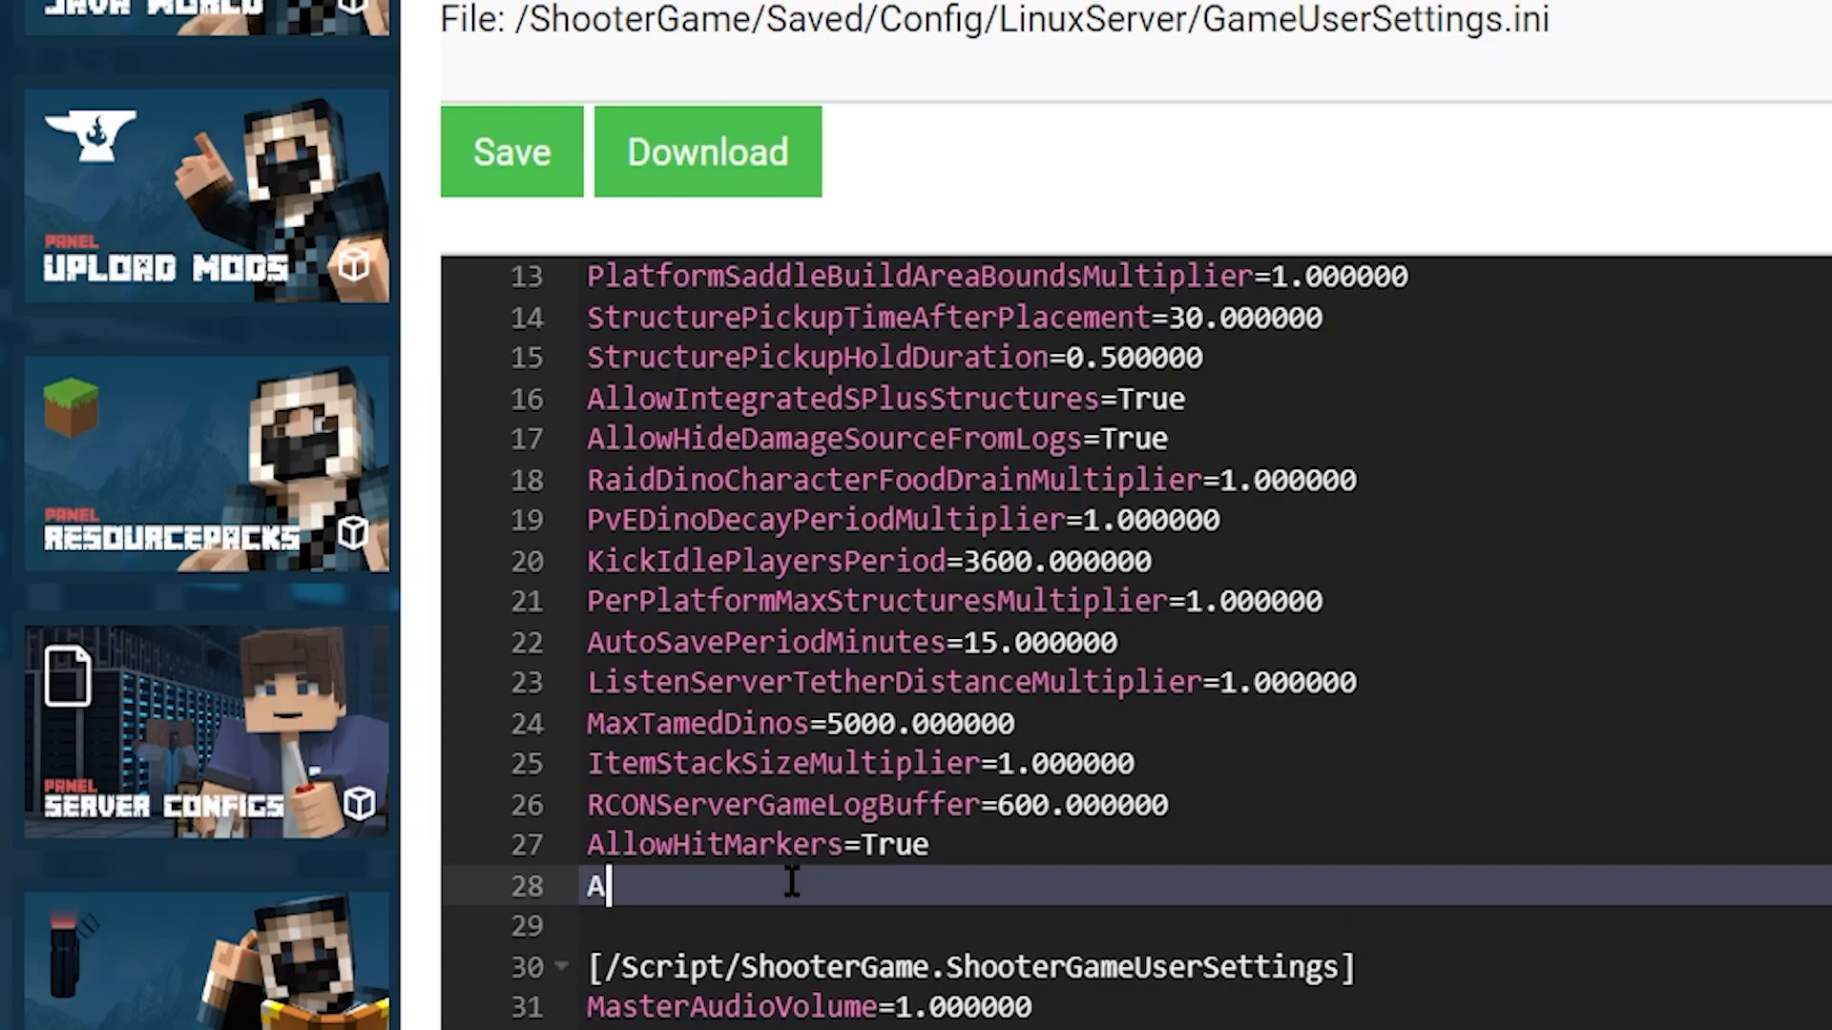
pyautogui.write('ctive')
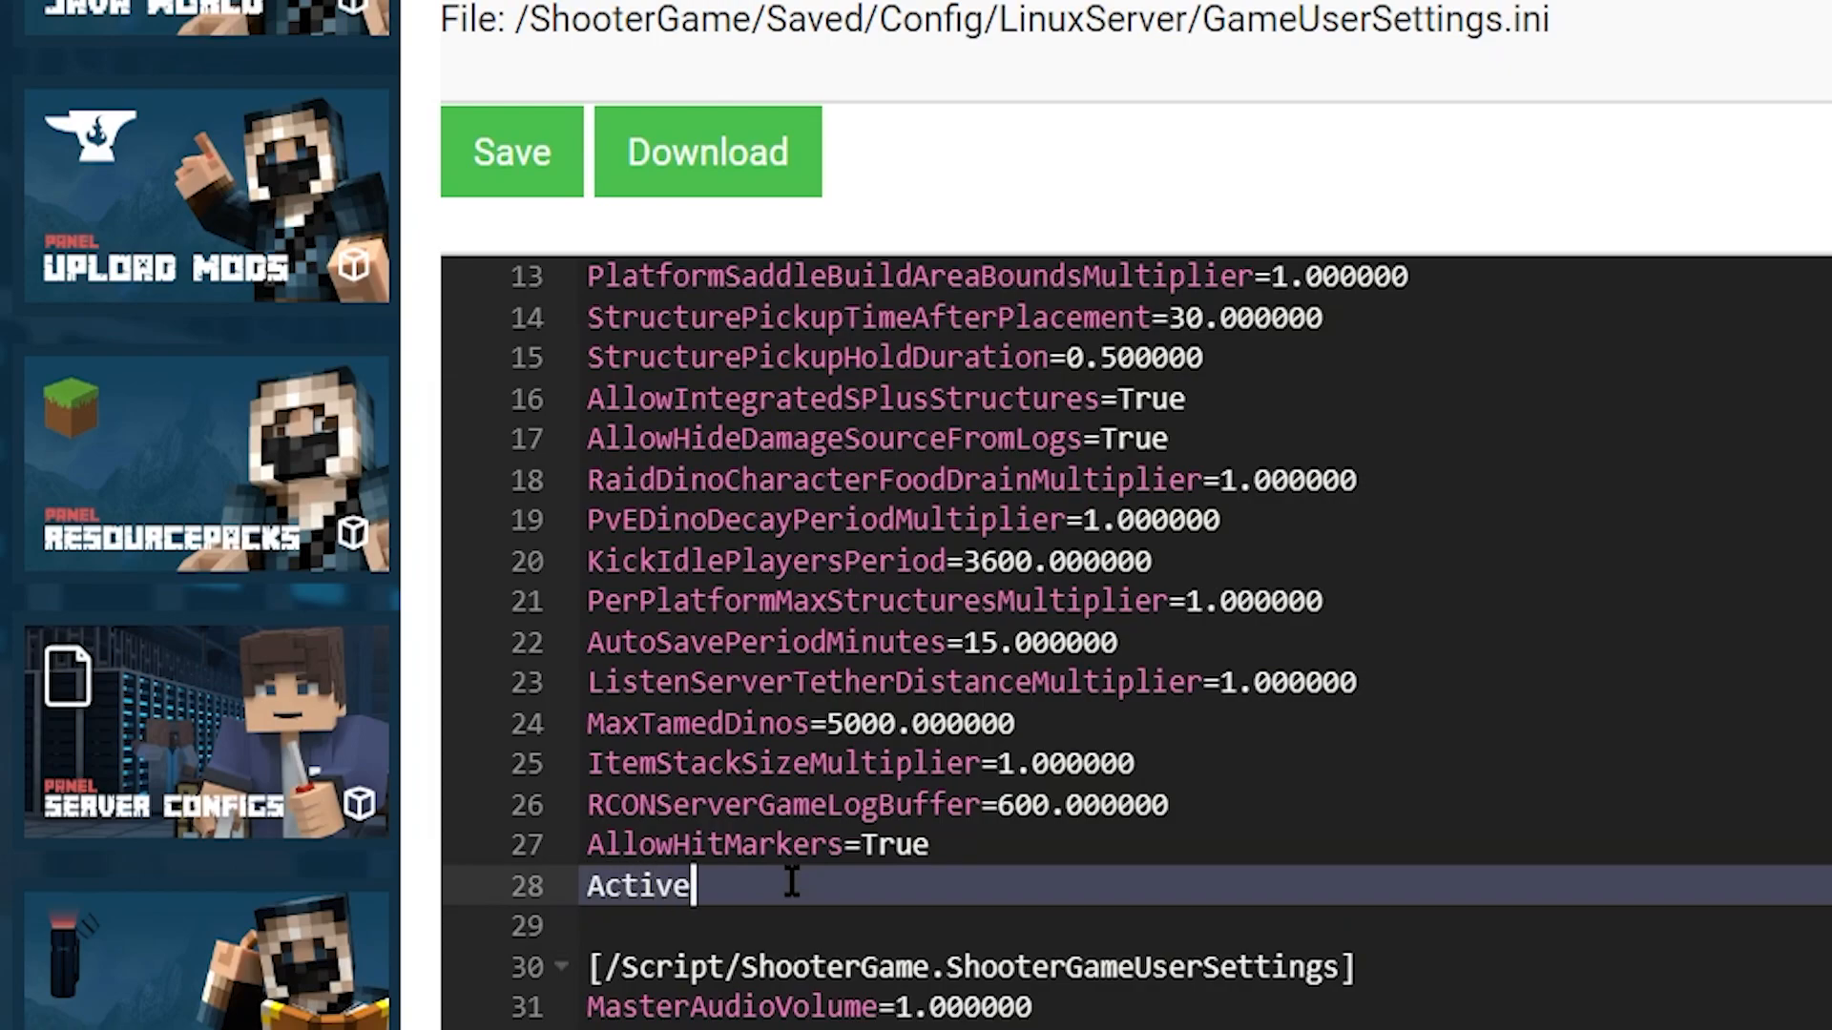
pyautogui.write('MapMo')
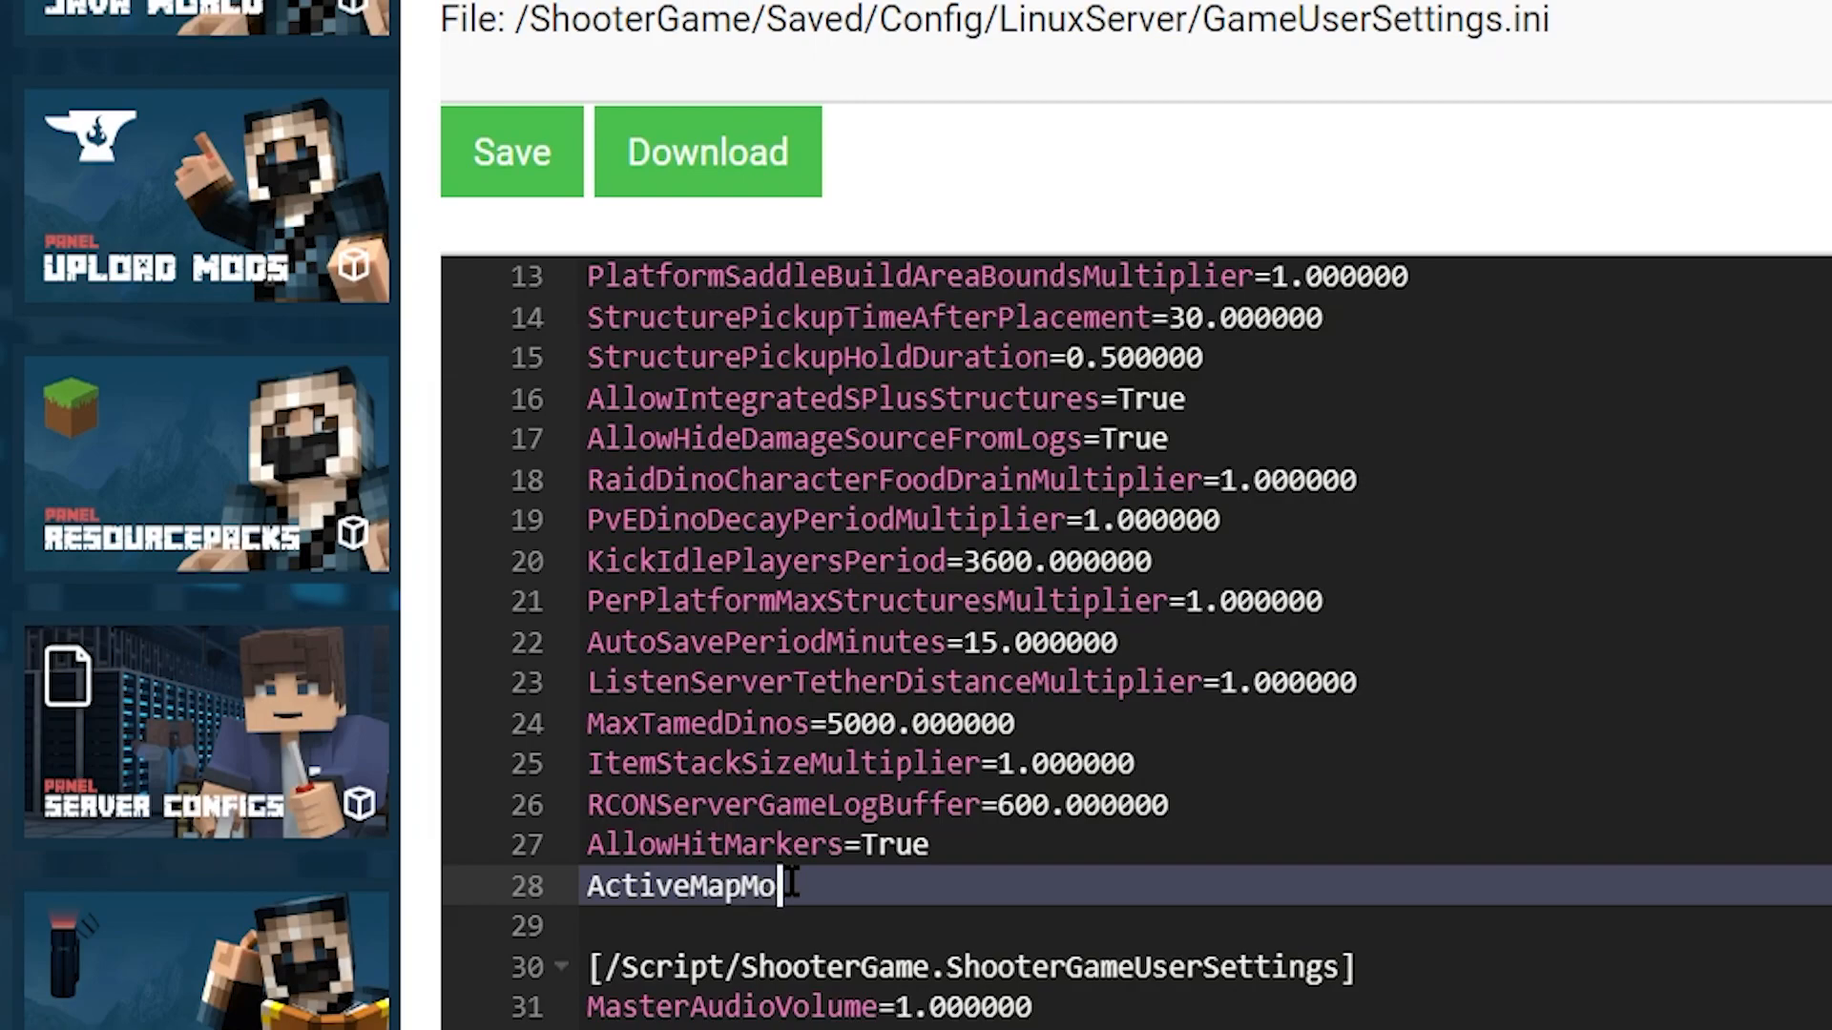
pyautogui.write('ds')
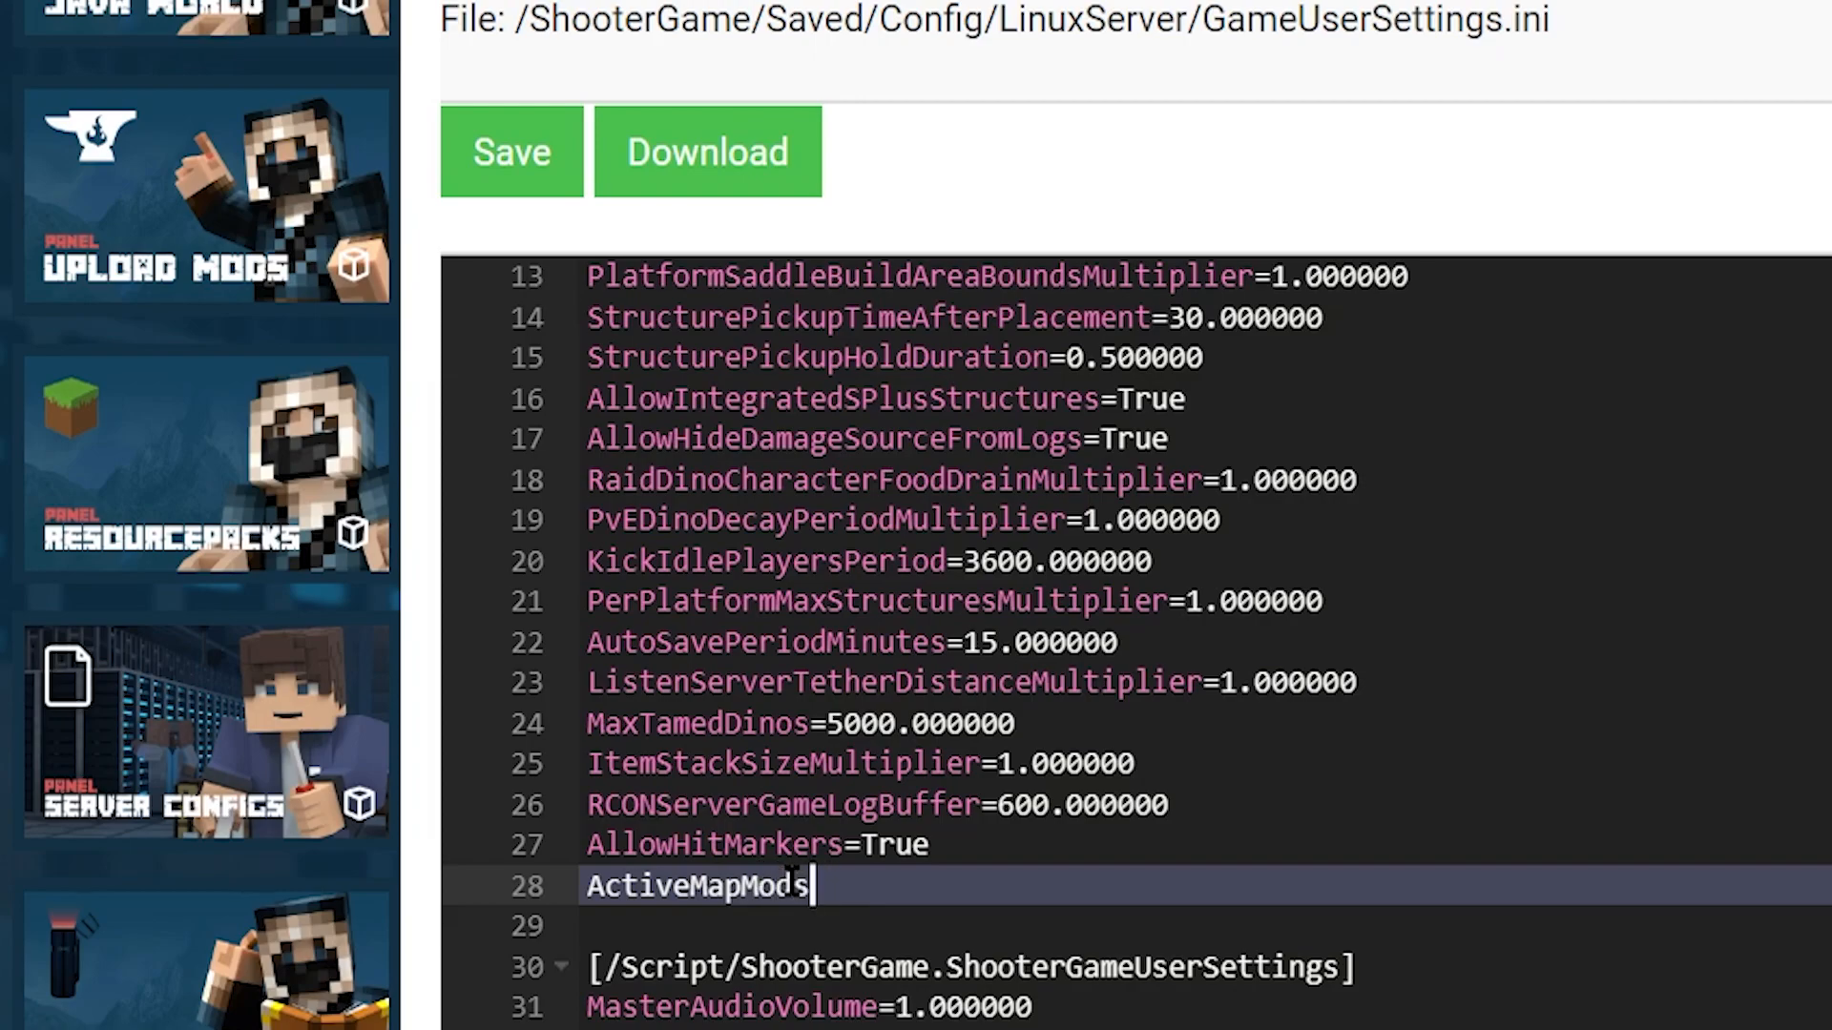
pyautogui.write('=')
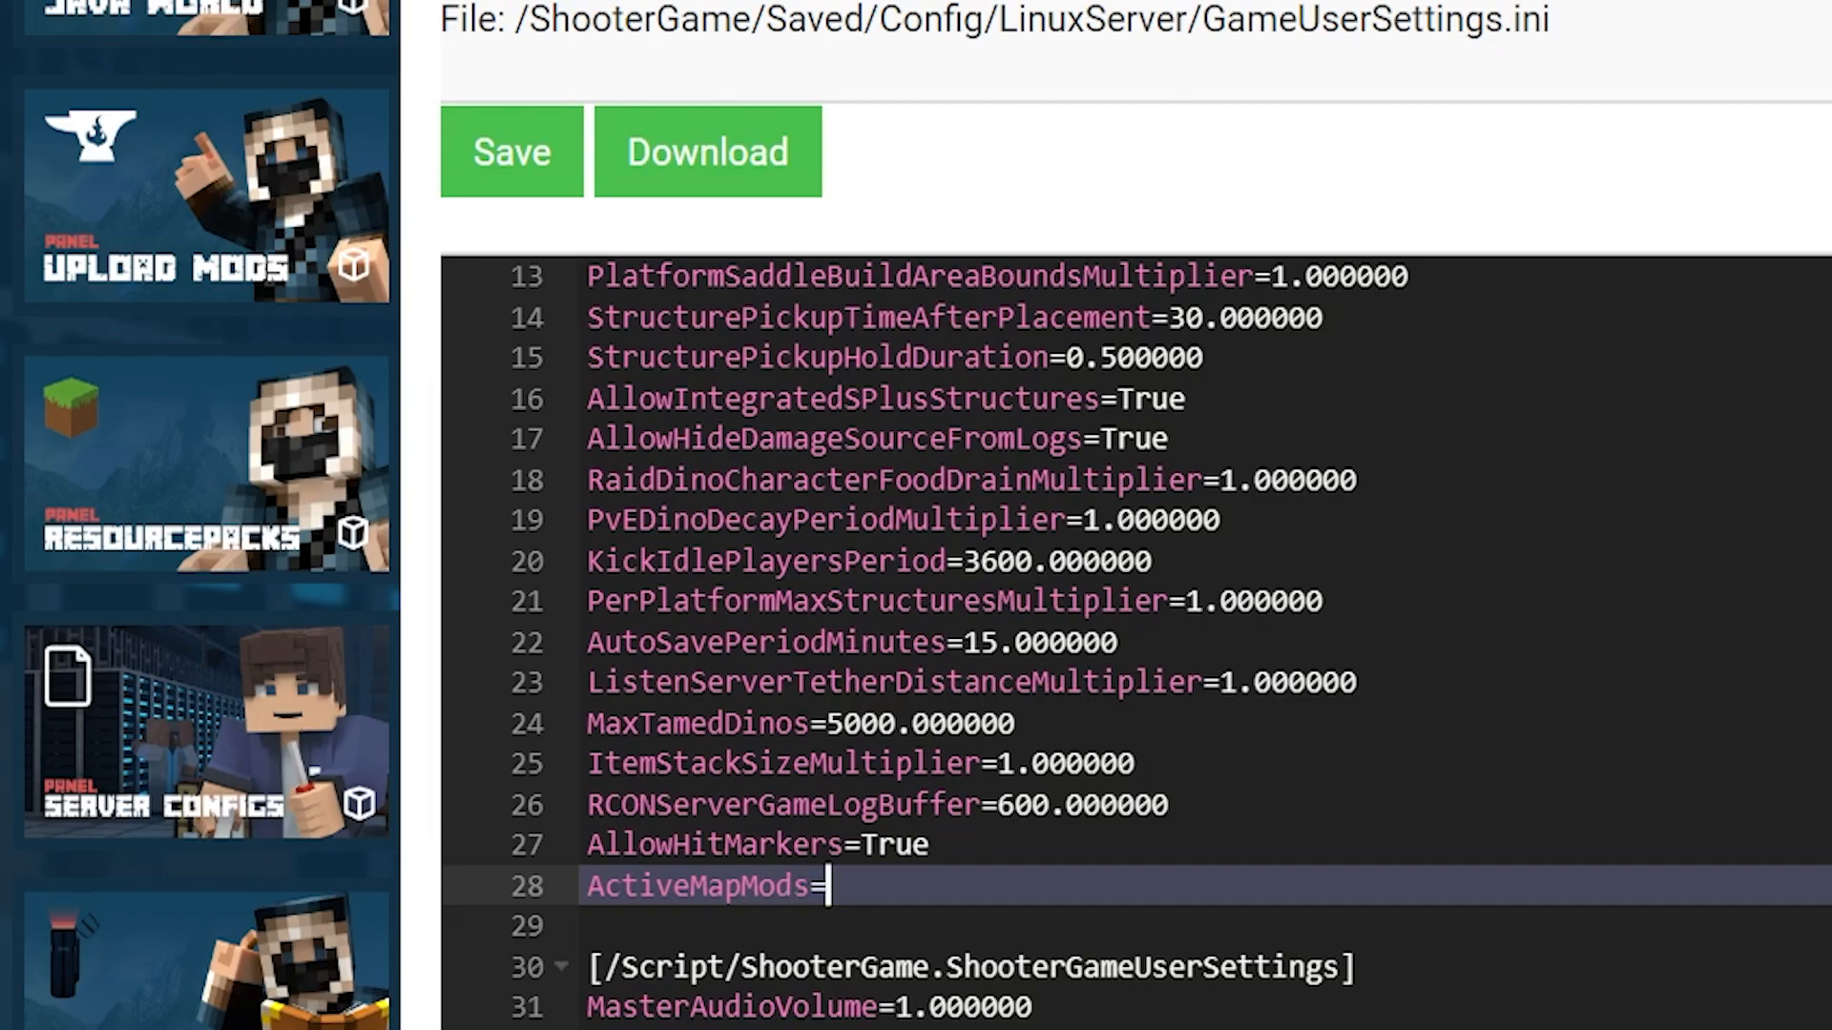
pyautogui.write('2600192246')
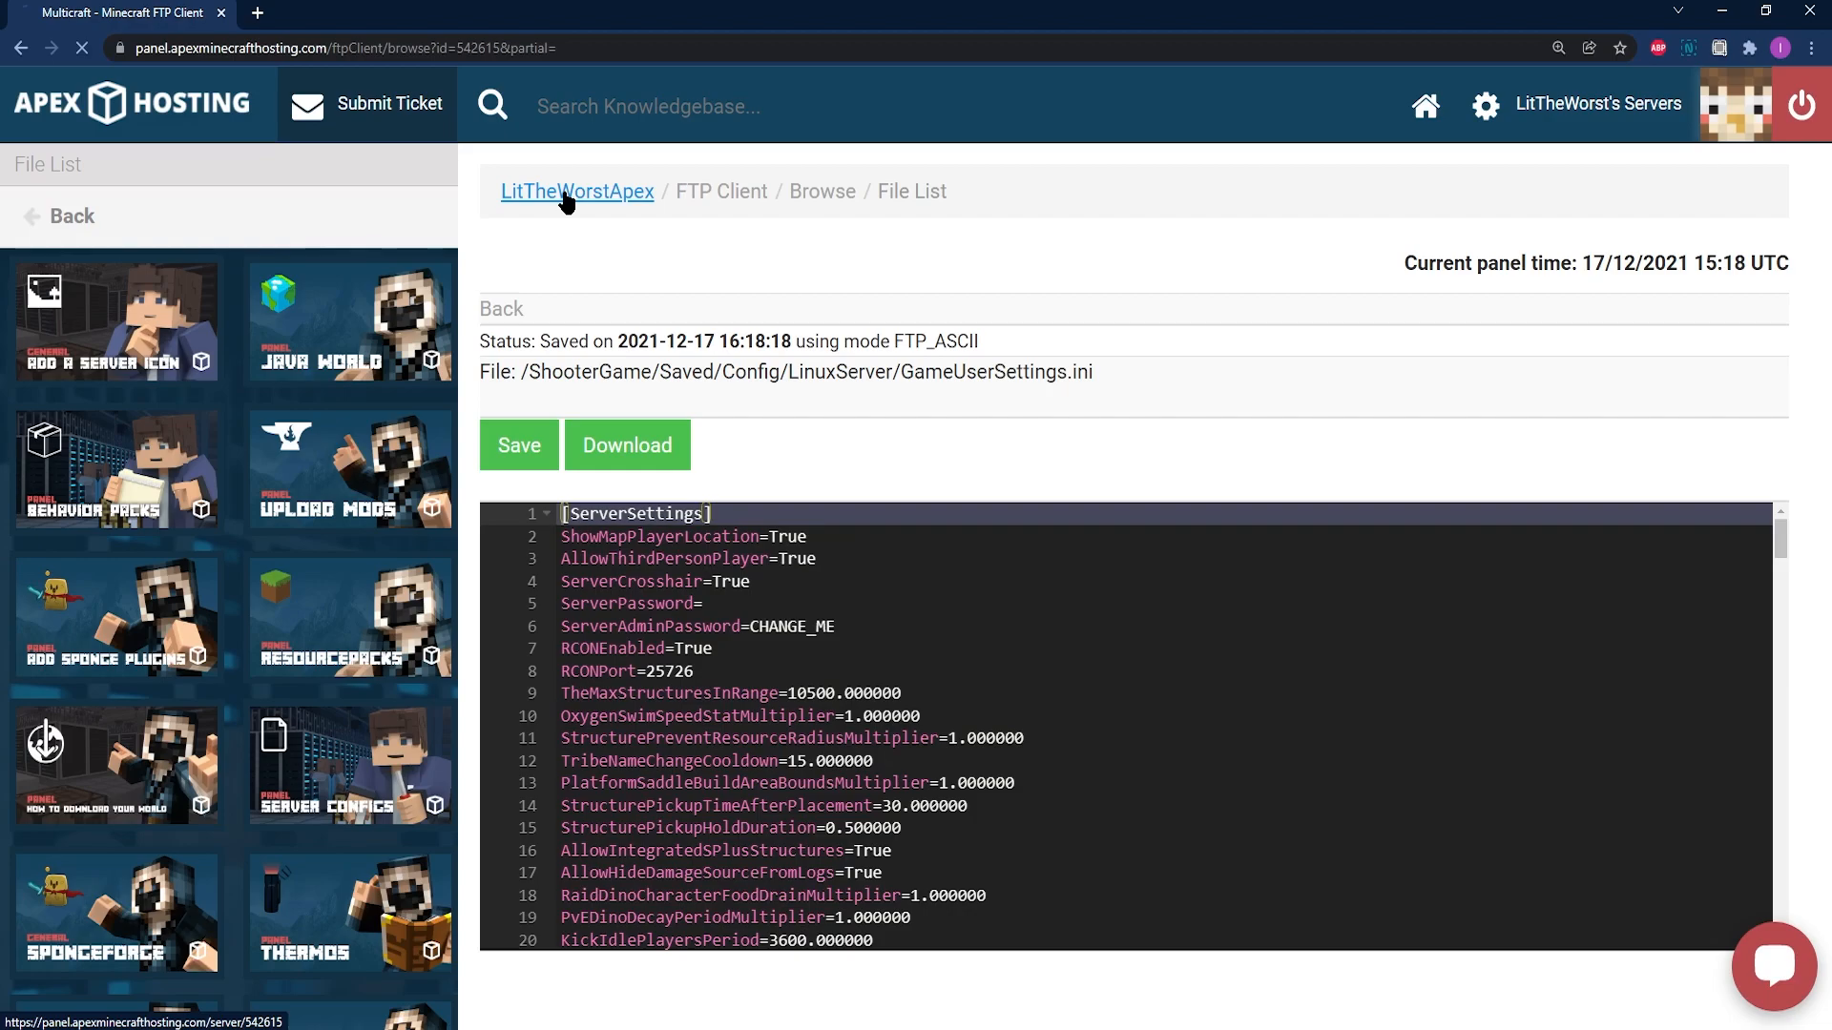
# Open the server's Customizations page and select the map name Titan_P in Steam.
pyautogui.click(578, 190)
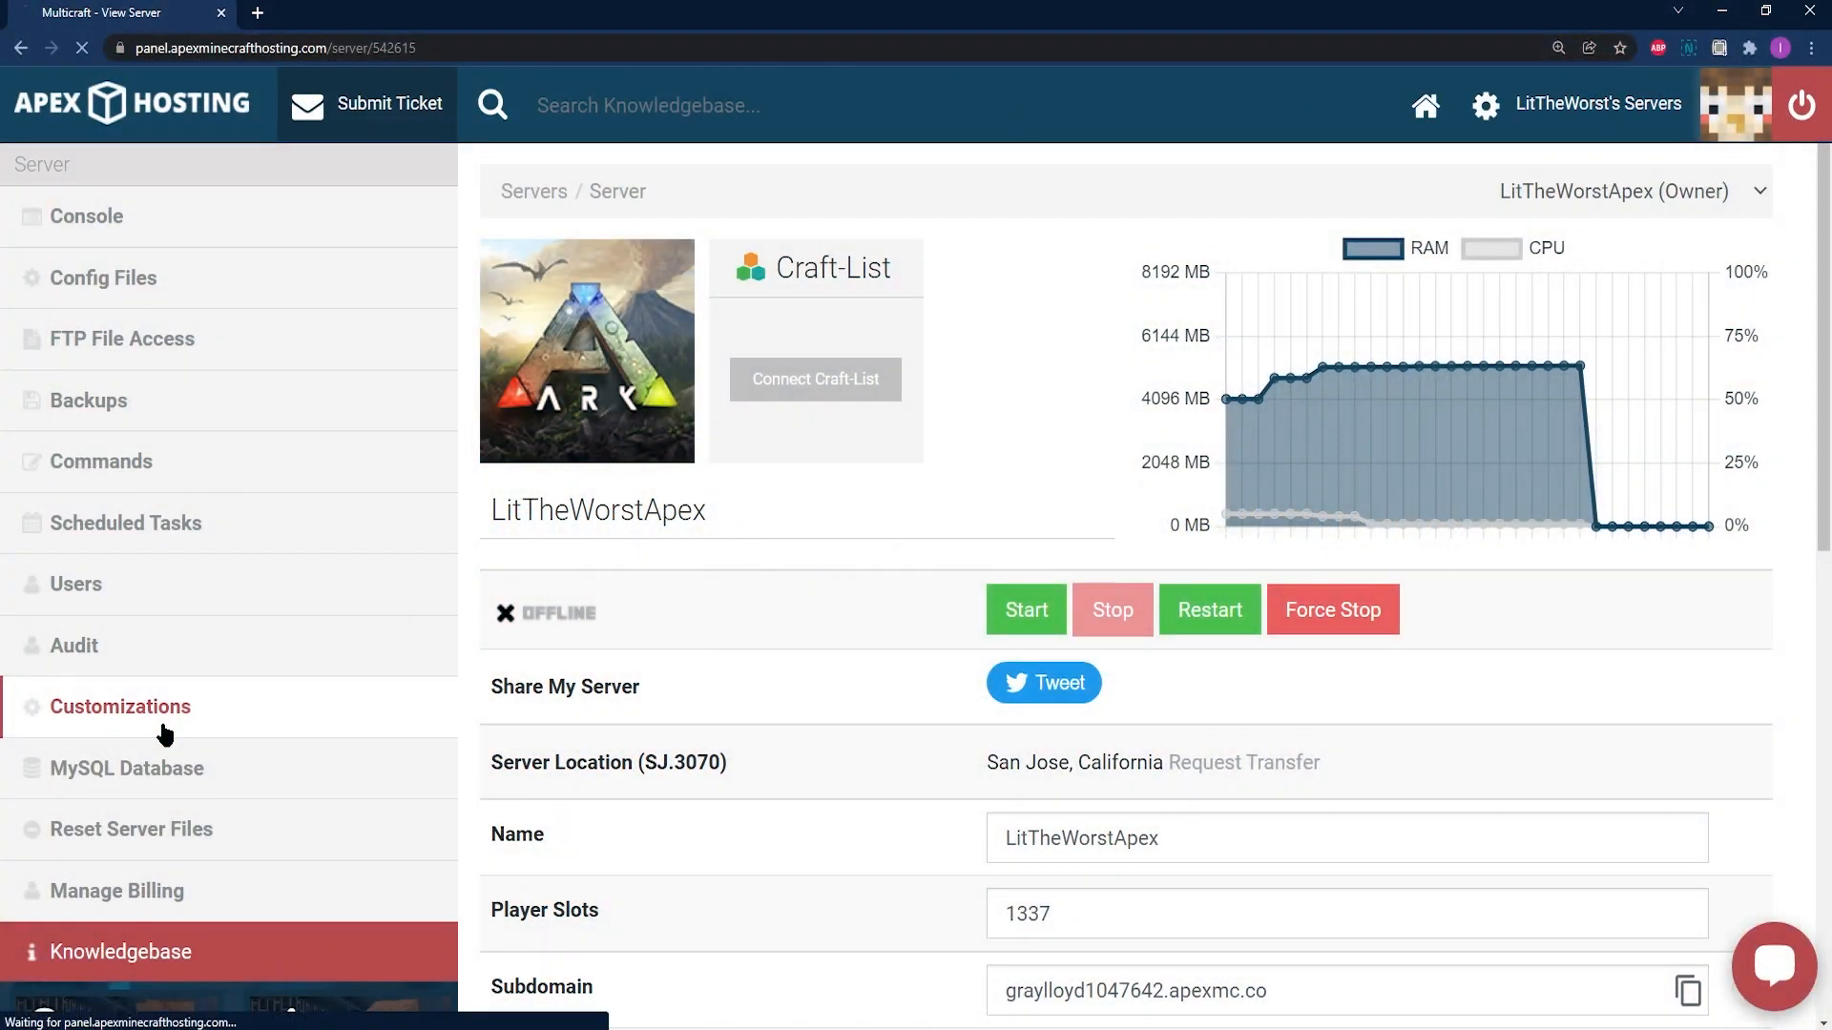
pyautogui.click(120, 707)
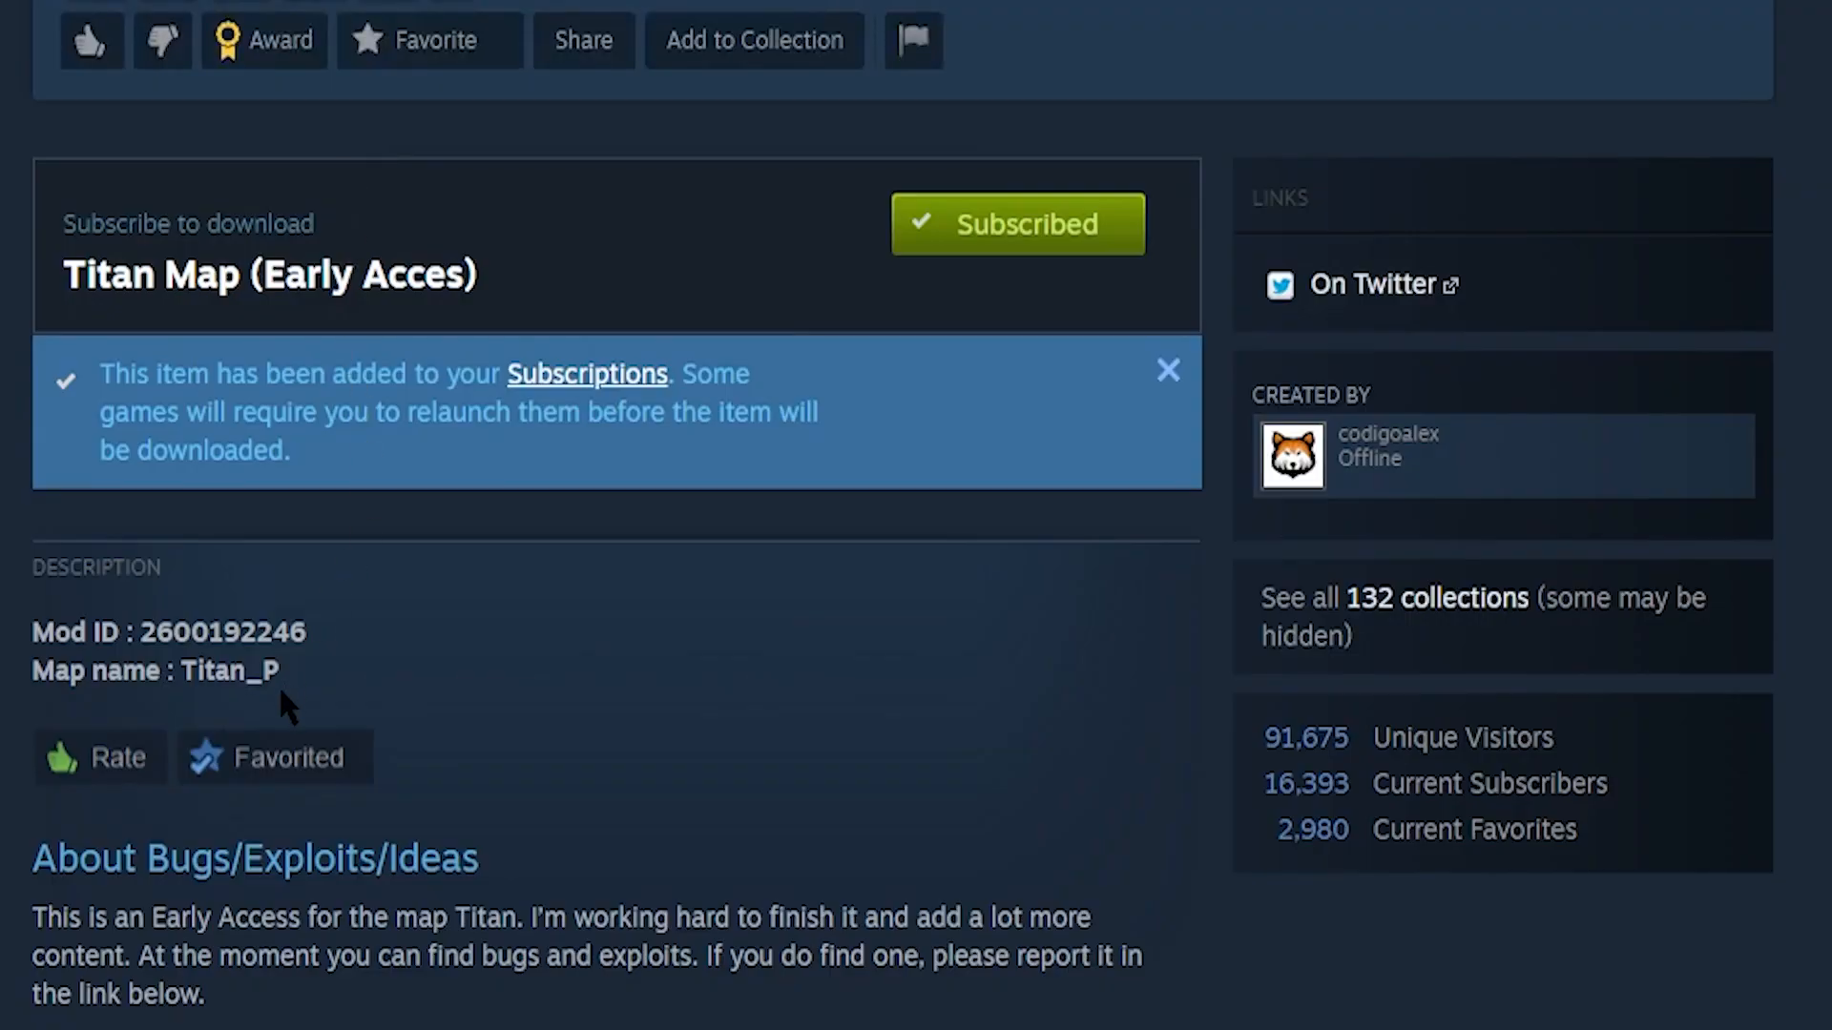
pyautogui.doubleClick(228, 671)
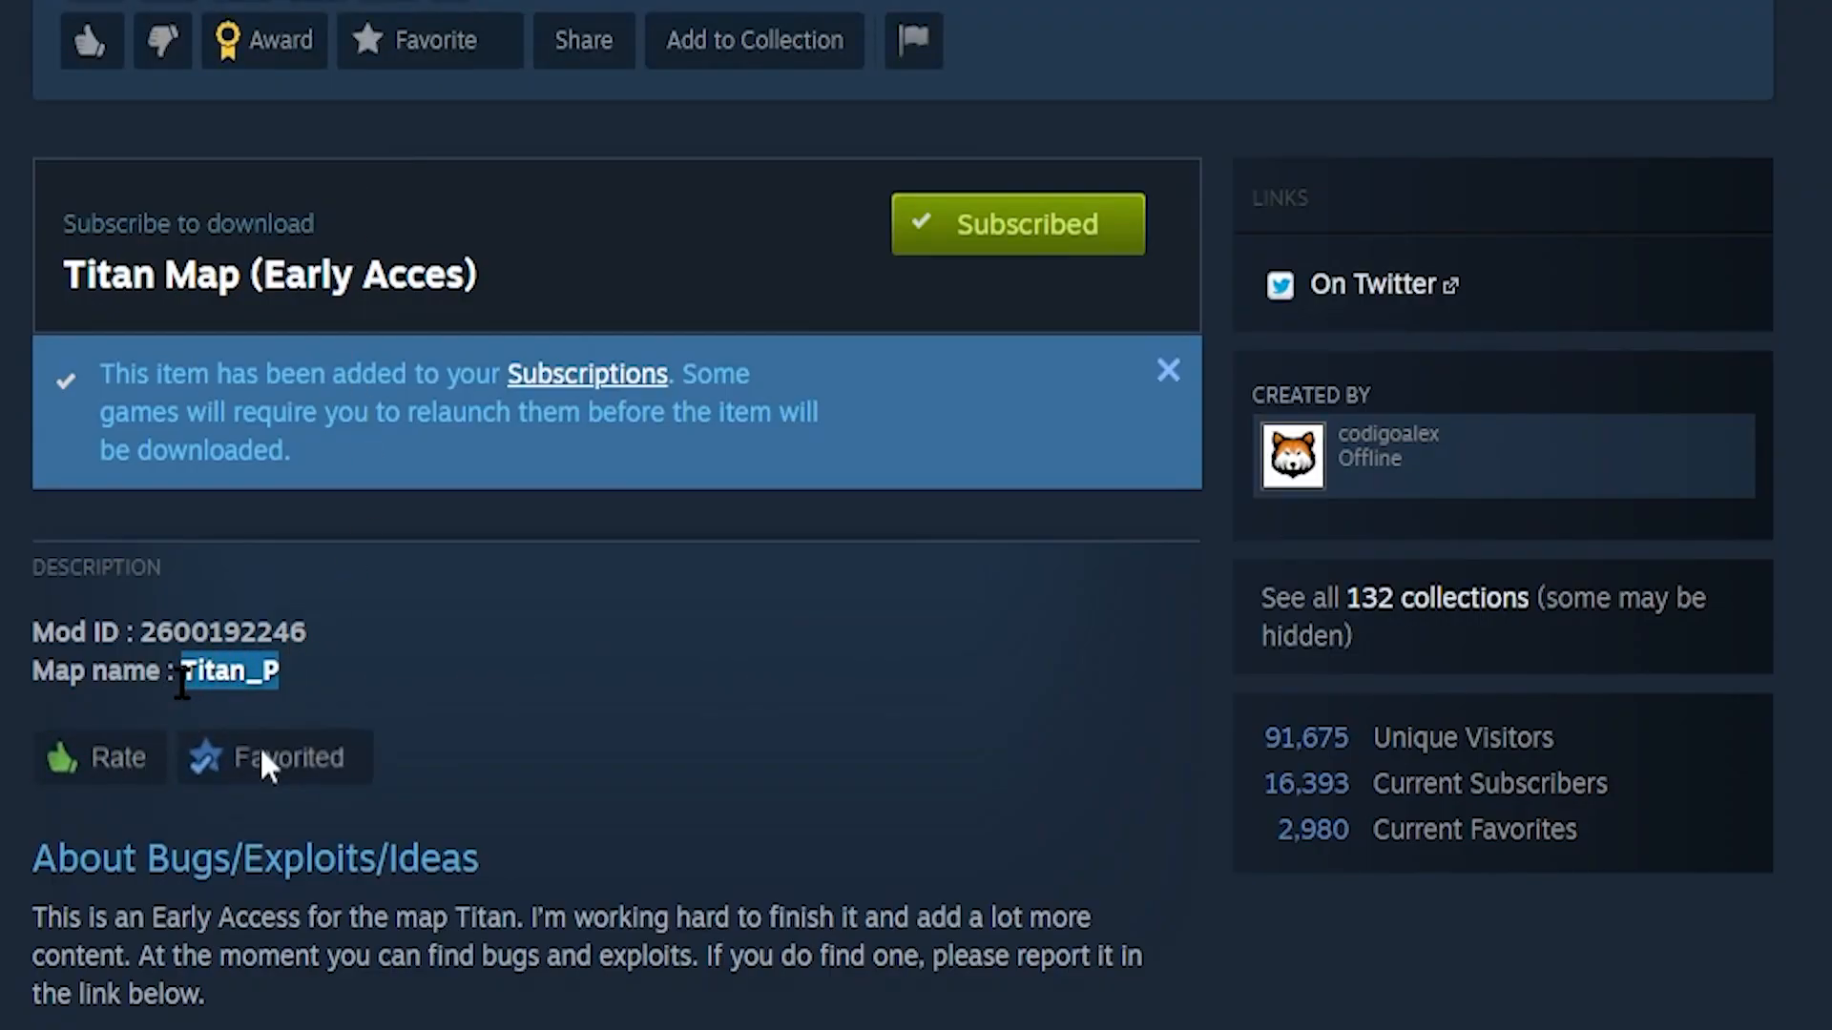
pyautogui.click(274, 756)
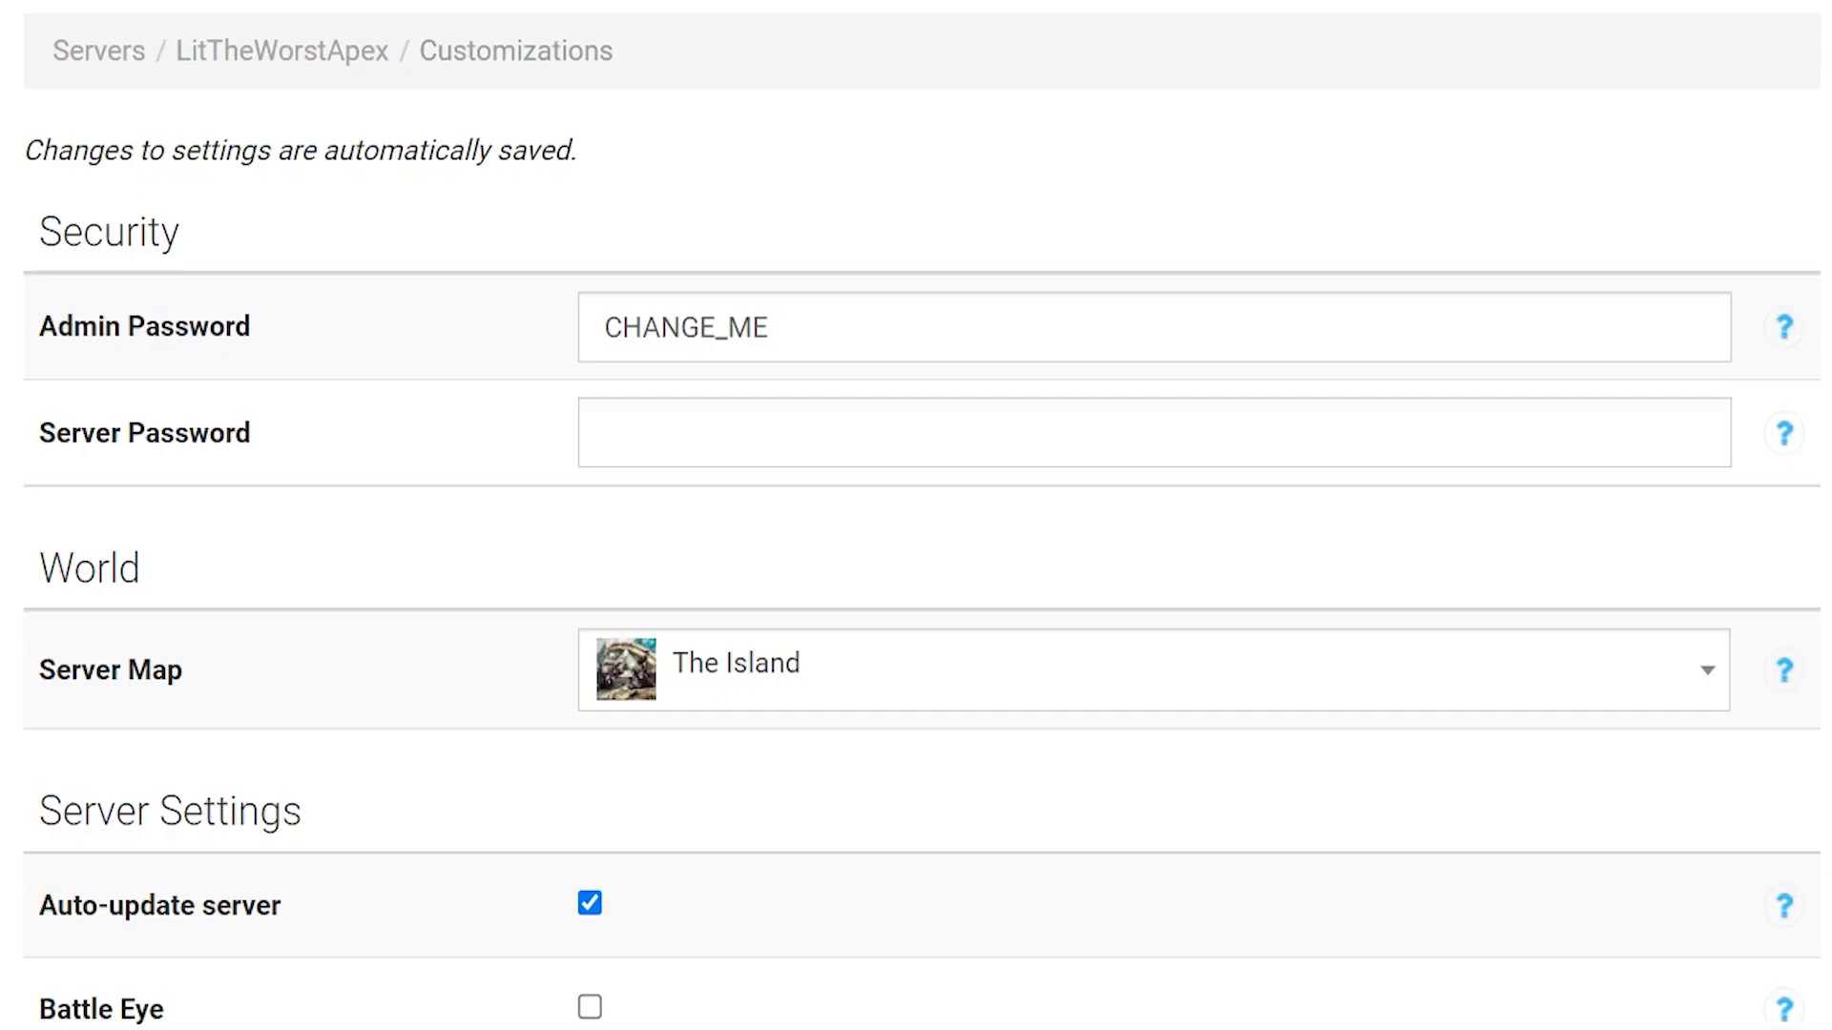
pyautogui.moveTo(325, 687)
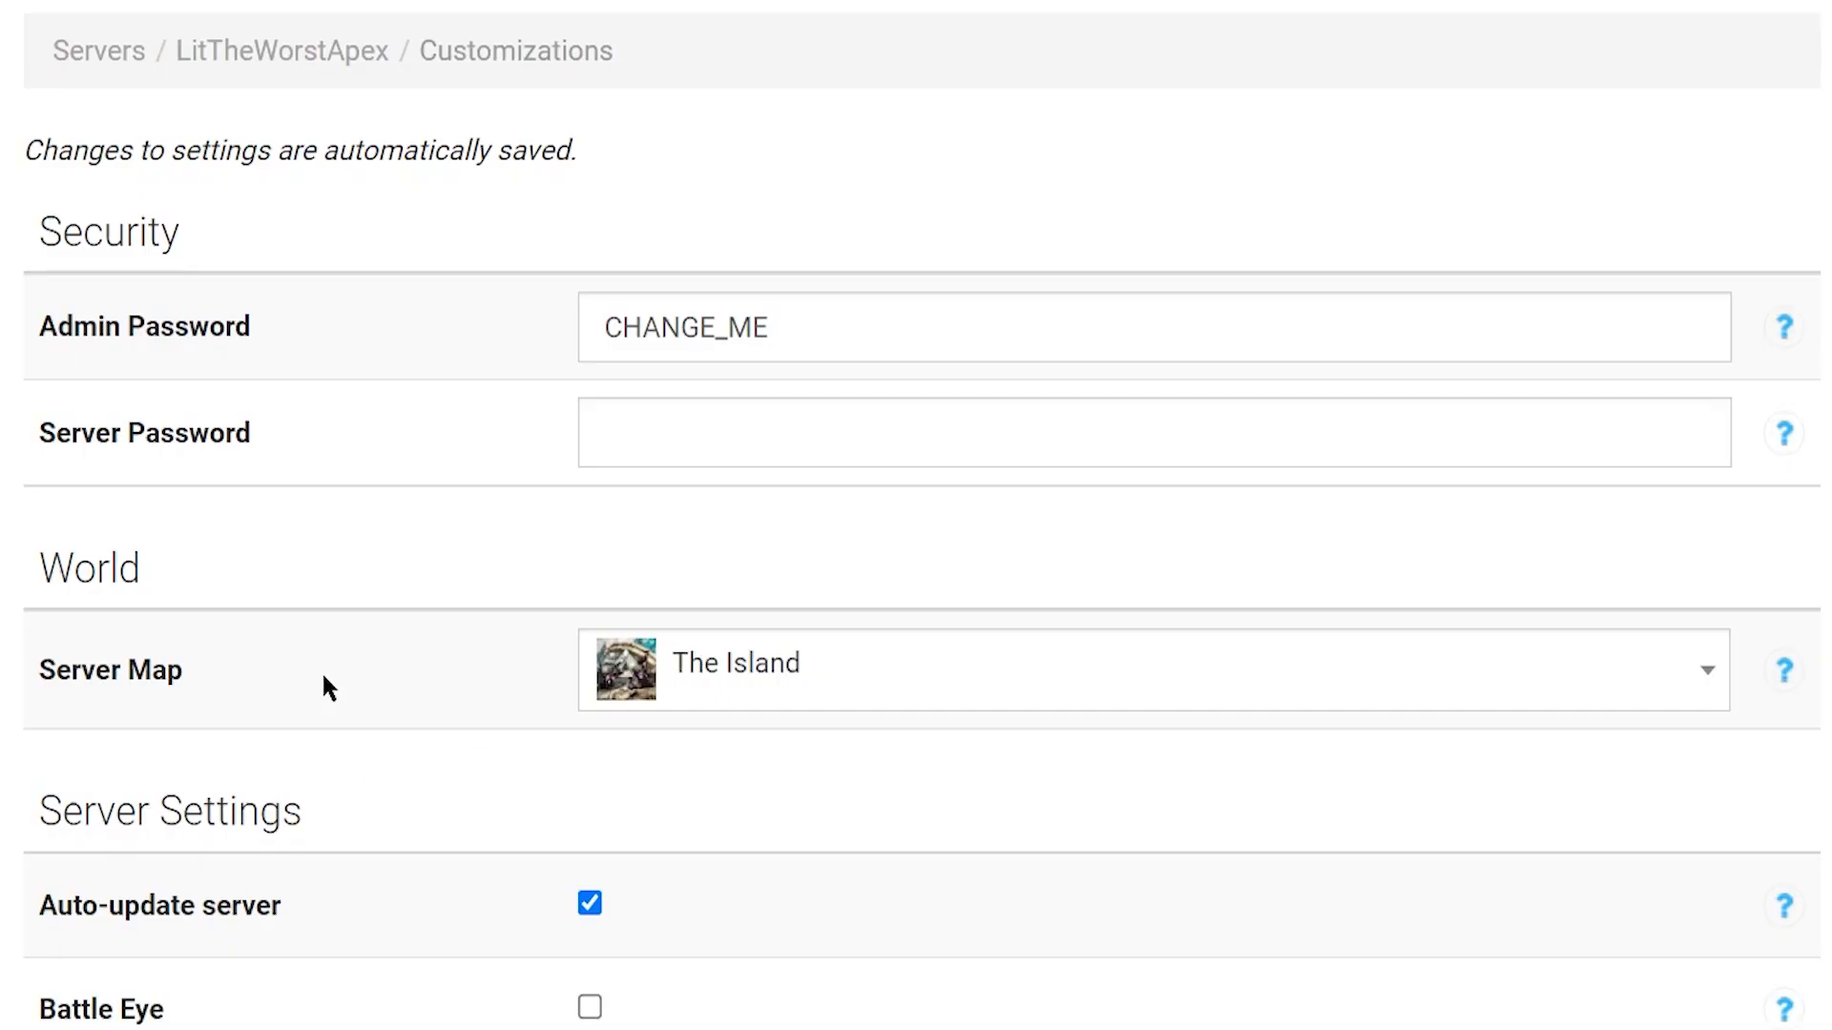
pyautogui.moveTo(596, 626)
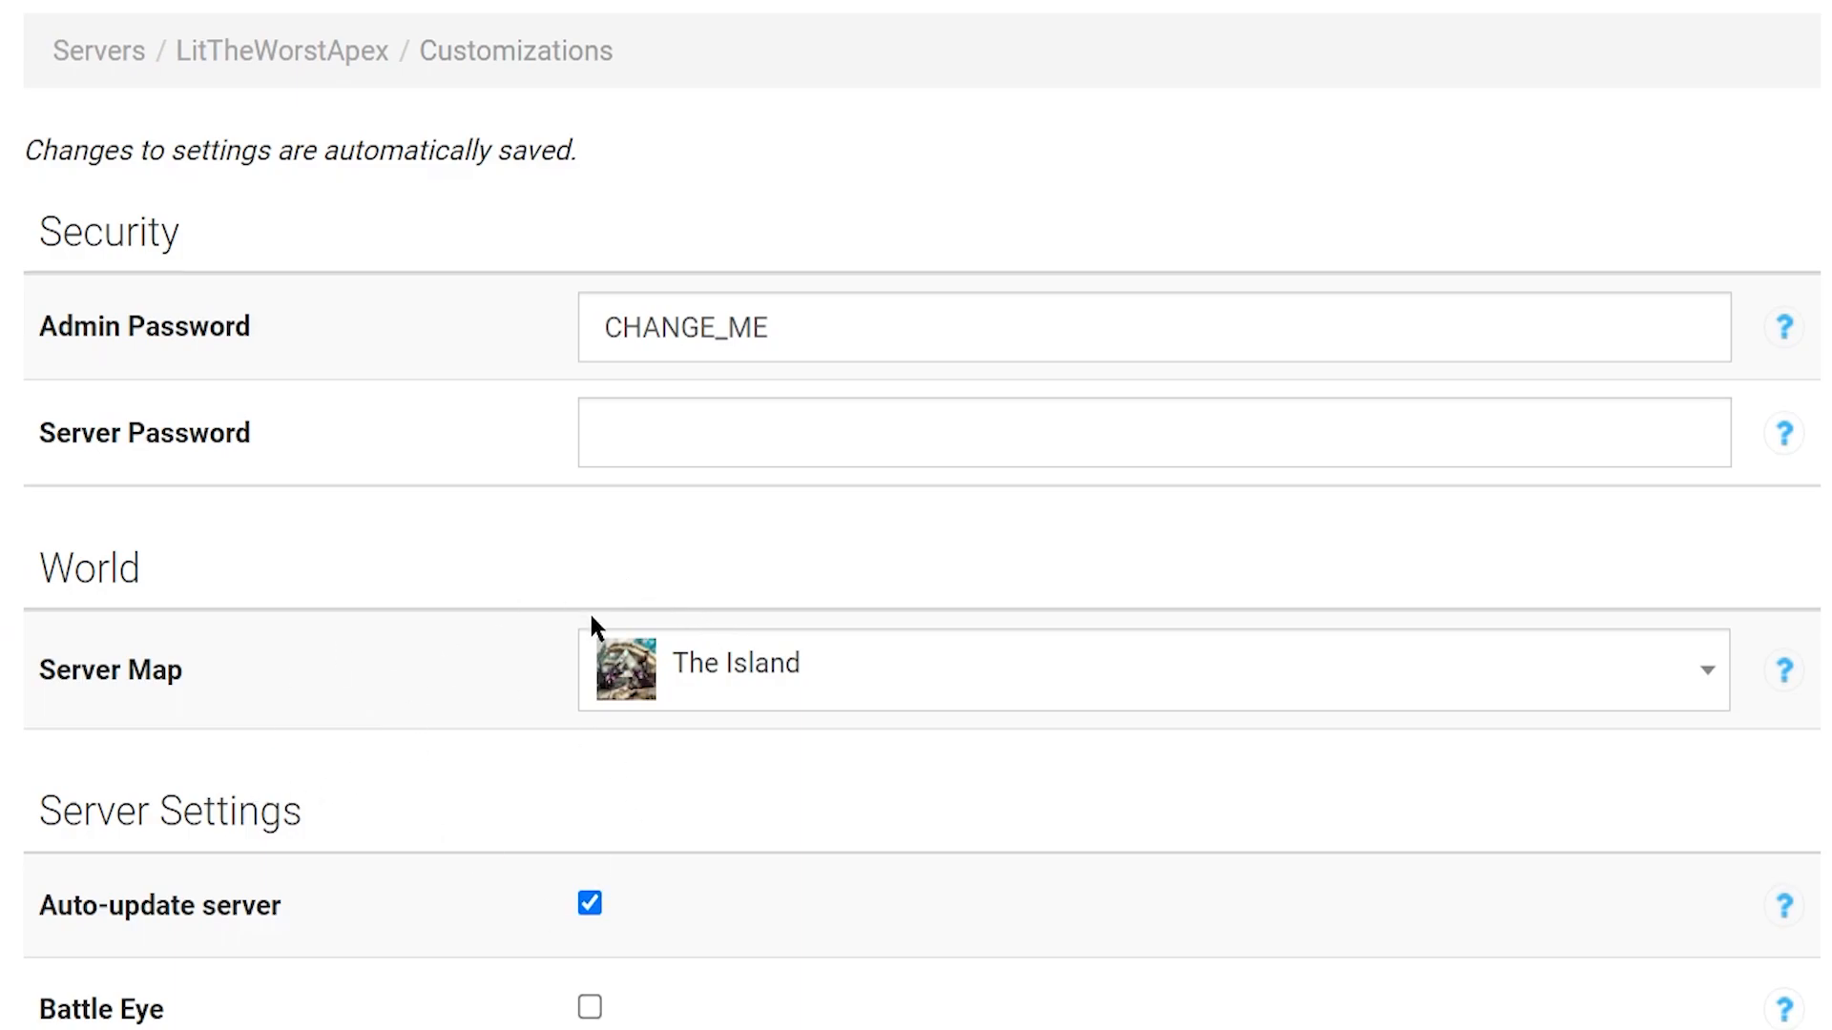
pyautogui.moveTo(424, 583)
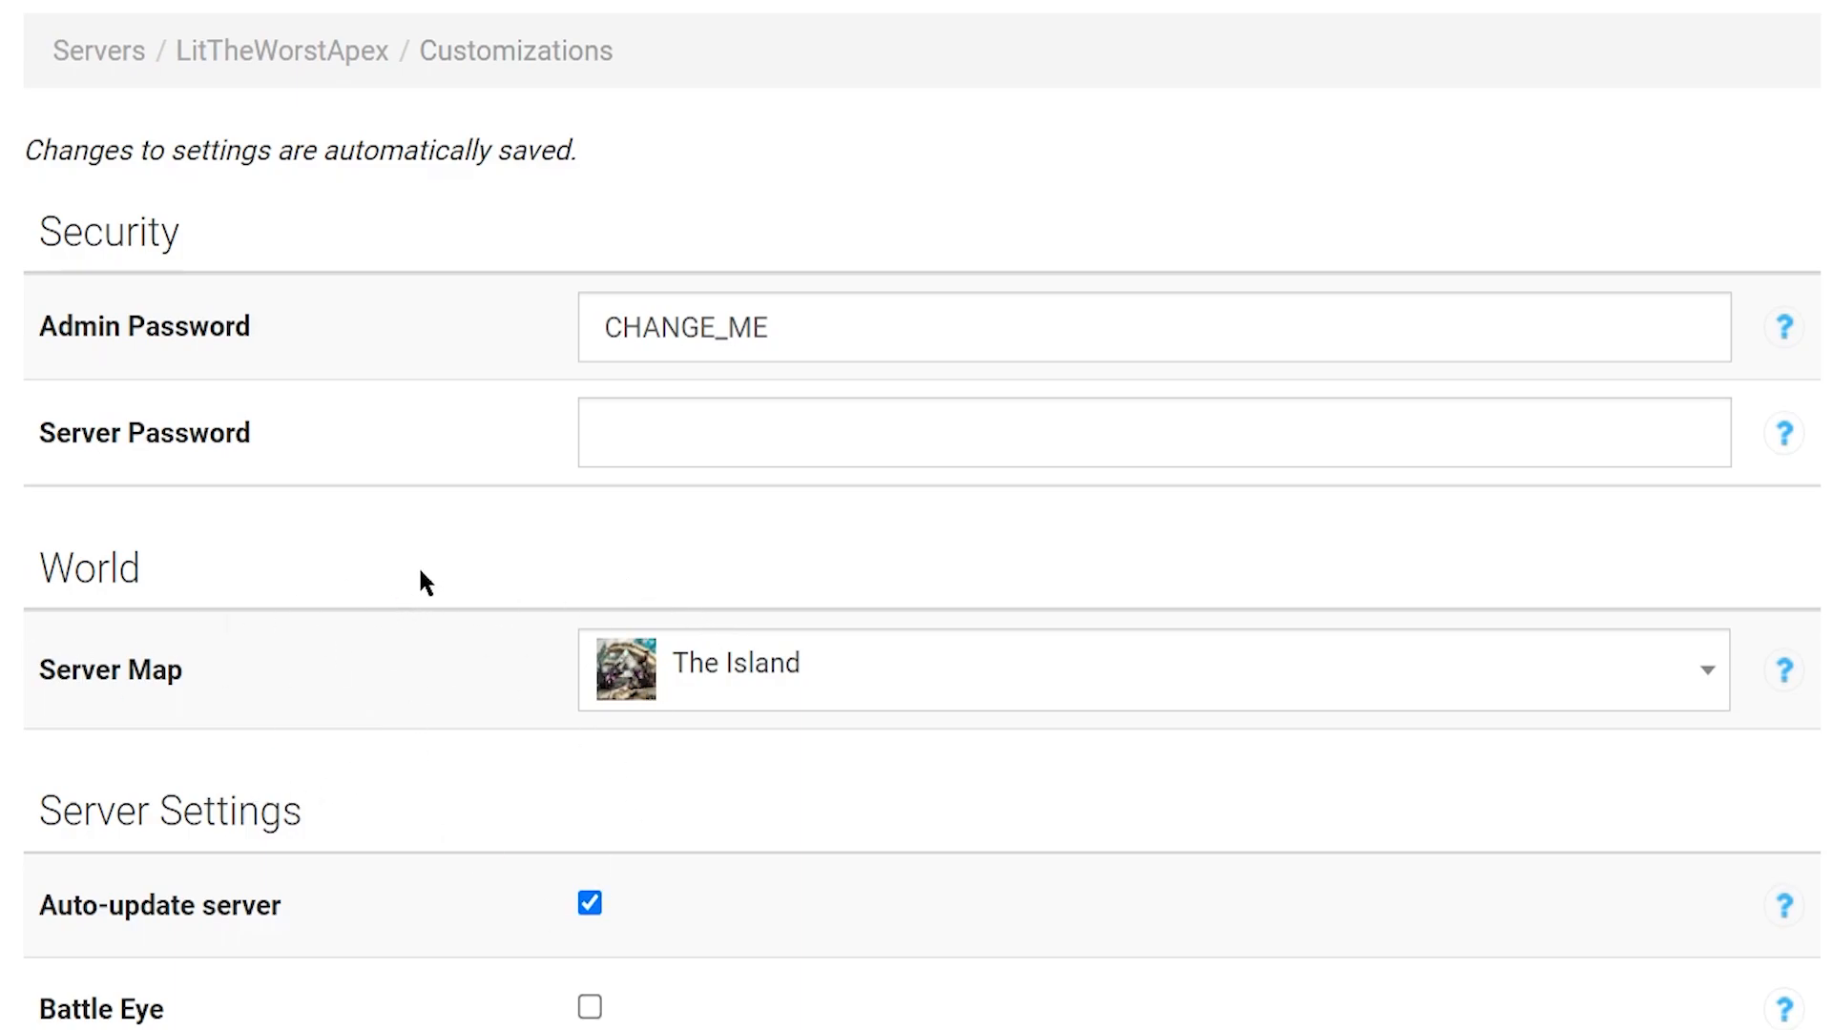
pyautogui.moveTo(413, 568)
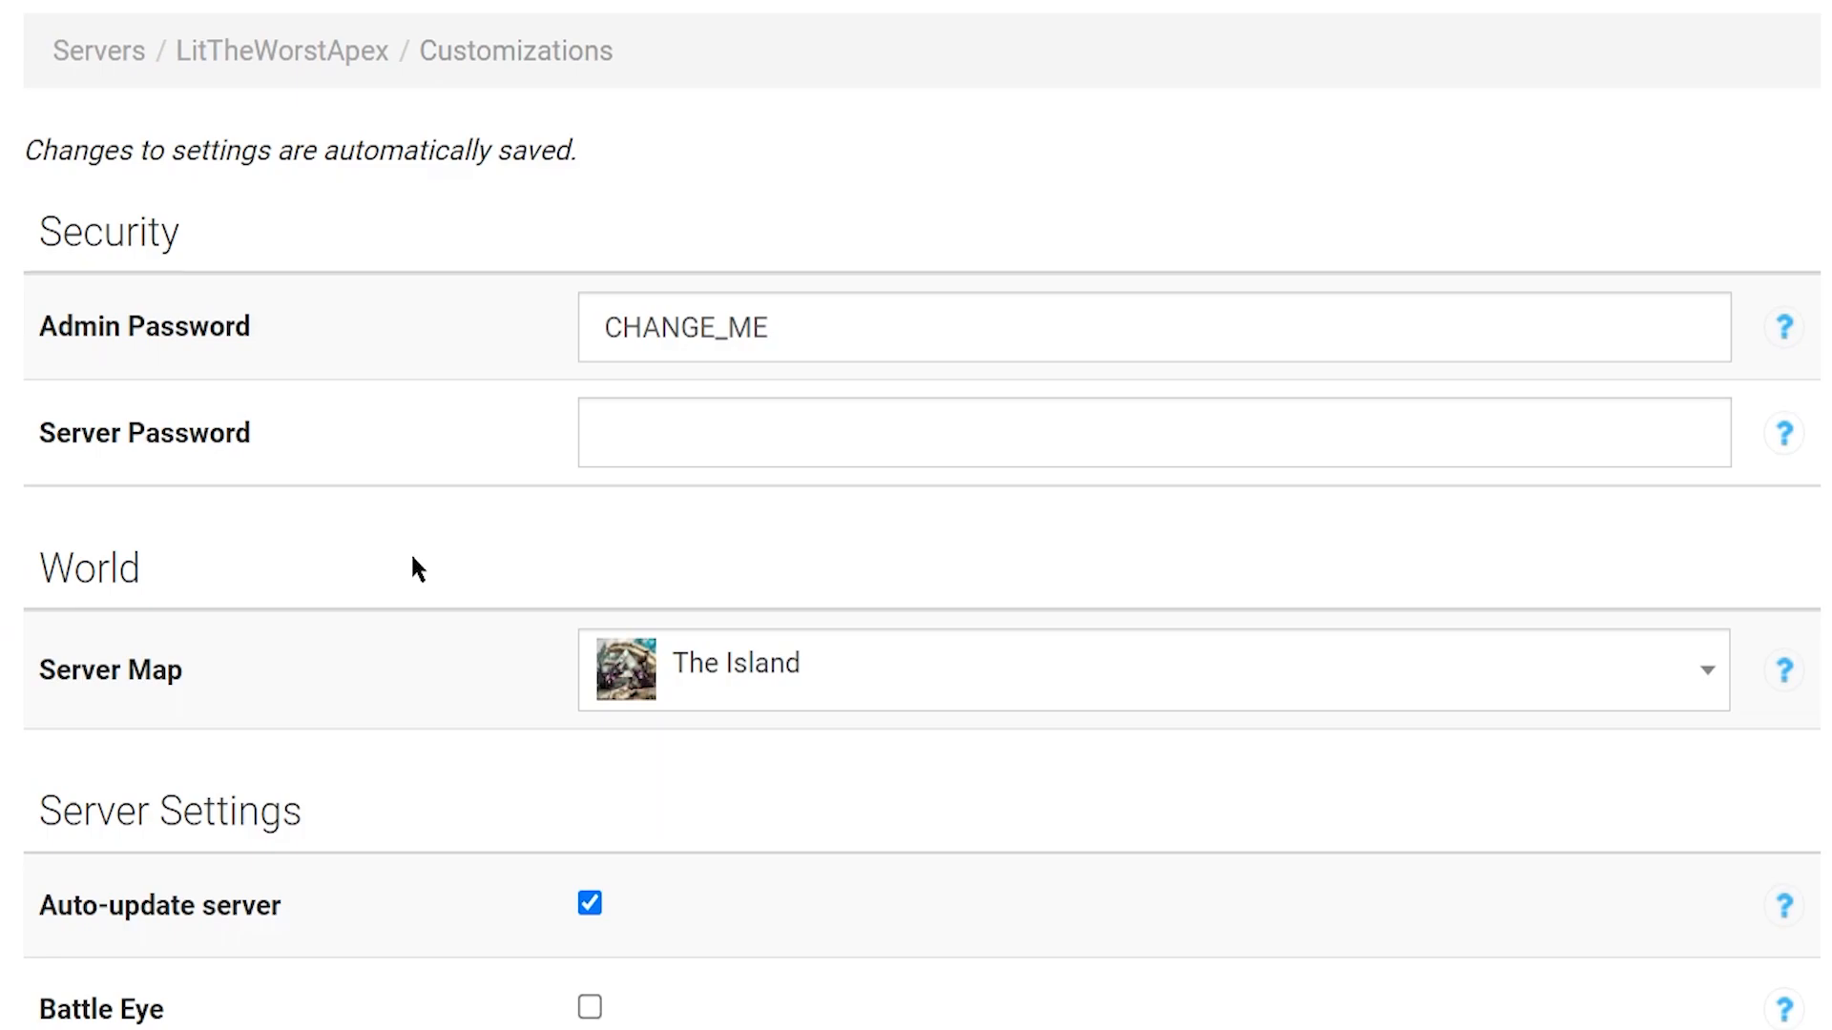
# Search the Server Map list for Titan_P and choose it.
pyautogui.click(1151, 669)
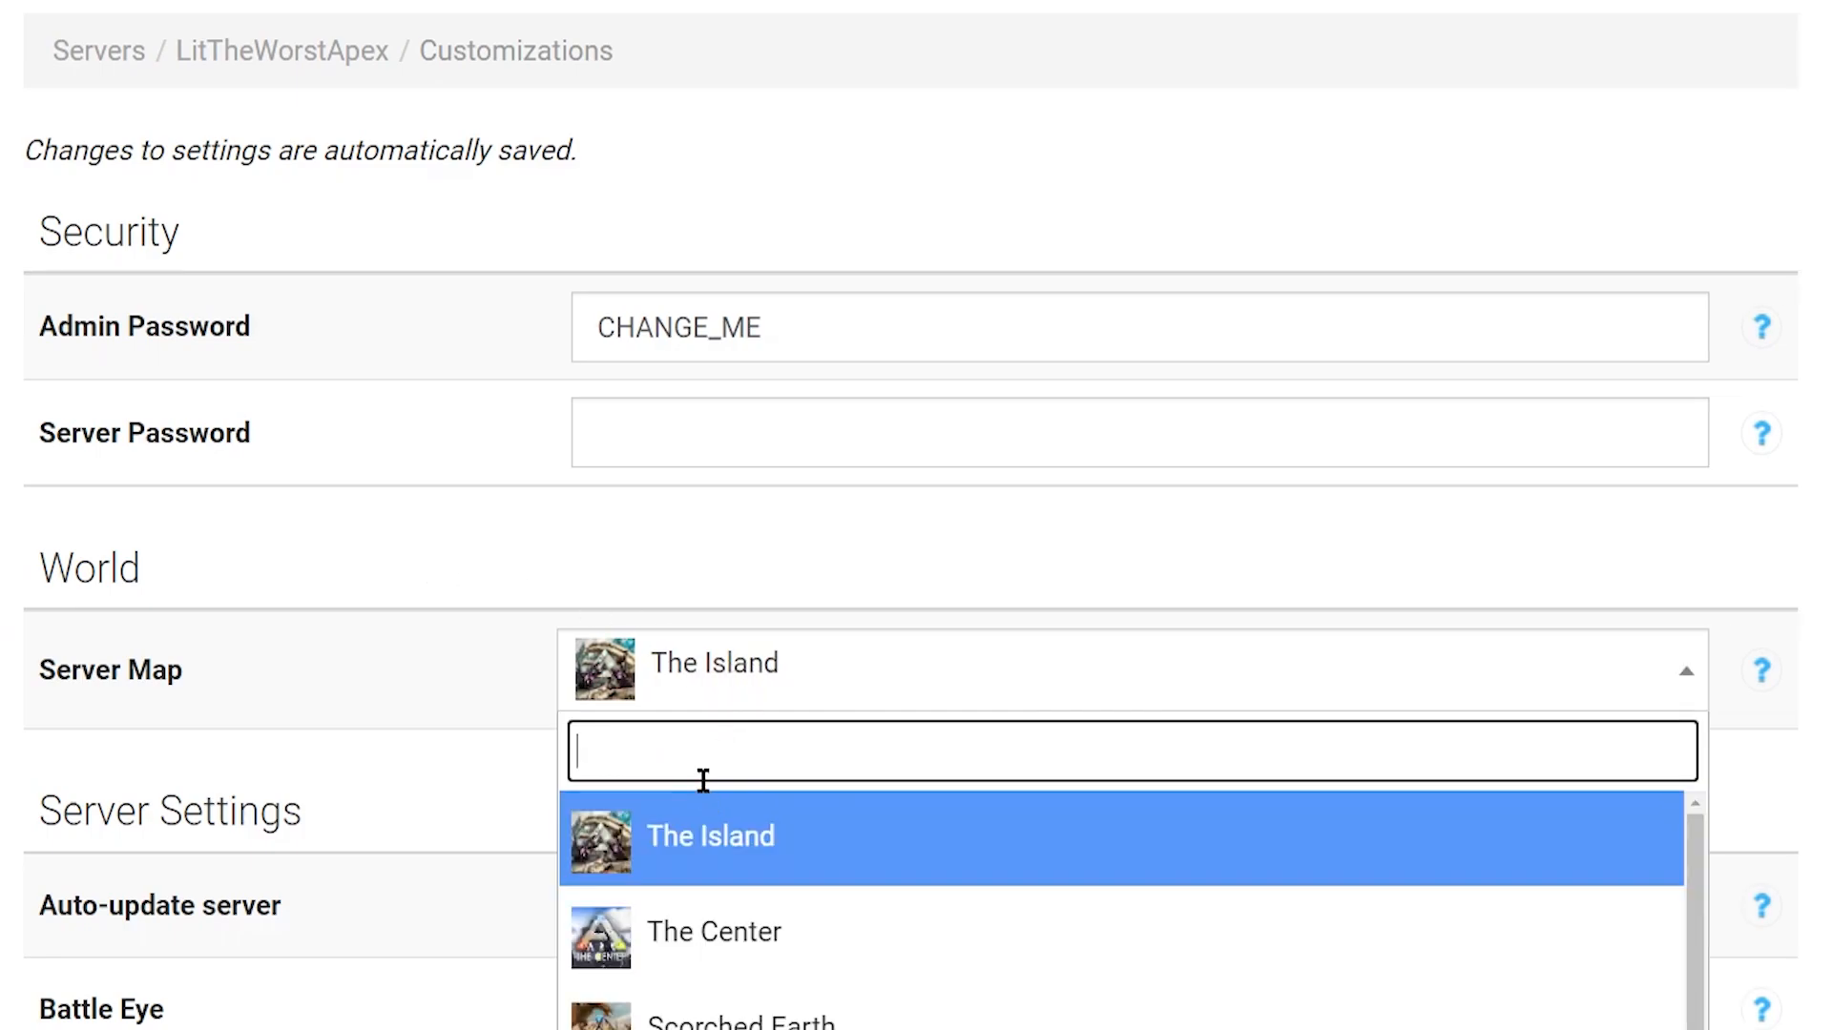
pyautogui.write('Titan_P')
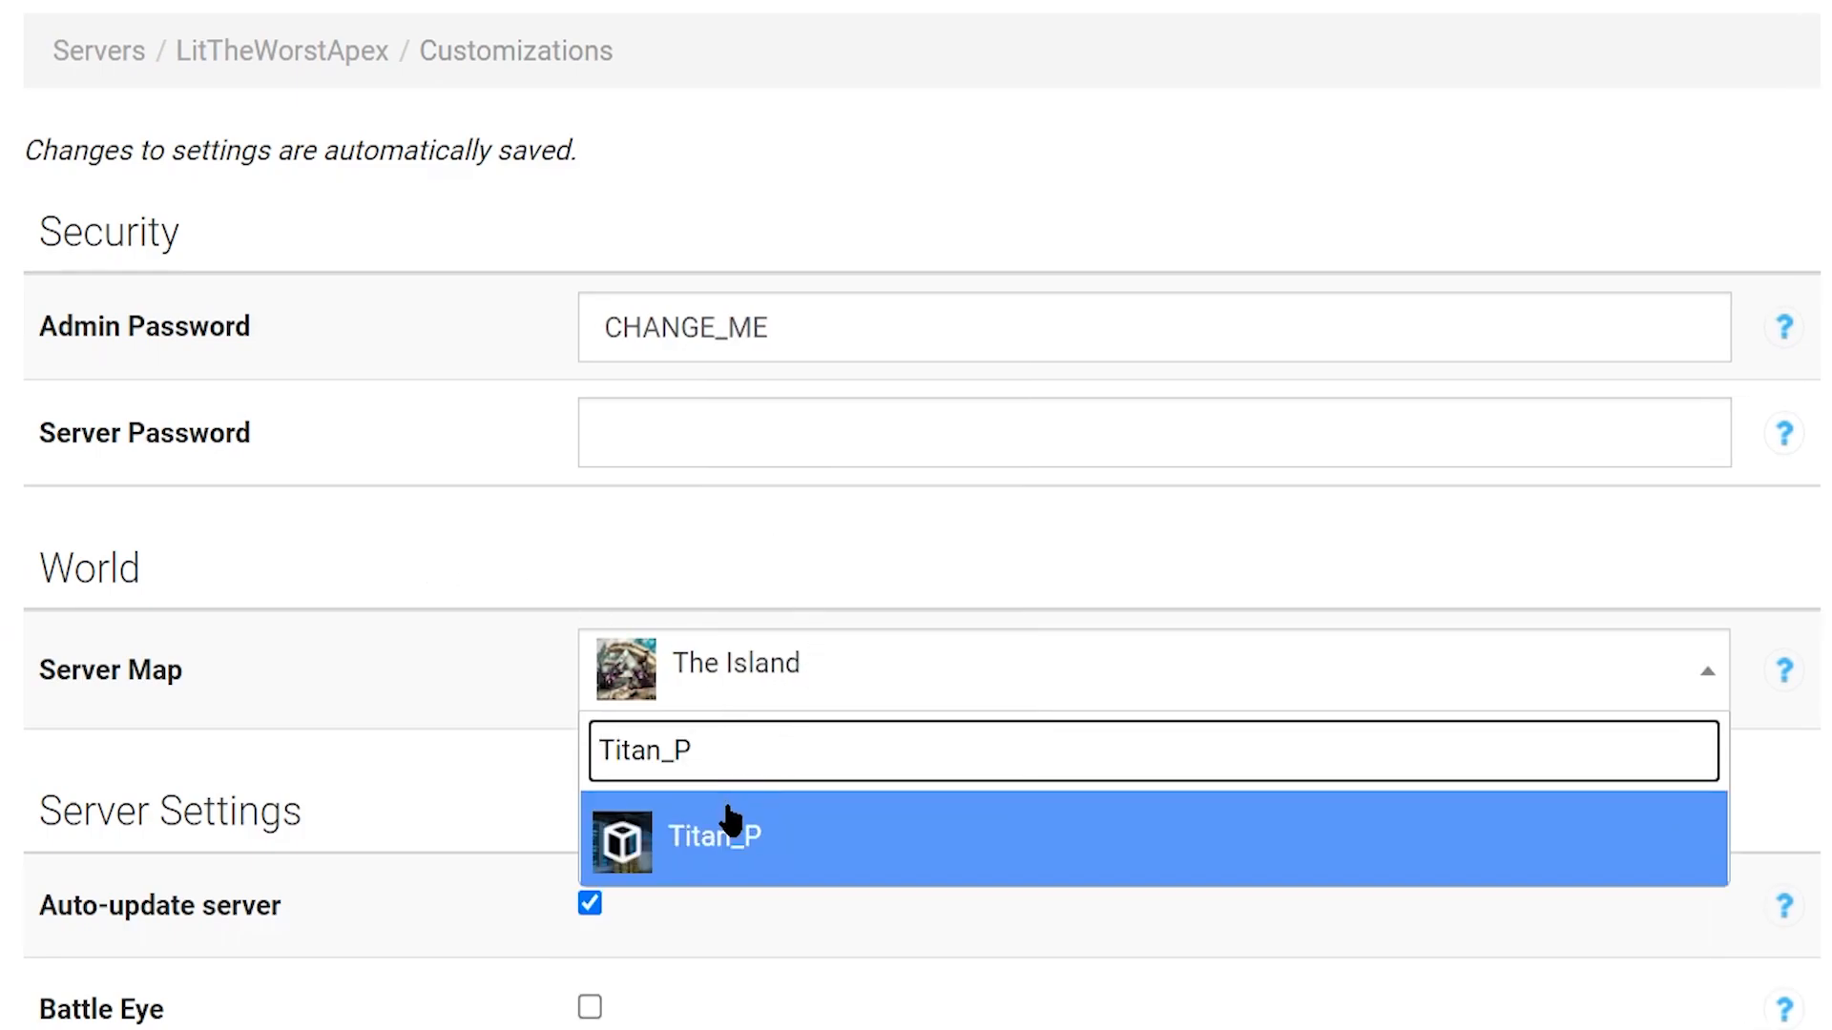
pyautogui.click(728, 835)
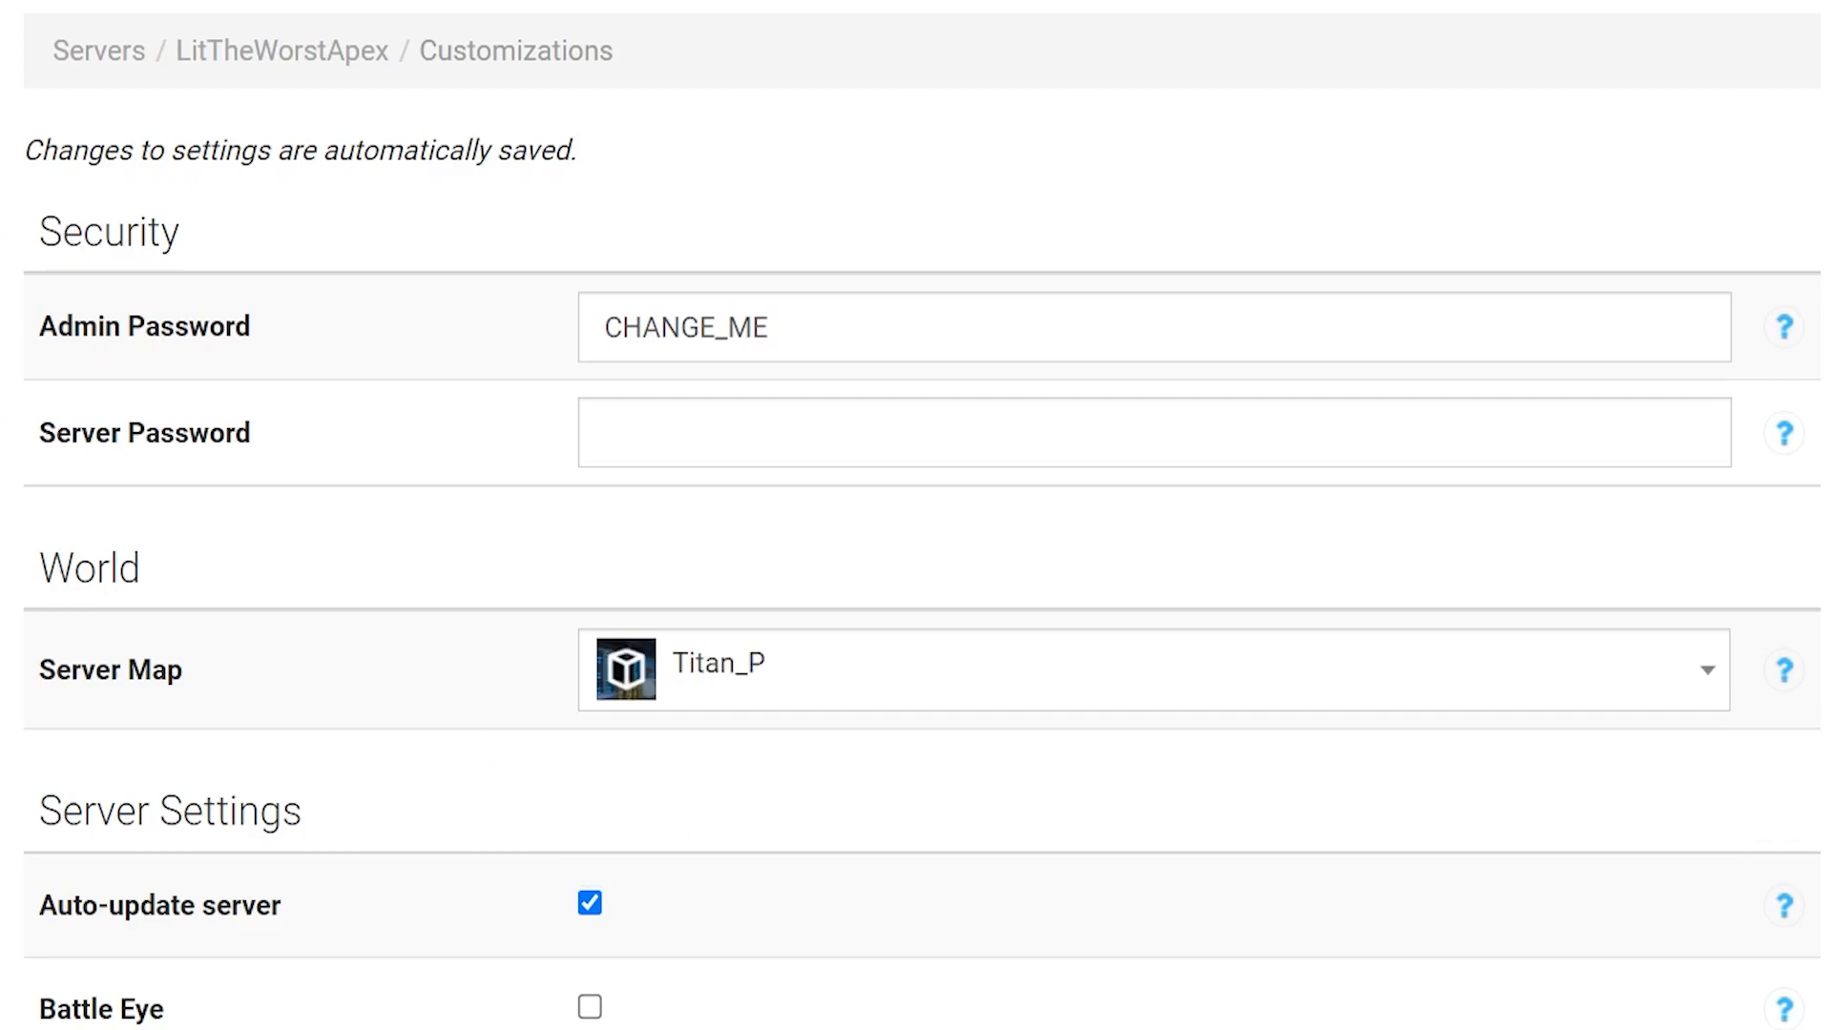
pyautogui.moveTo(402, 596)
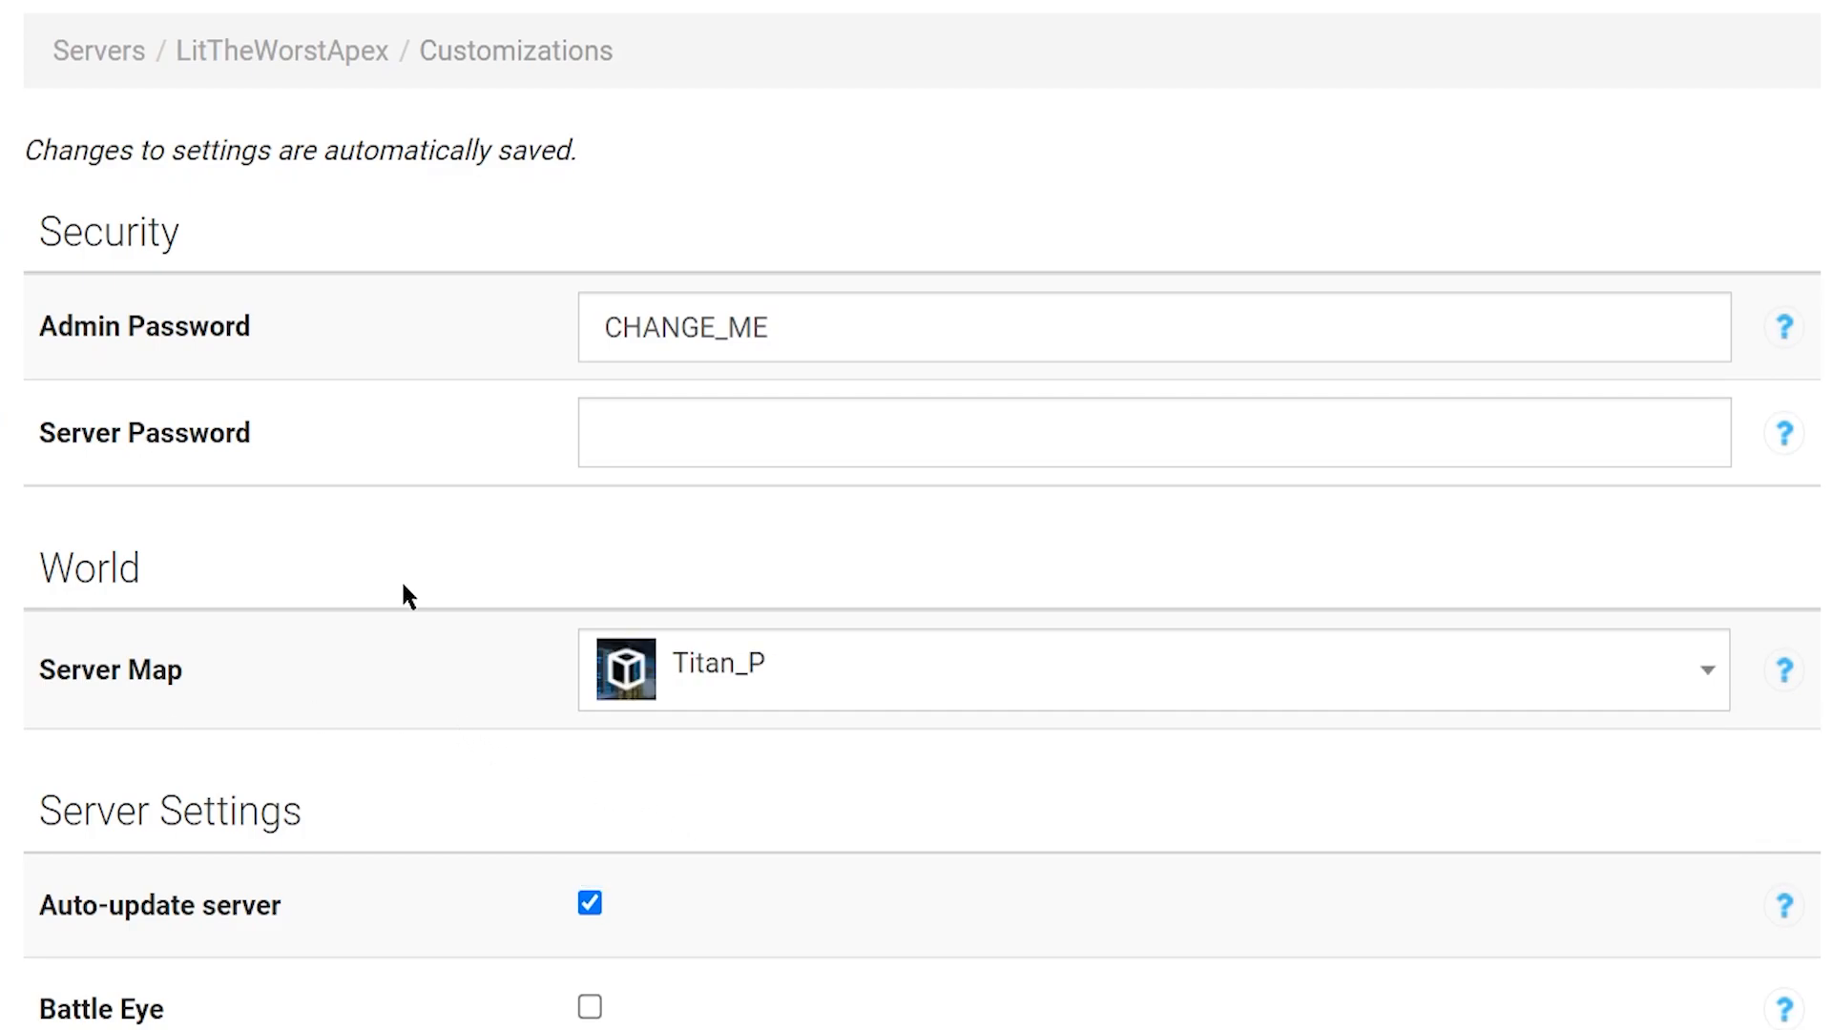
pyautogui.scroll(-3)
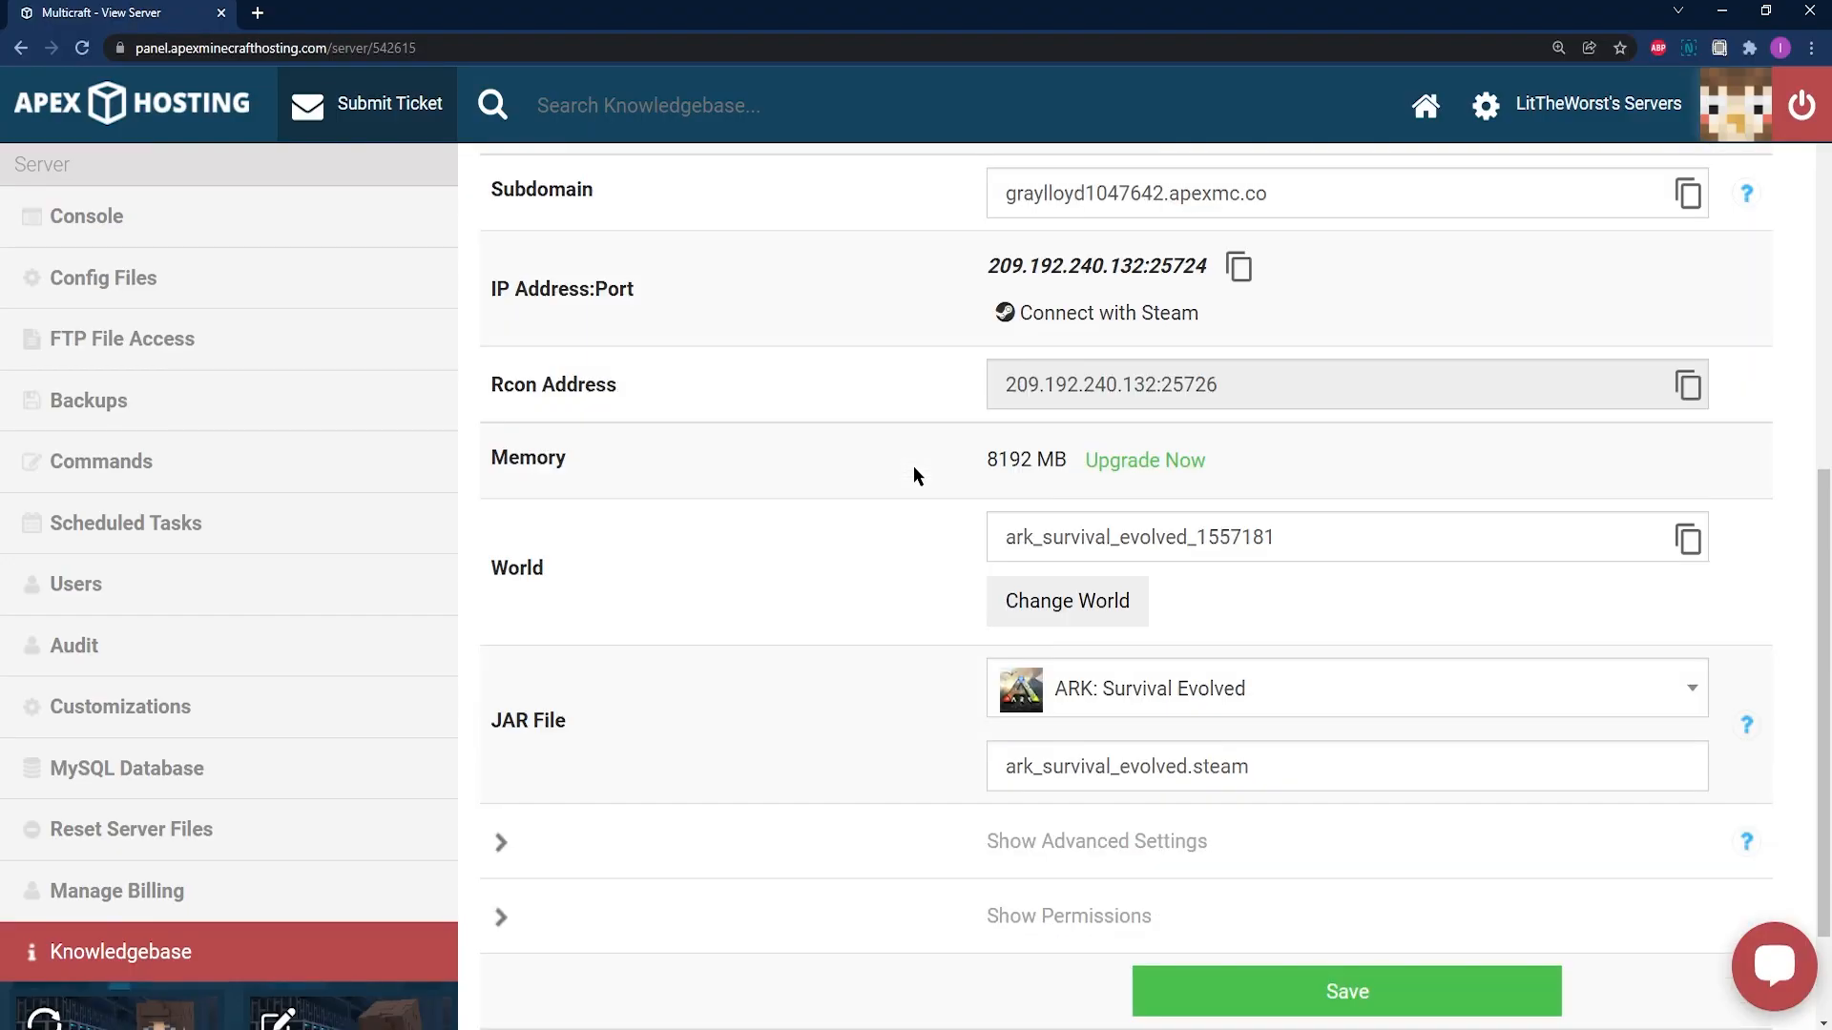
# Change the server world name to arktest and restart the server.
pyautogui.doubleClick(516, 569)
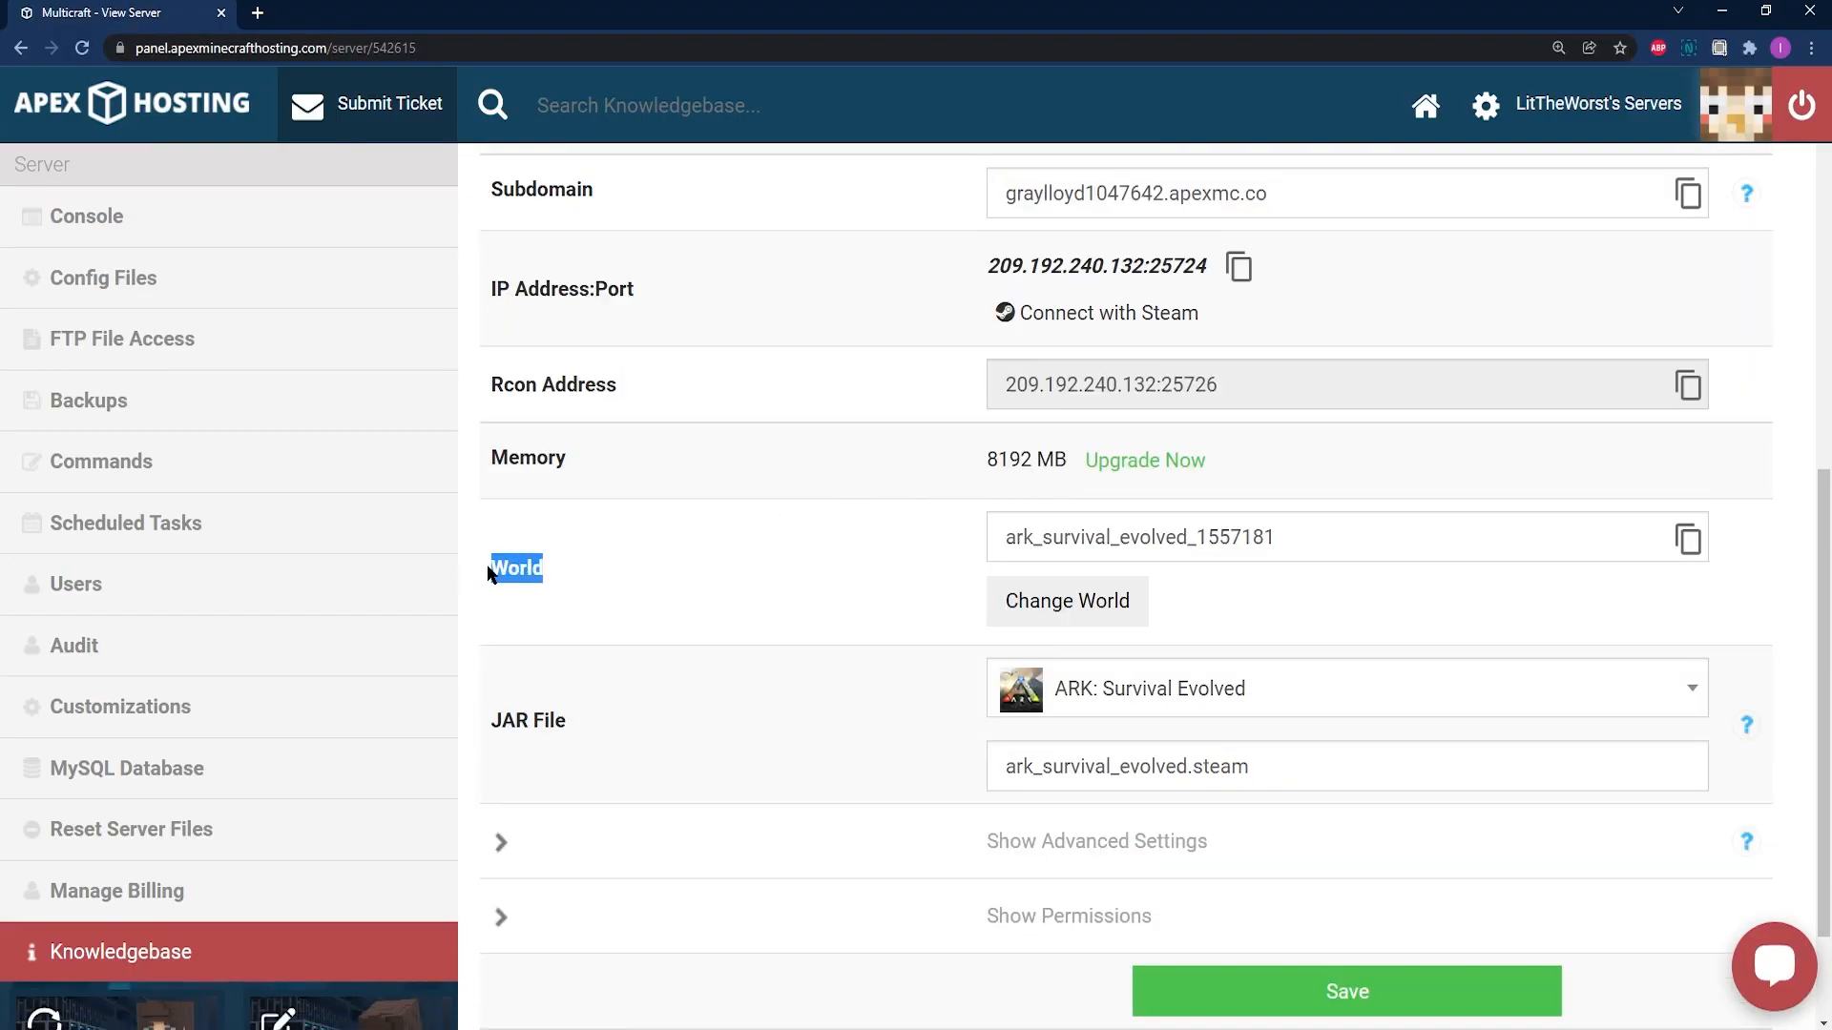
pyautogui.click(1066, 601)
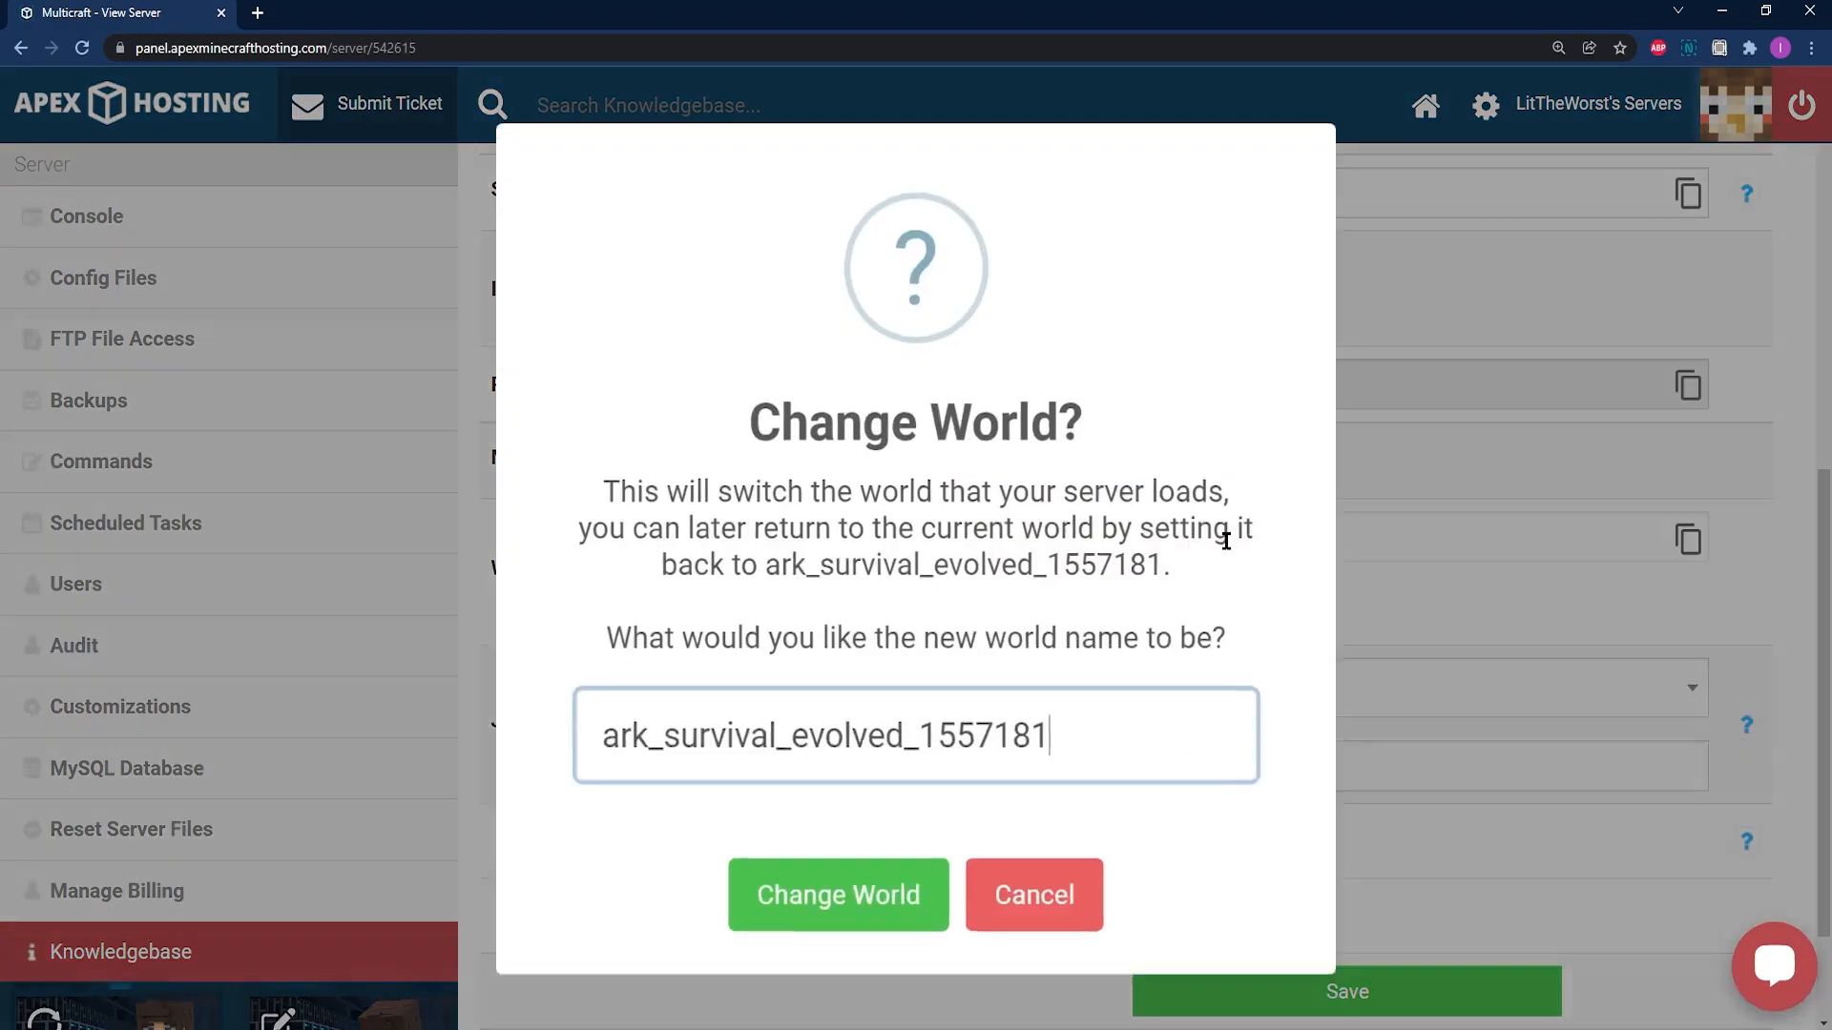
pyautogui.tripleClick(817, 736)
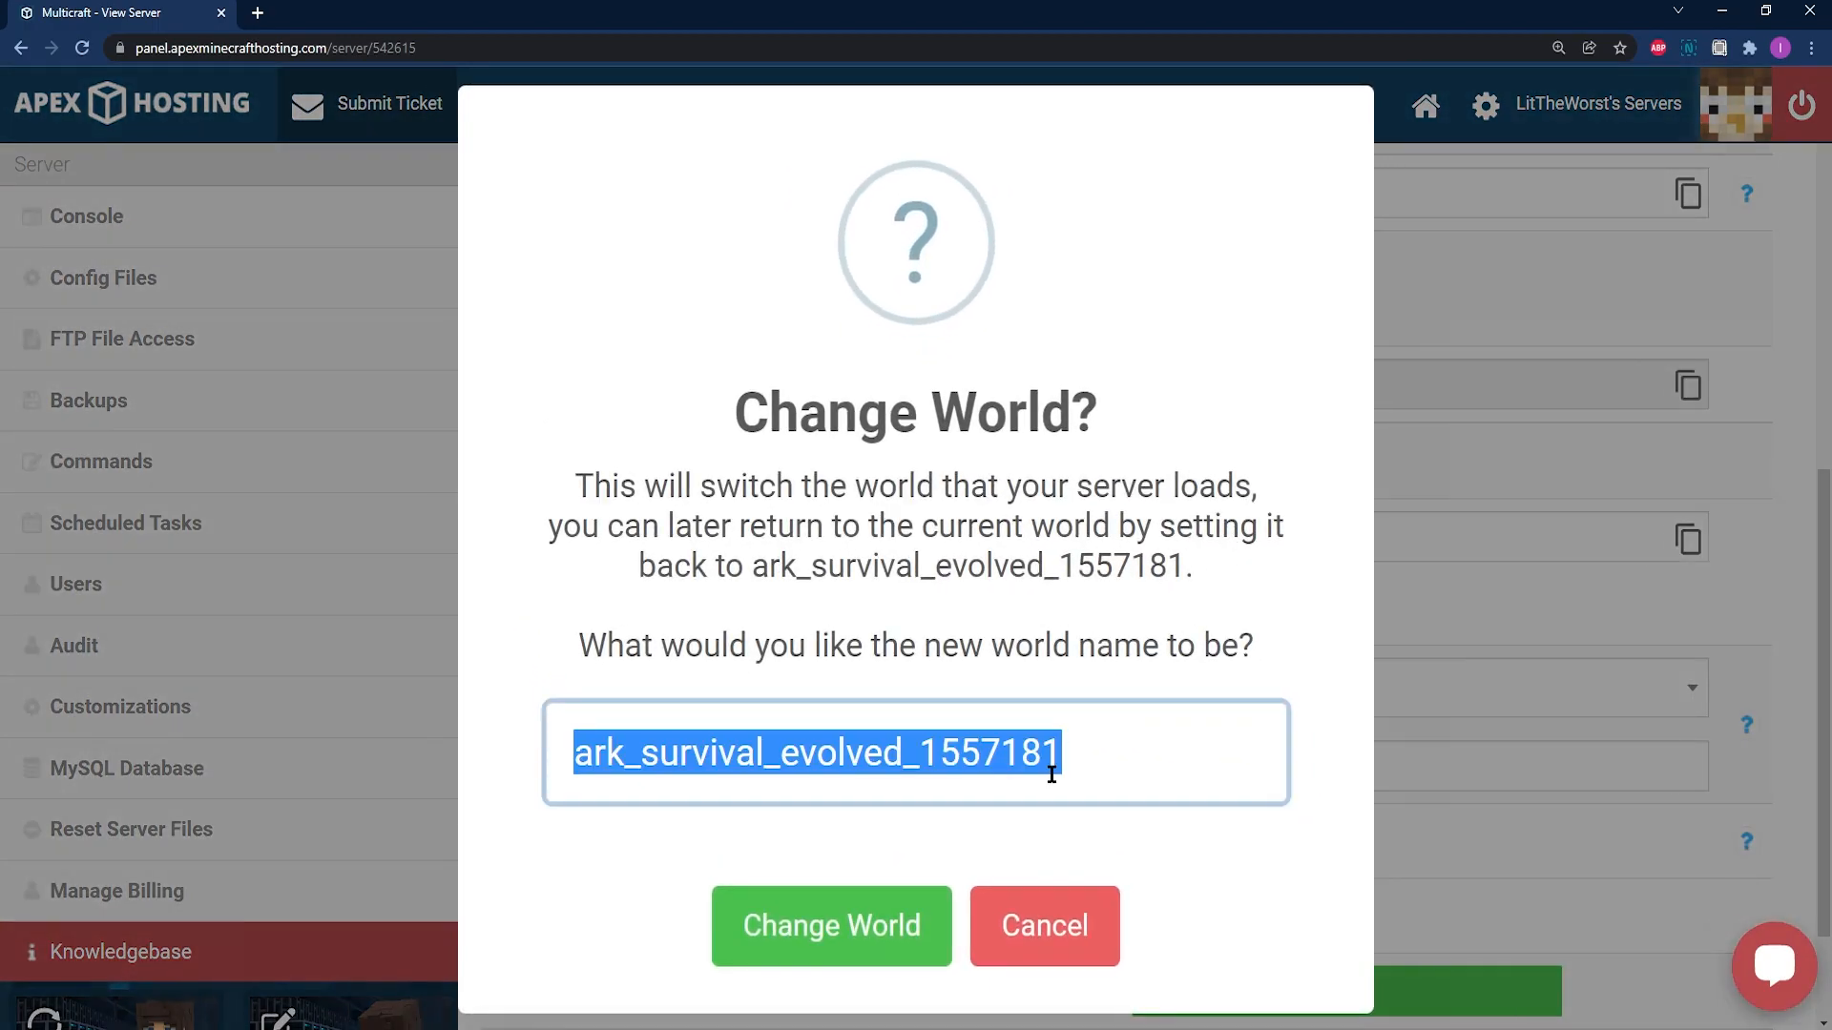
pyautogui.write('arktestr')
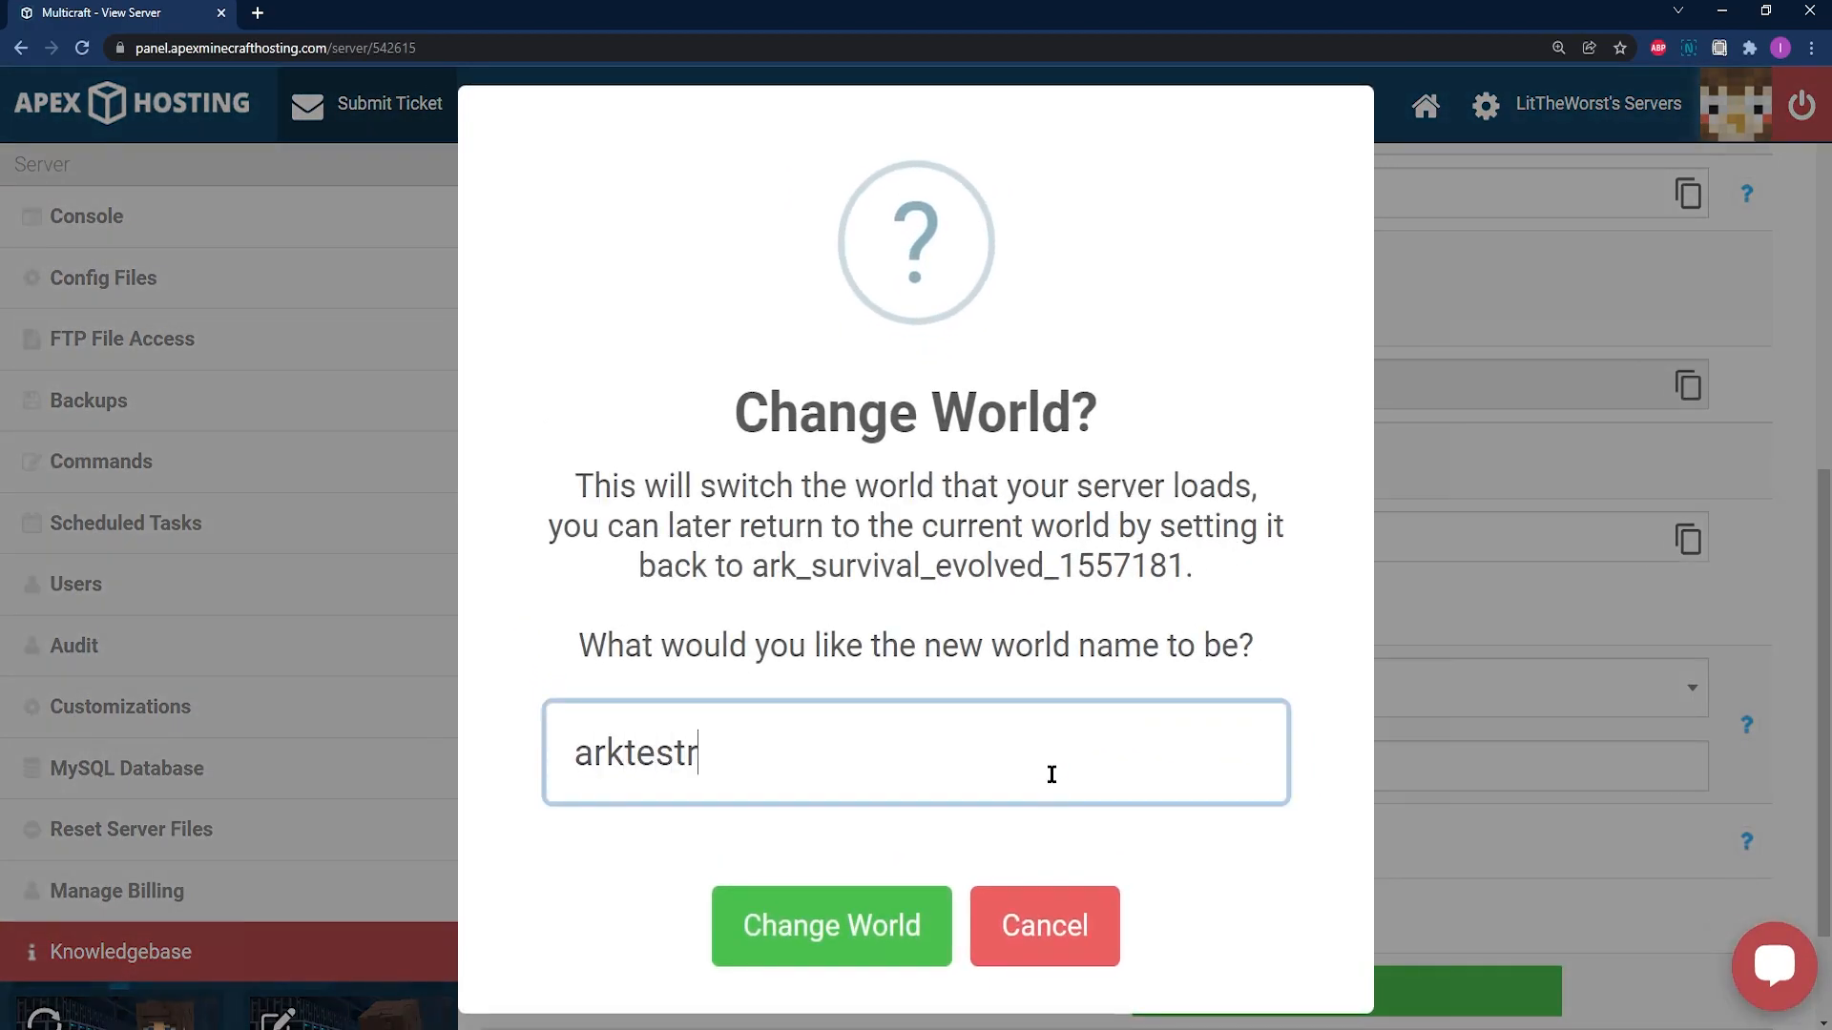
pyautogui.press('Backspace')
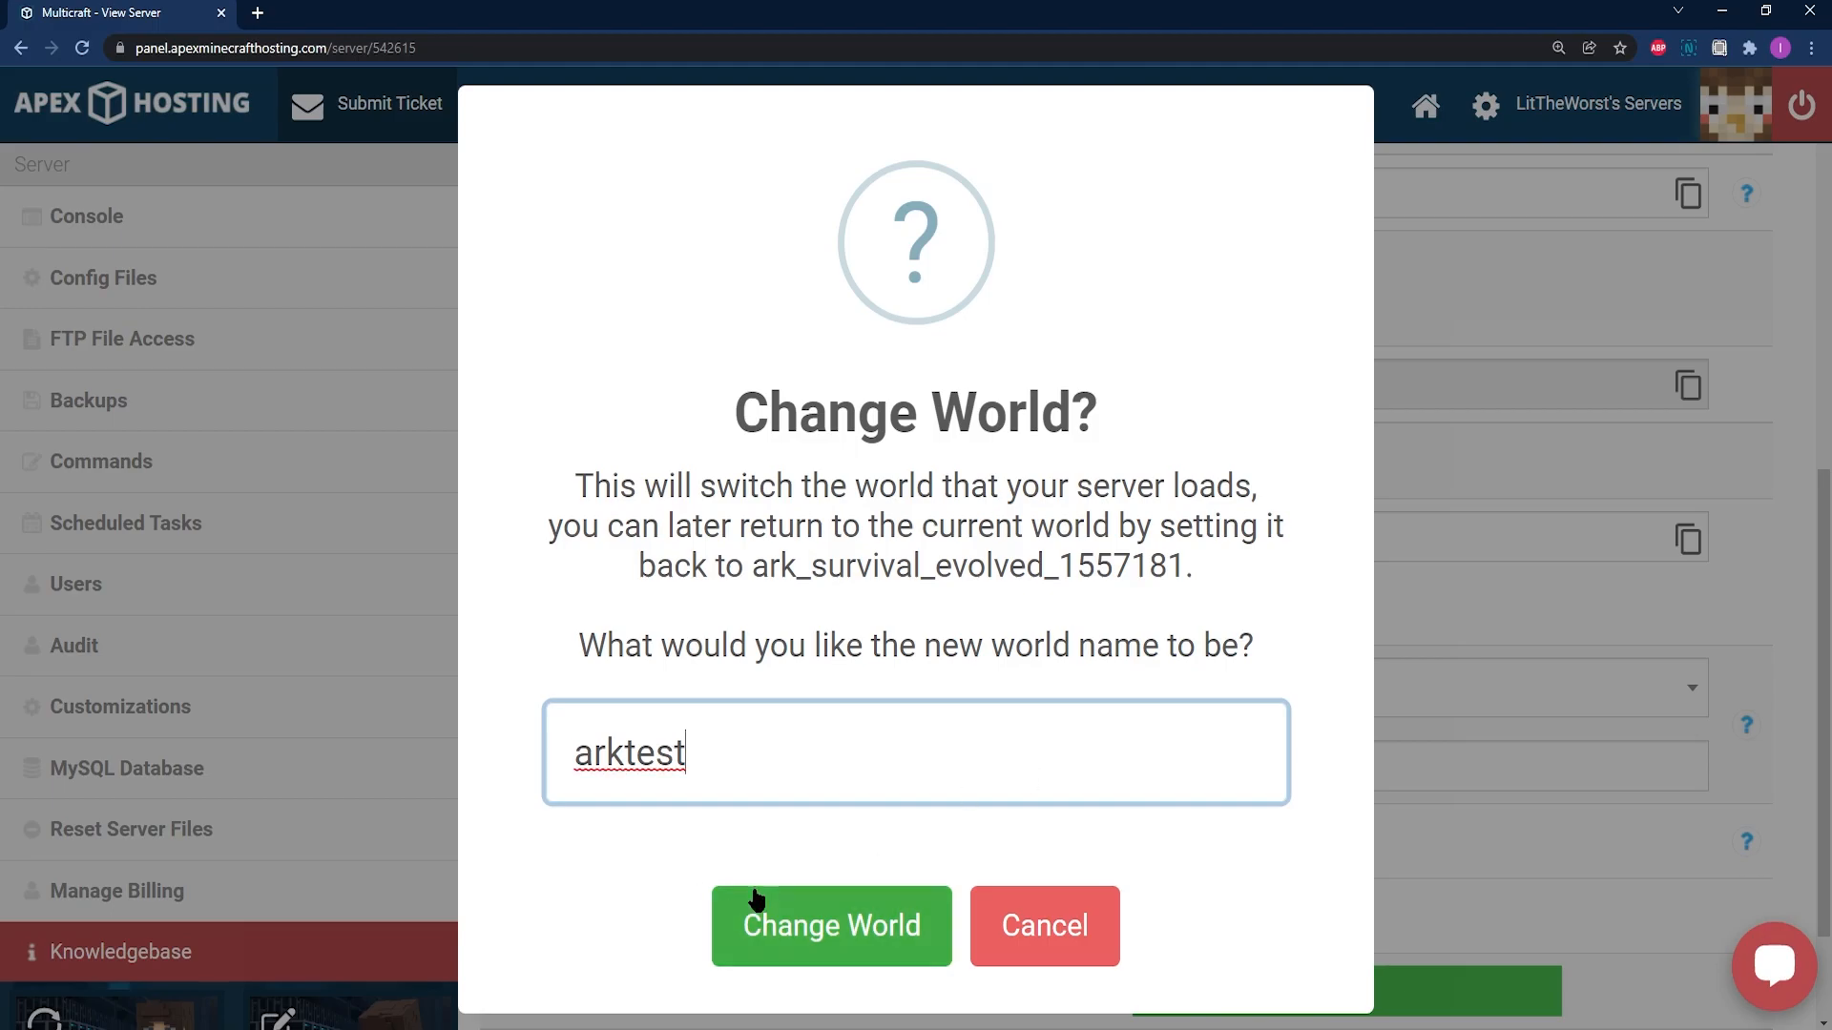
pyautogui.click(832, 926)
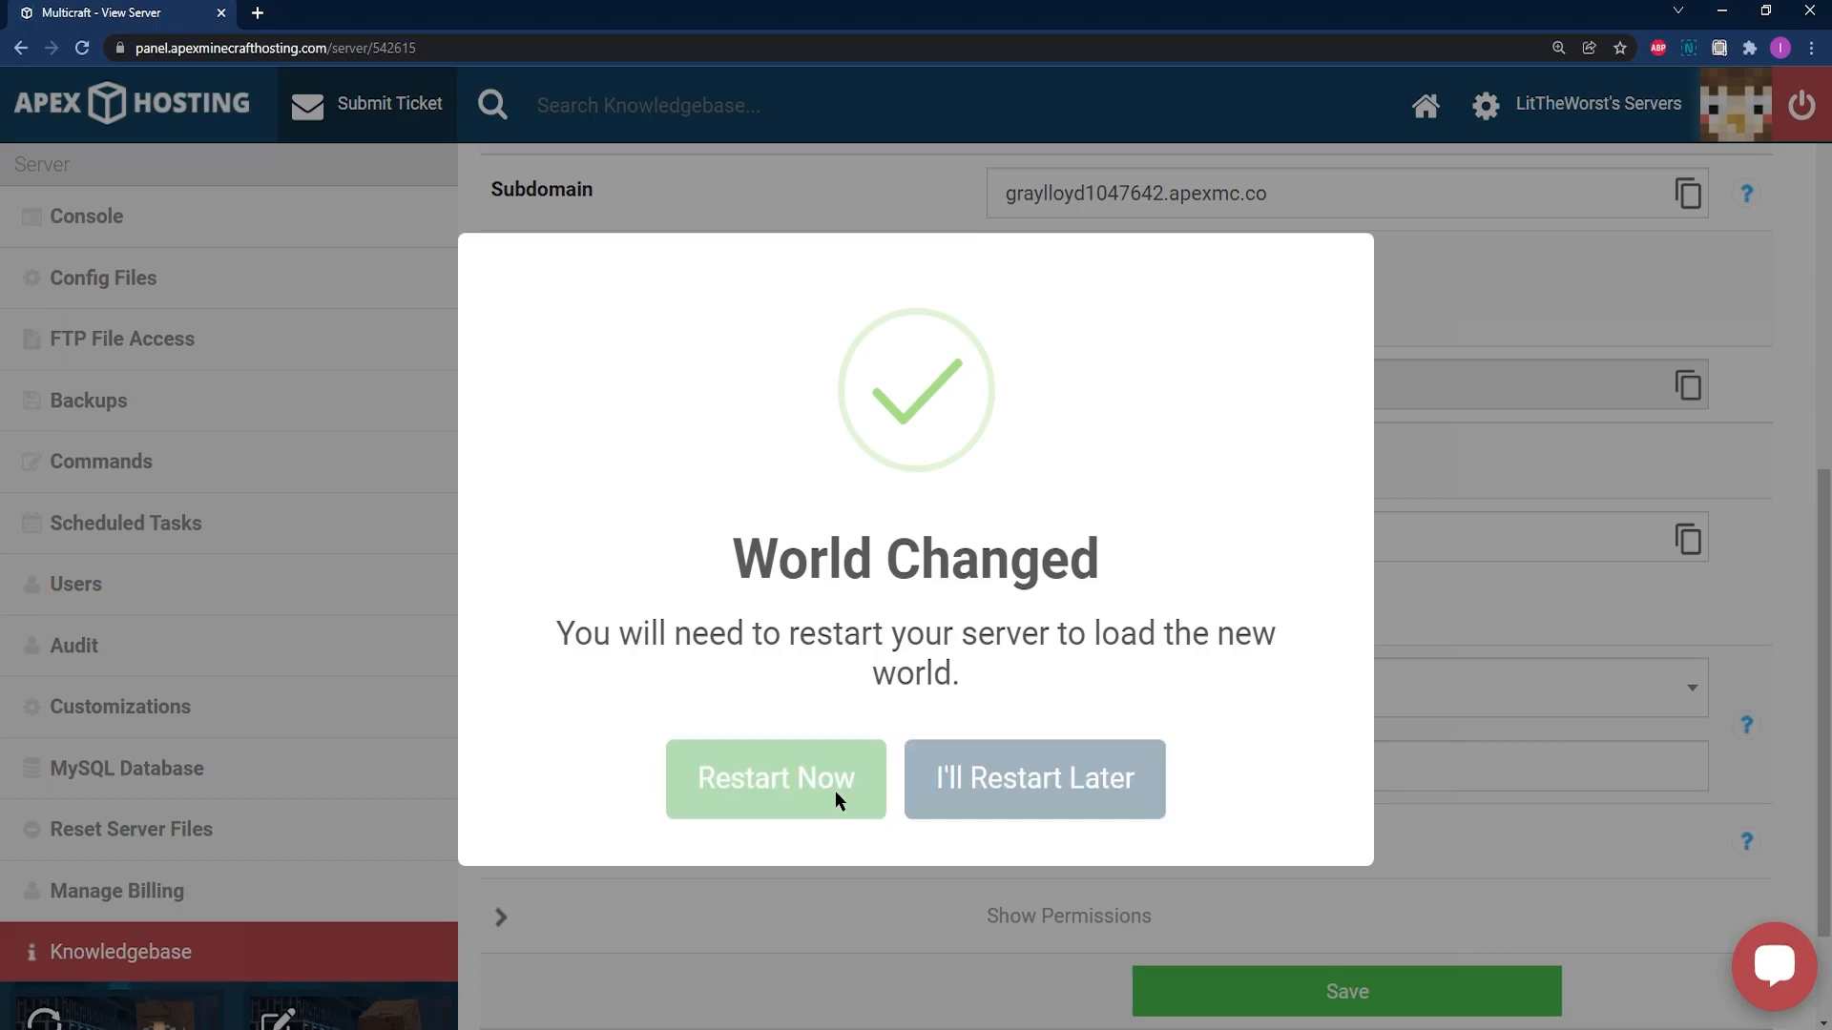
pyautogui.click(1035, 778)
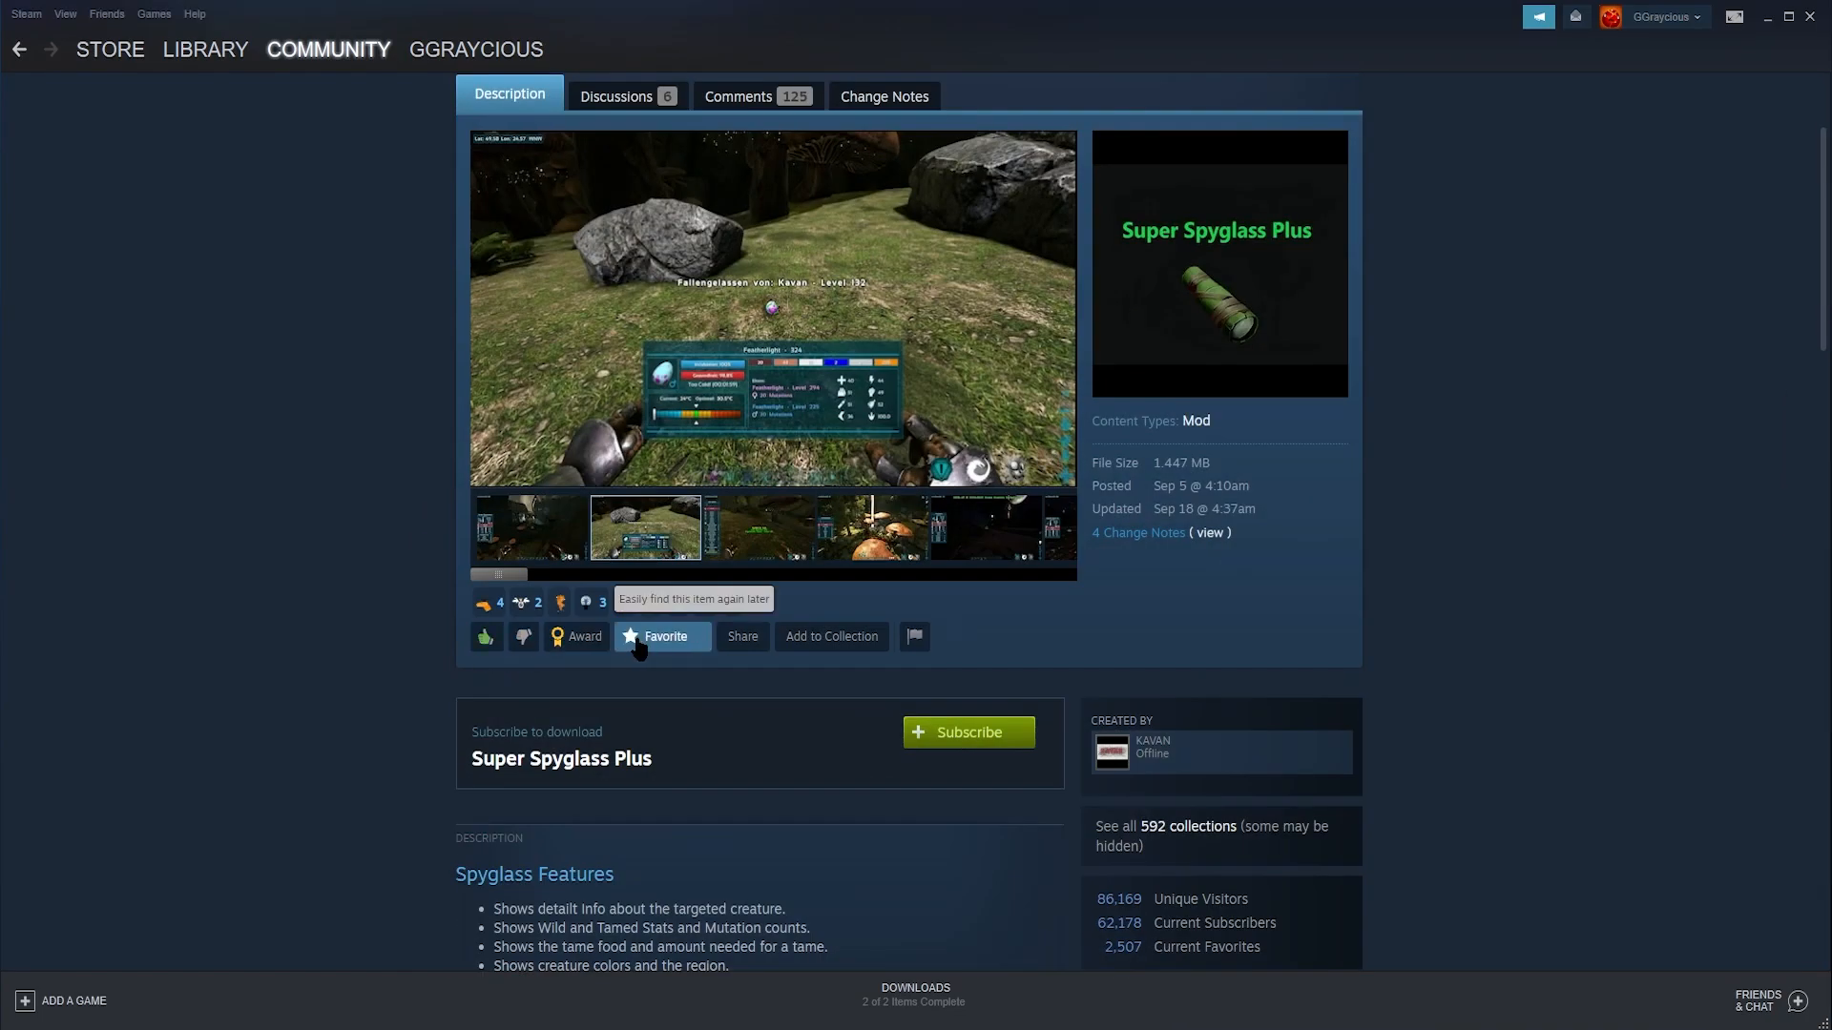
# Return to the ARK Workshop and browse its Most Subscribed mods.
pyautogui.click(662, 636)
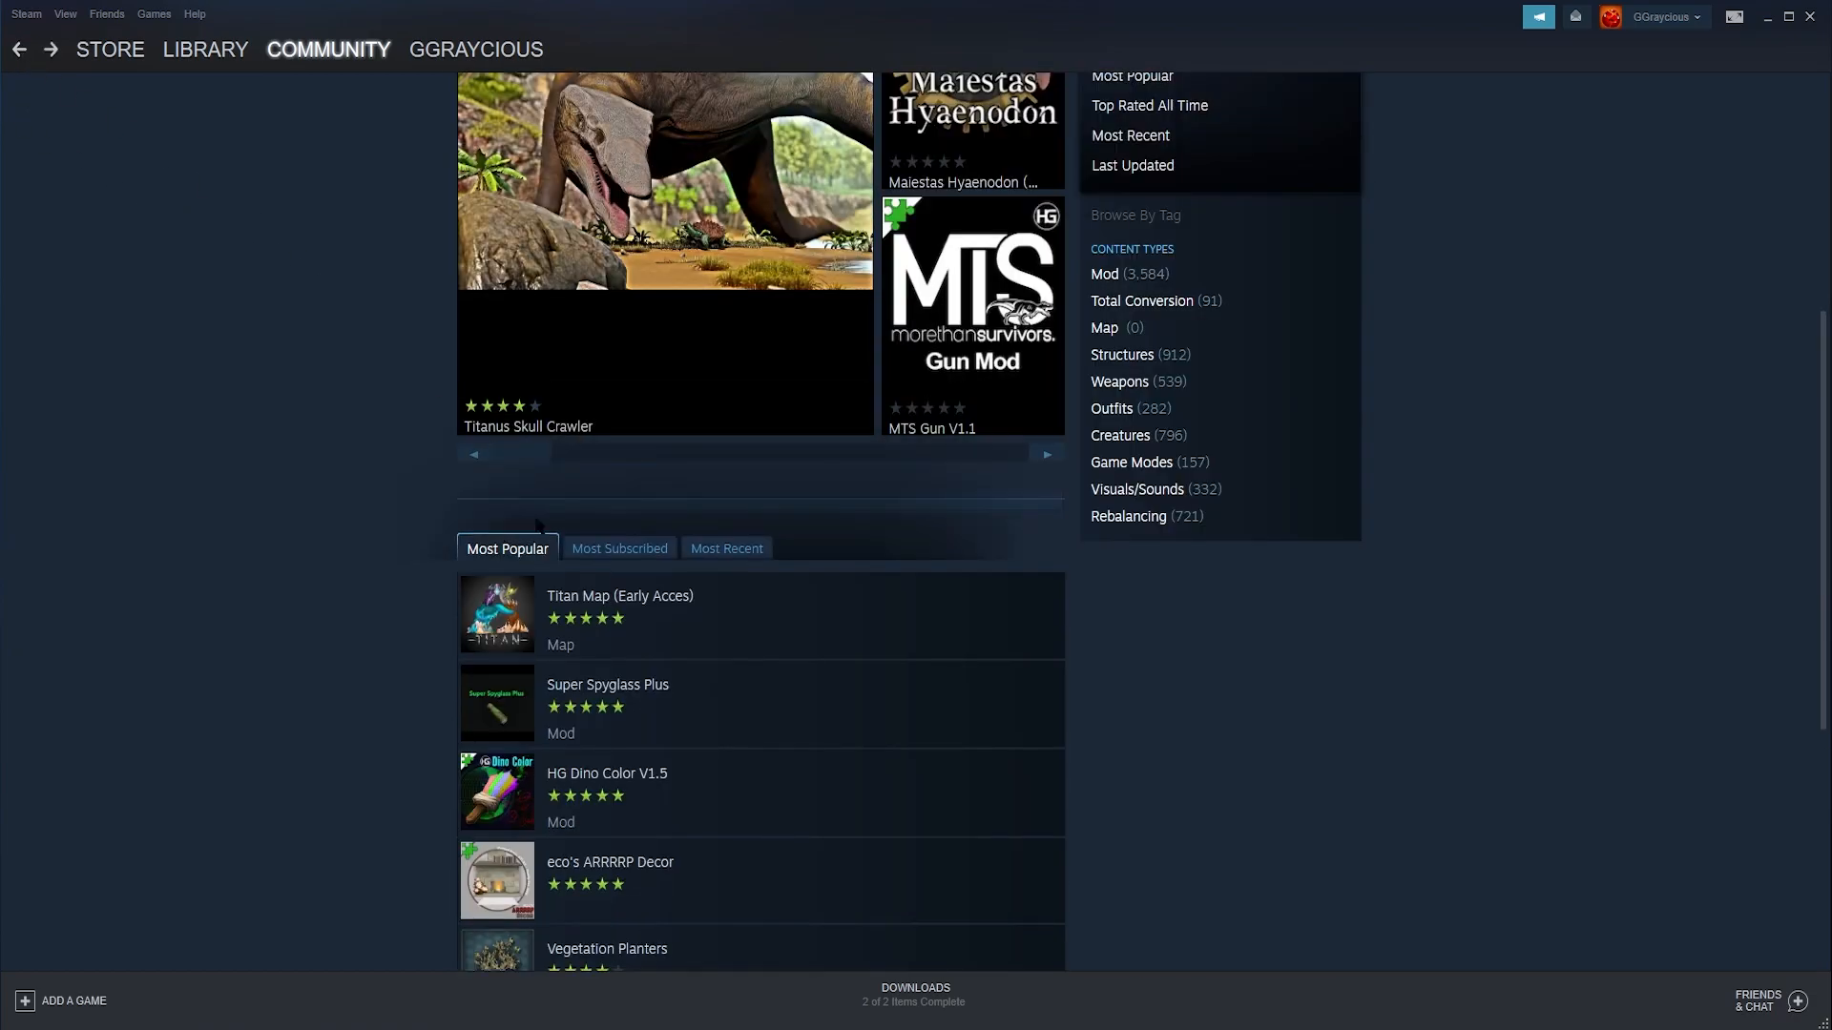
pyautogui.click(620, 548)
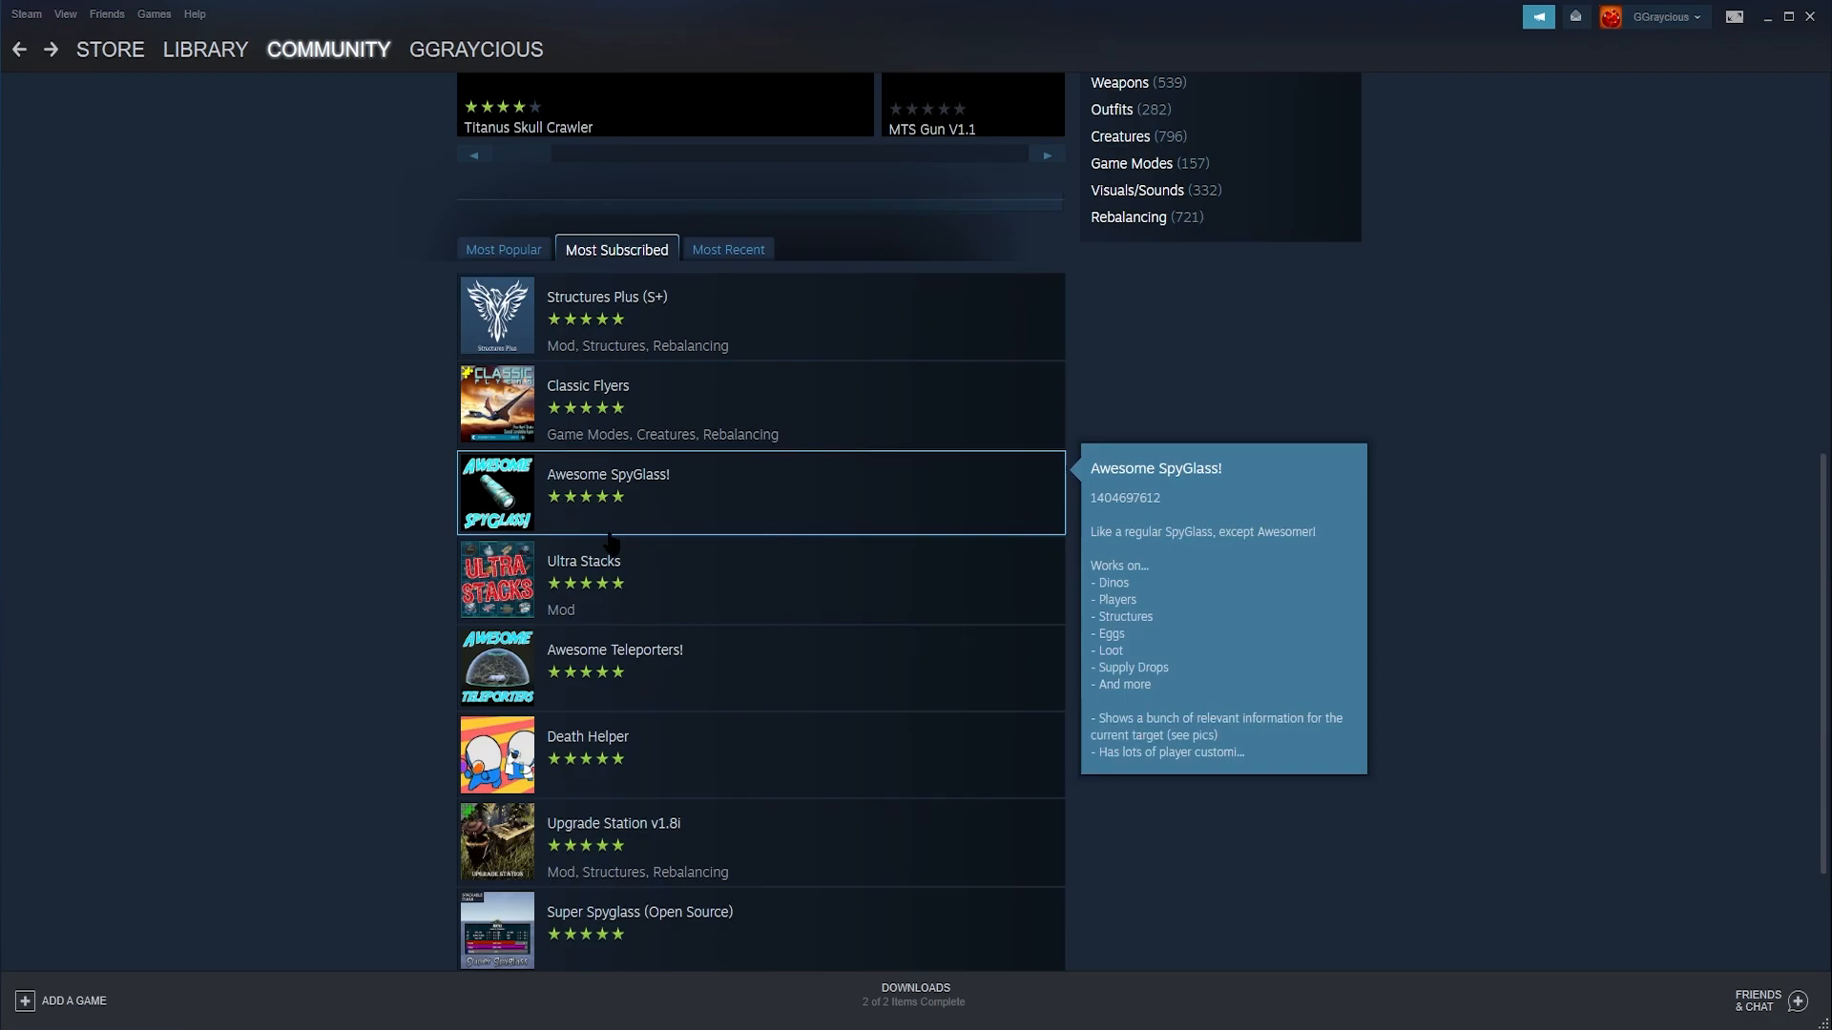
pyautogui.scroll(-3)
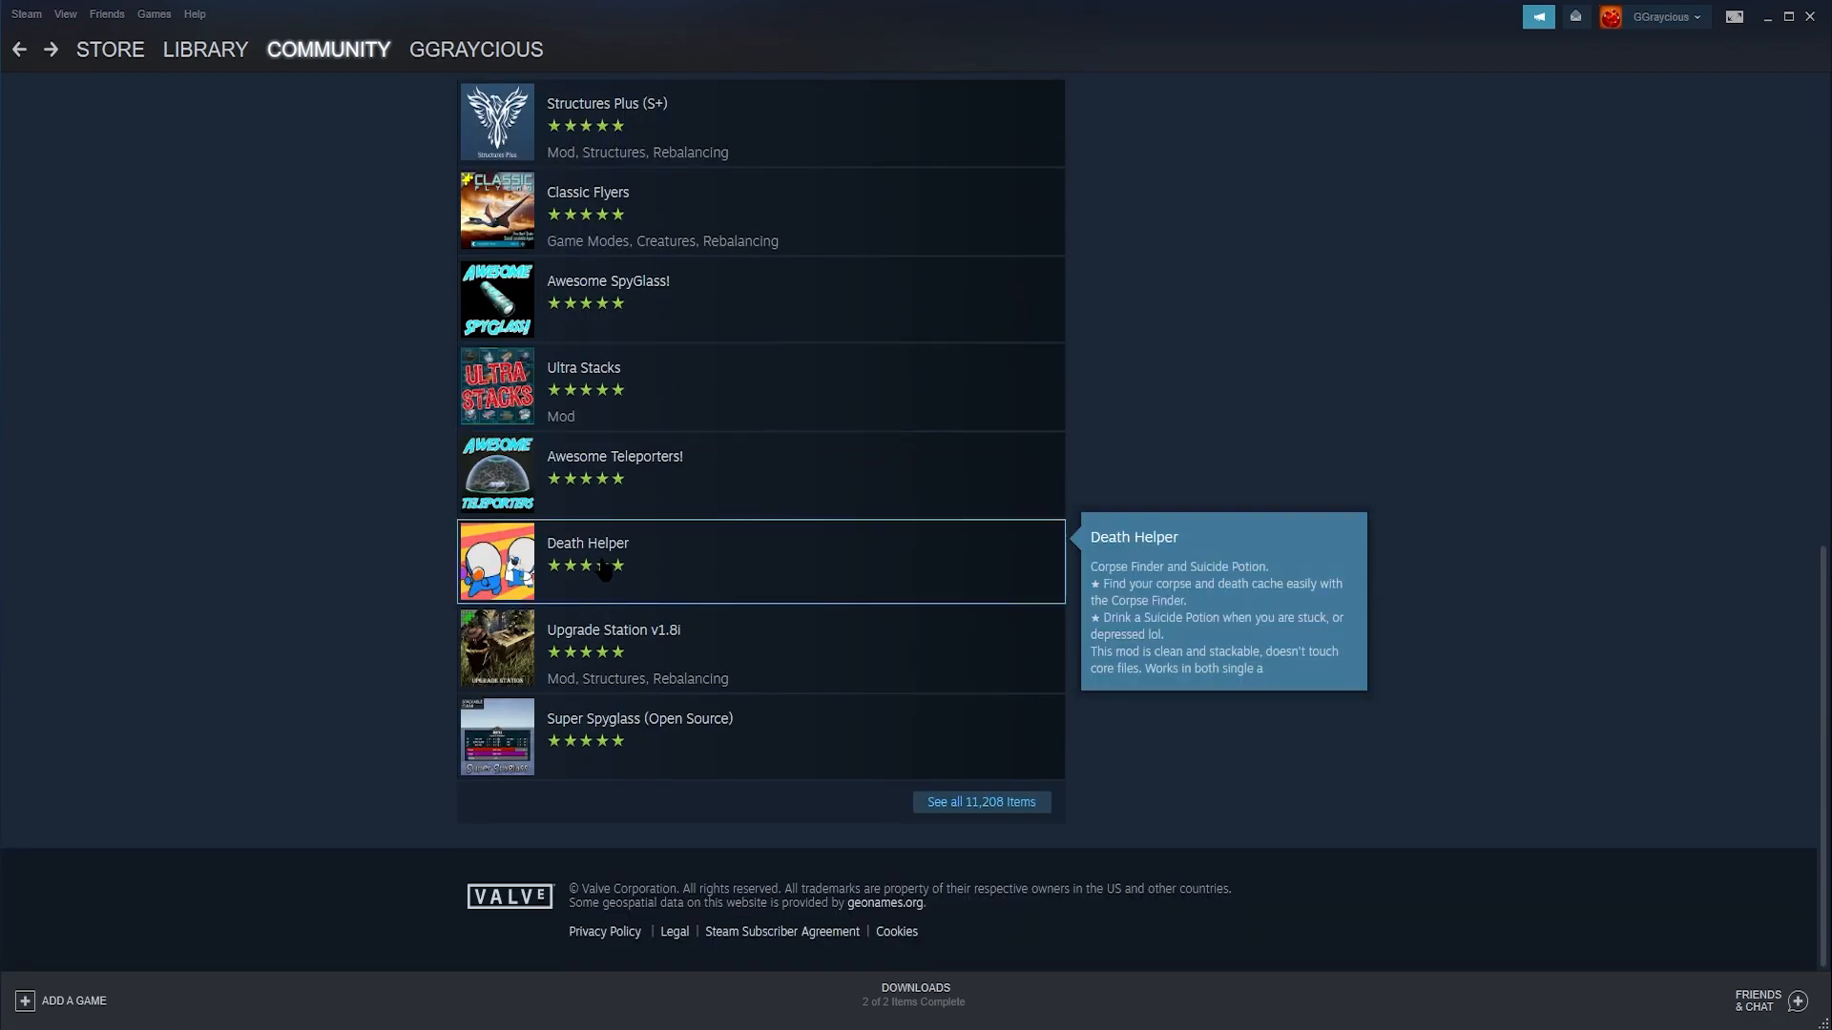
pyautogui.scroll(3)
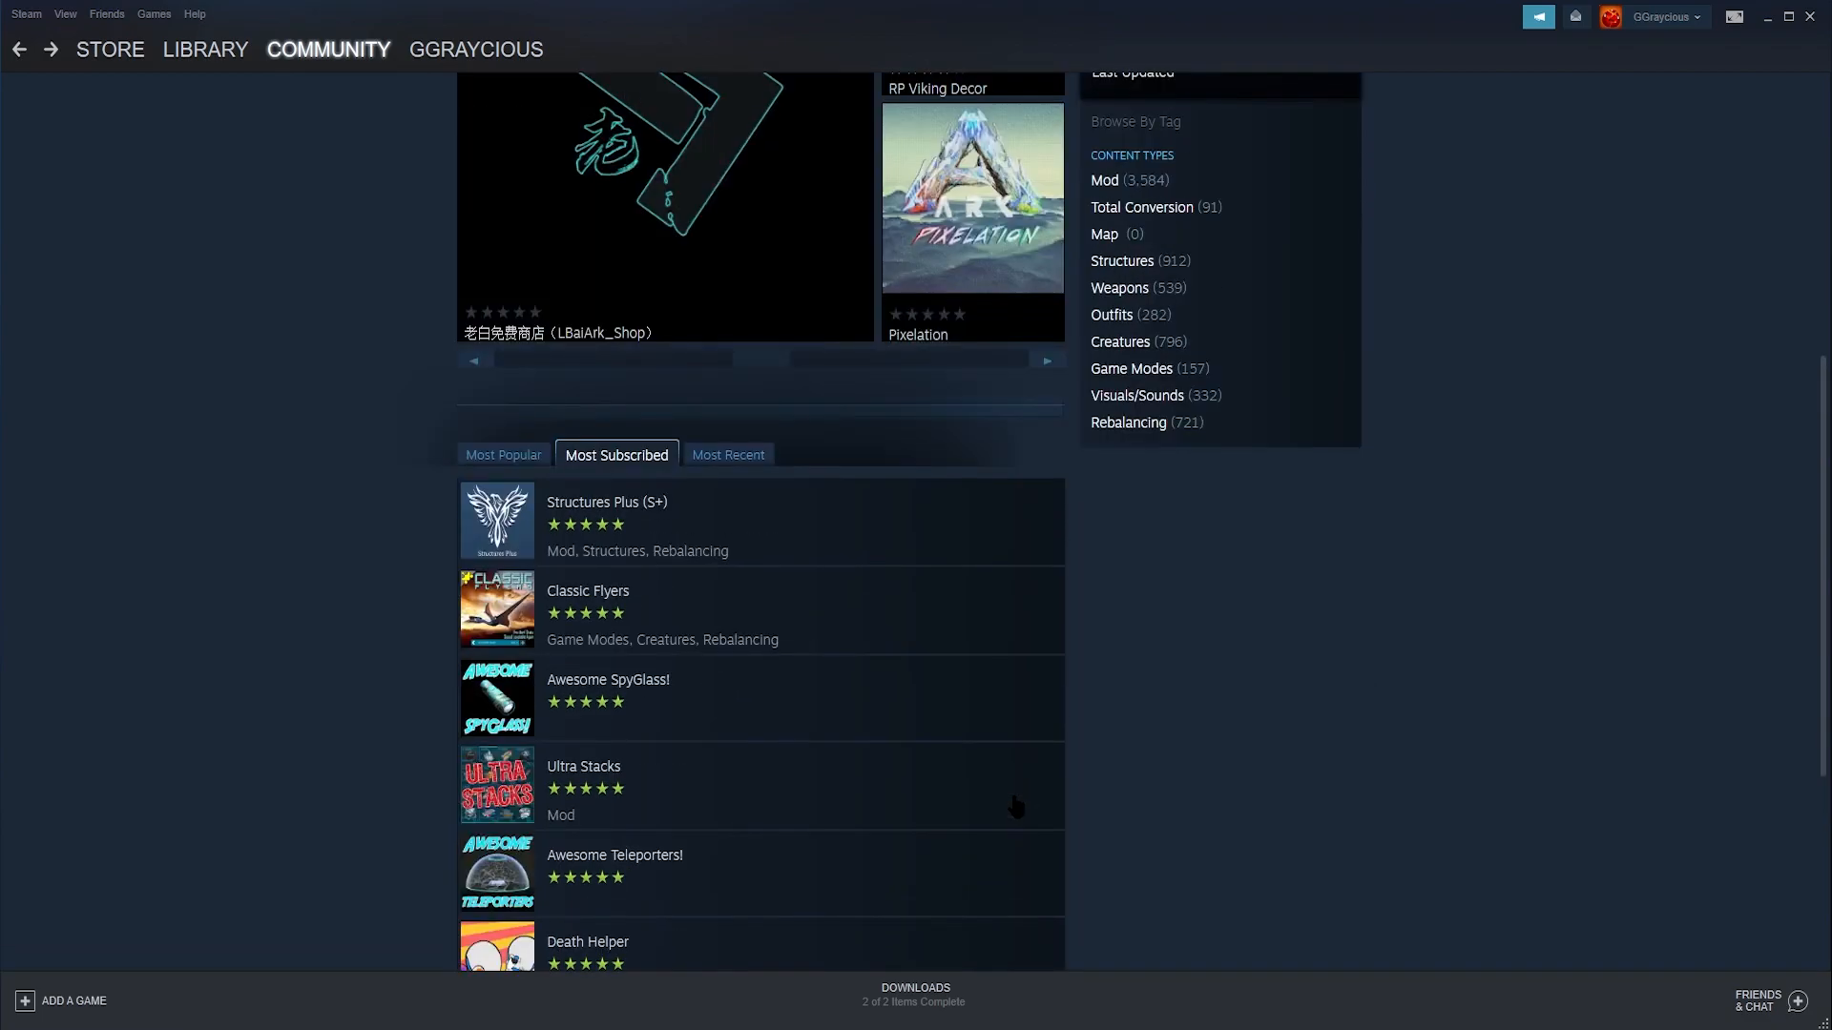
pyautogui.scroll(-3)
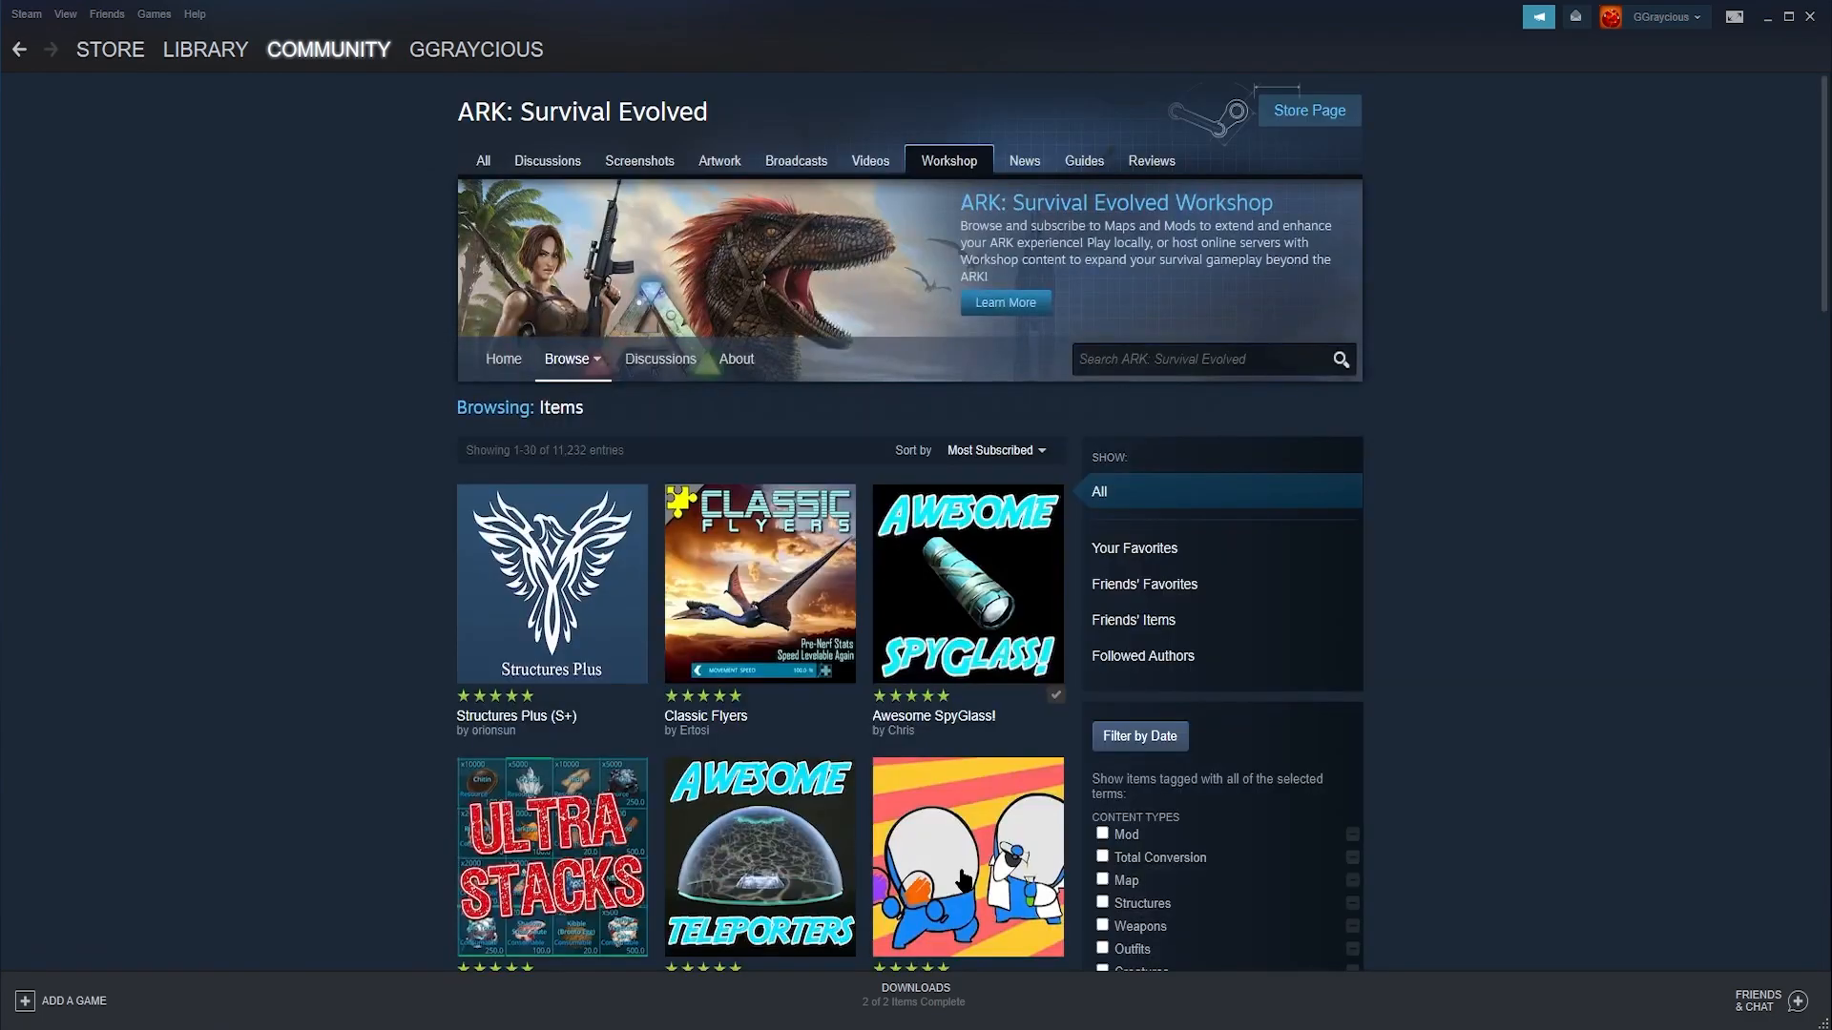
pyautogui.scroll(-3)
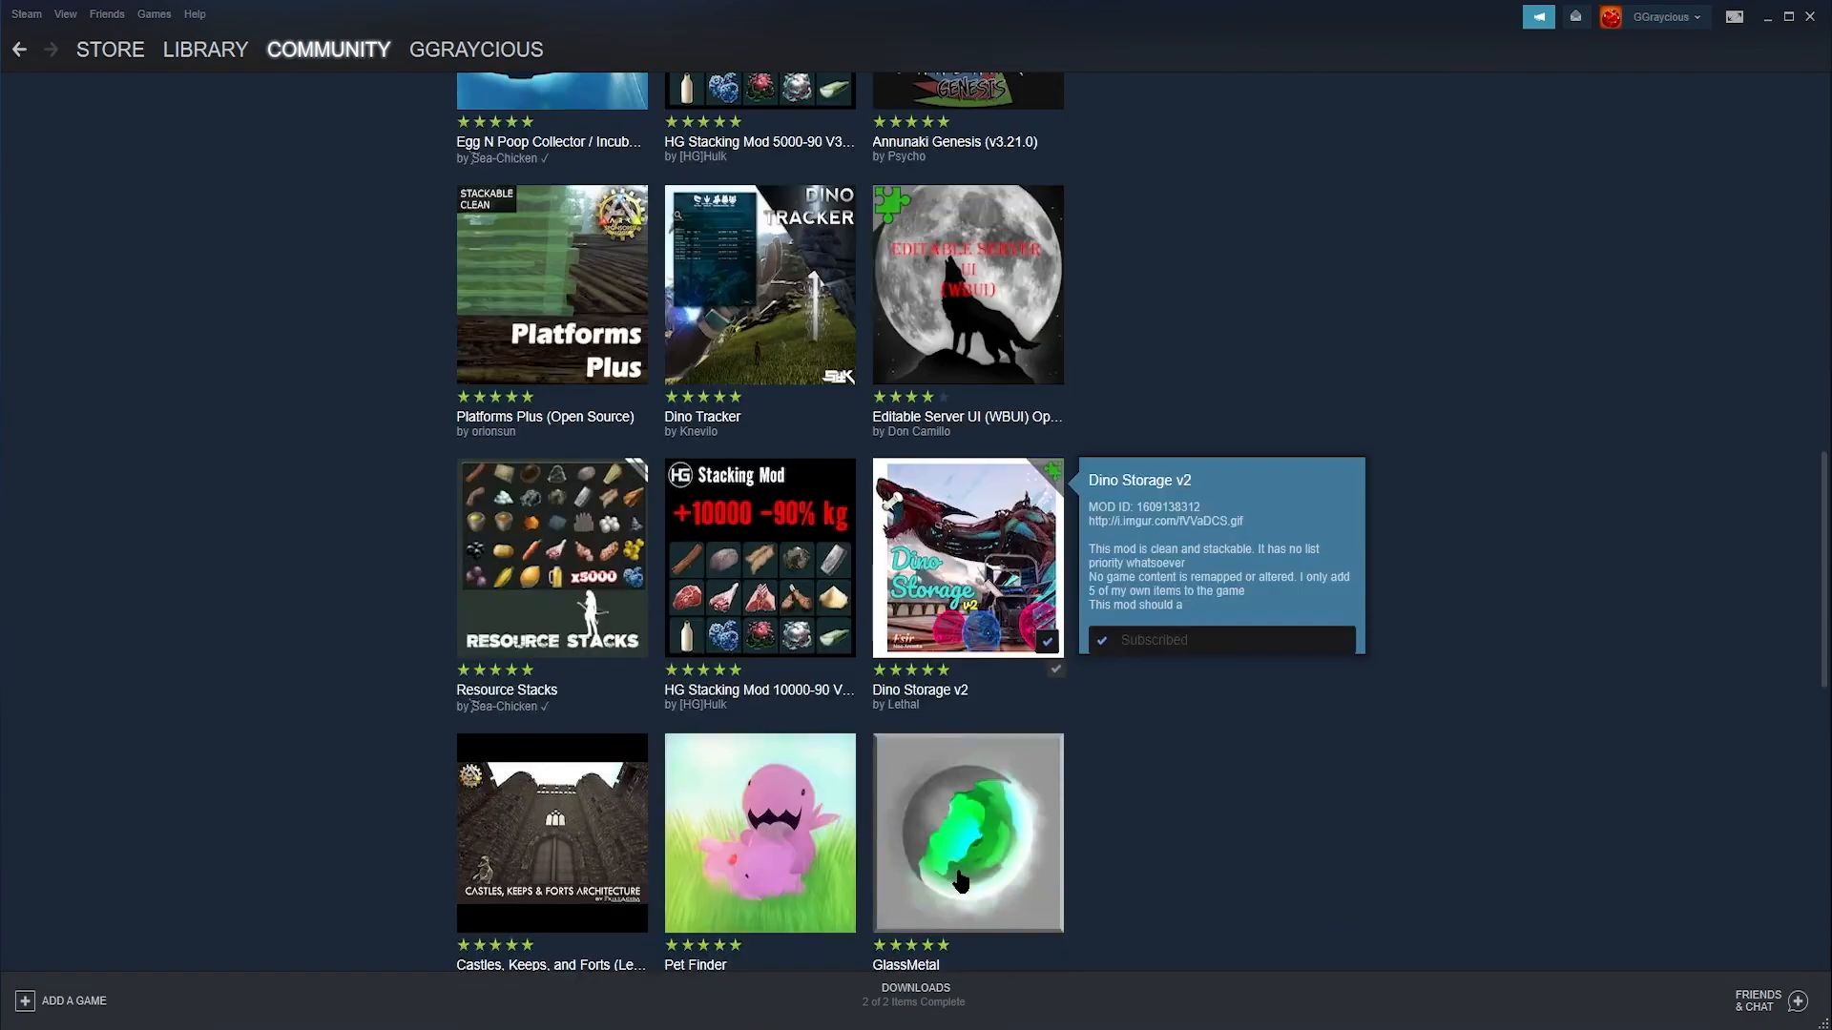
pyautogui.scroll(-3)
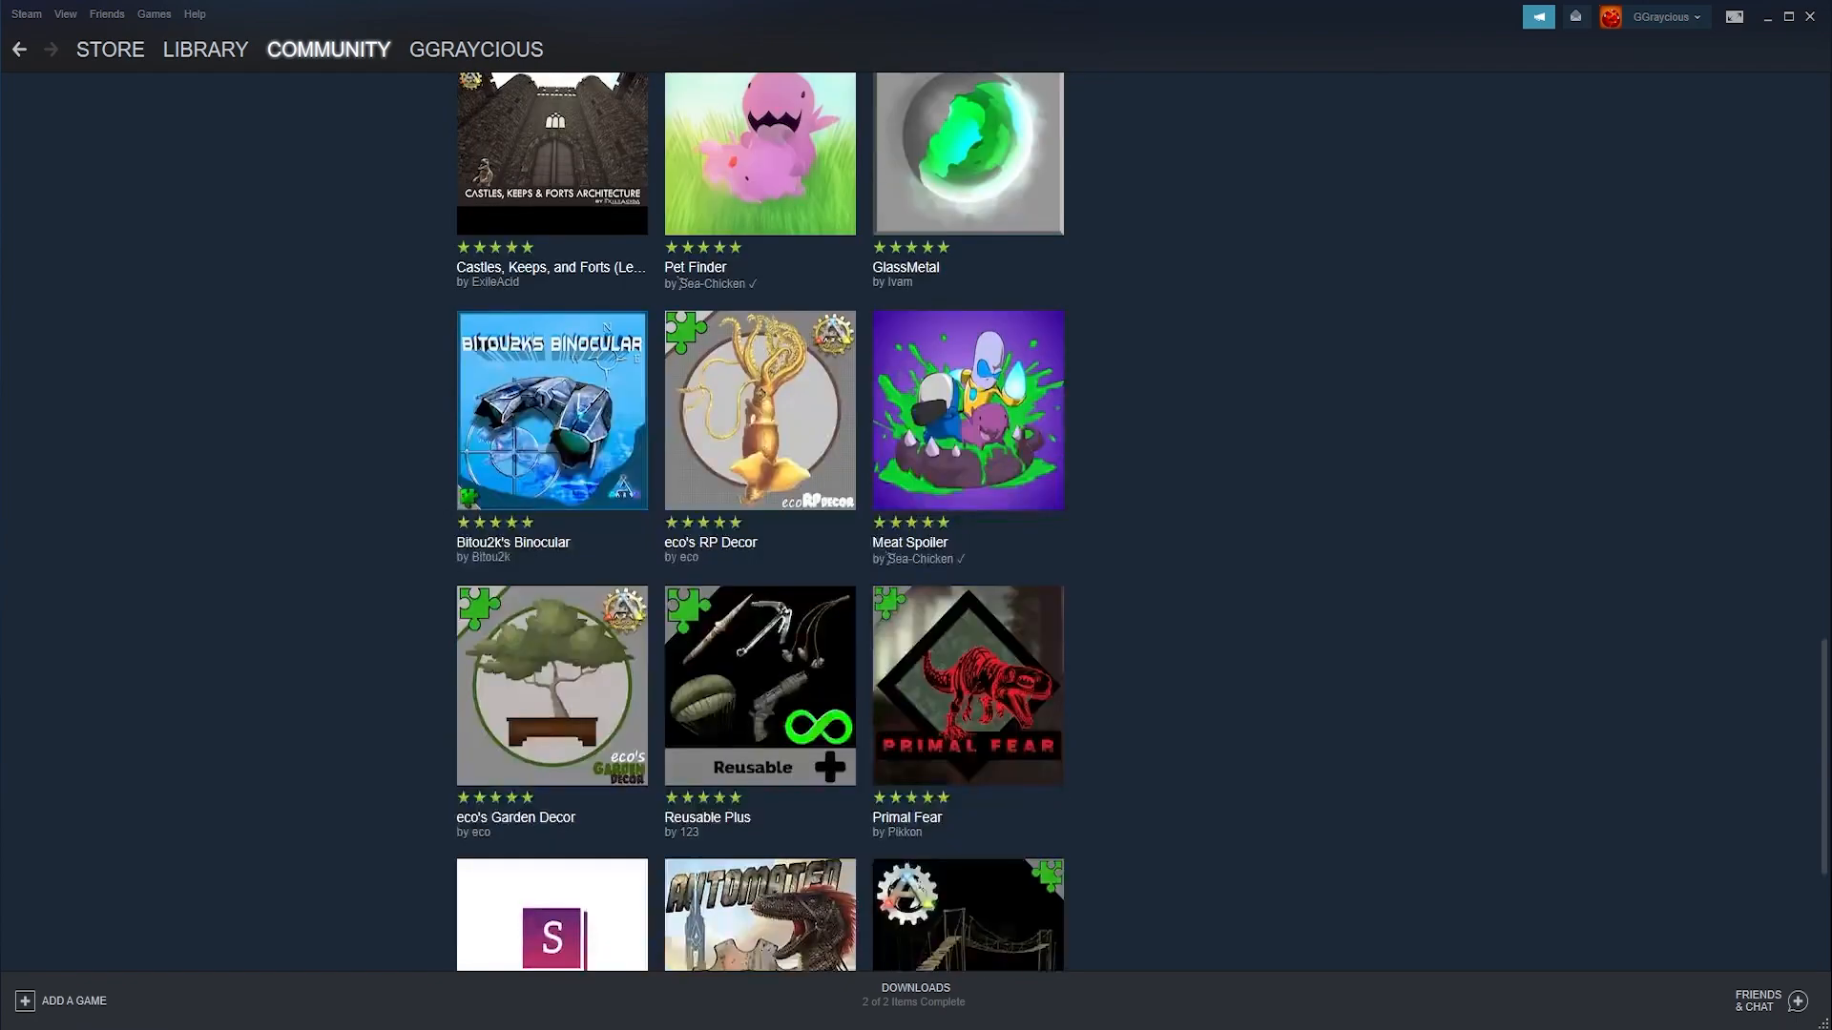